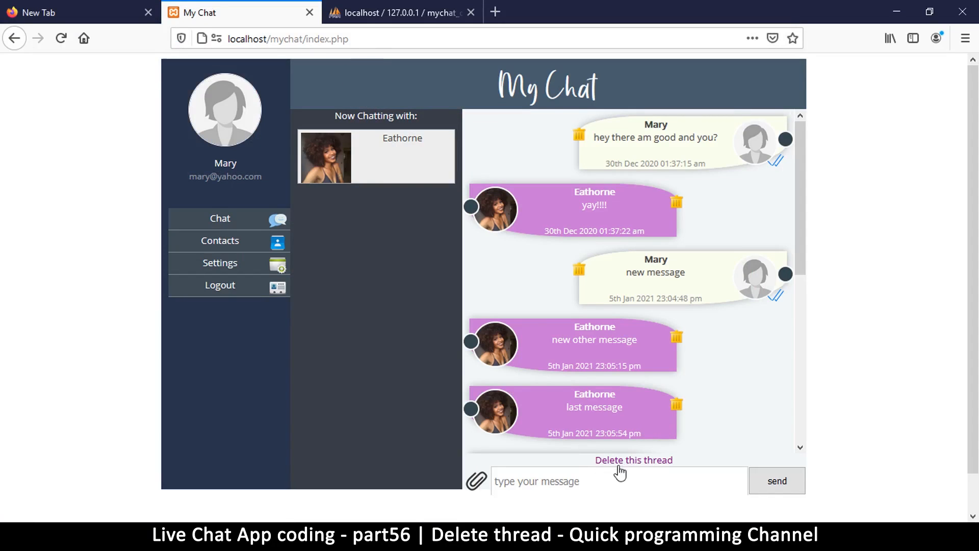
mouse_move(636, 465)
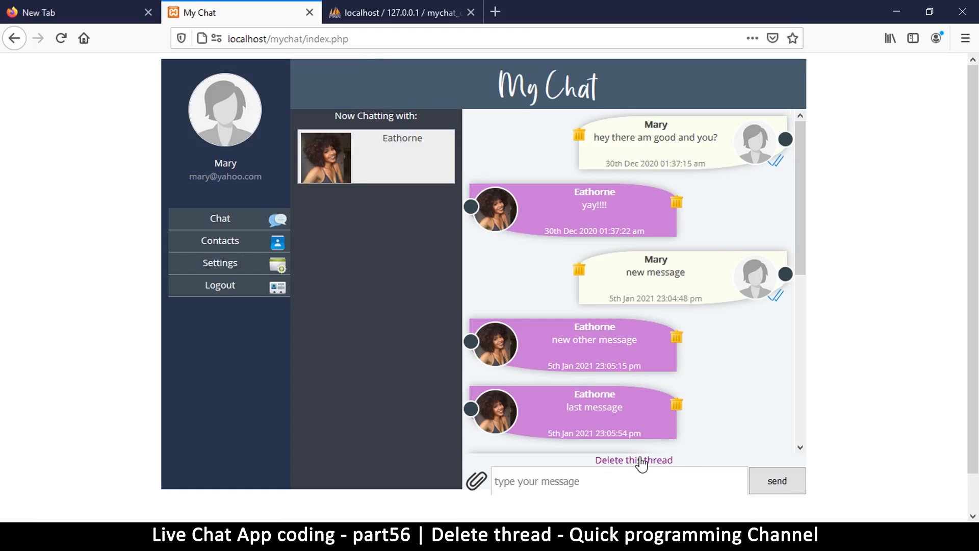
mouse_move(626, 132)
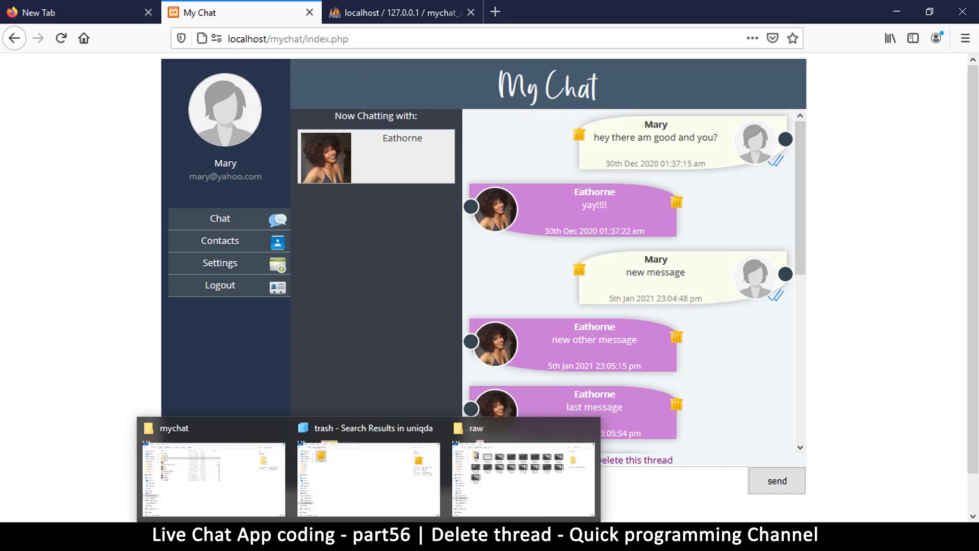
Step: Duplicate delete_message.php in mychat/includes and name the copy delete_thread
click(213, 478)
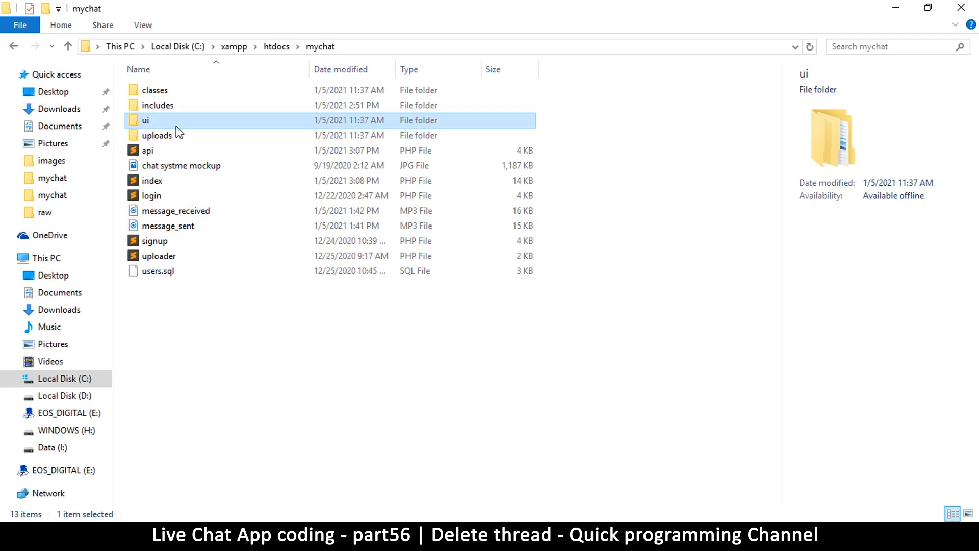
double_click(158, 105)
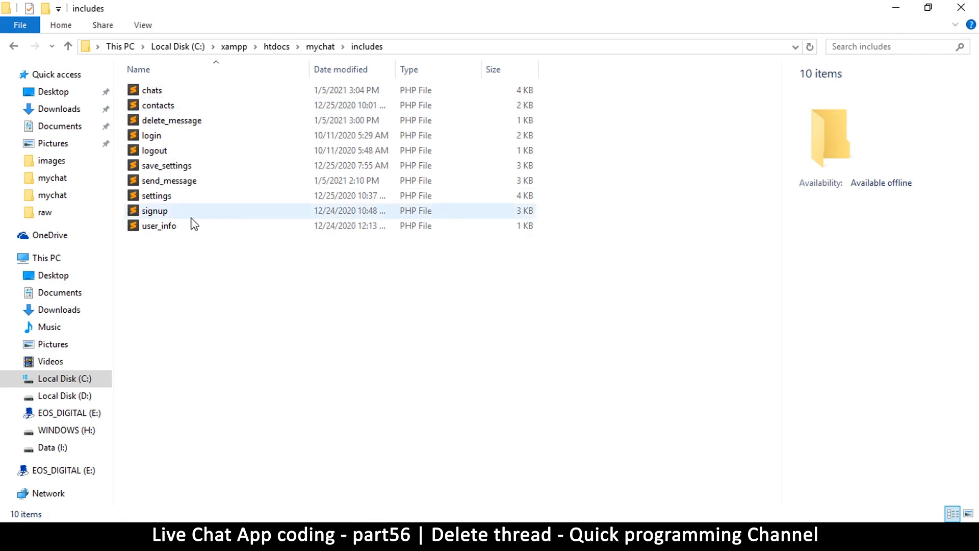
click(171, 120)
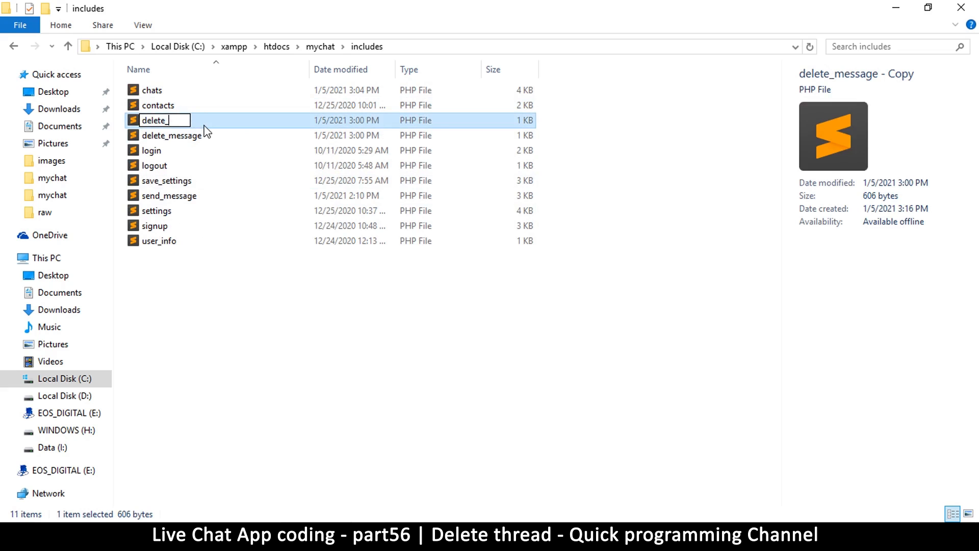
text(thread)
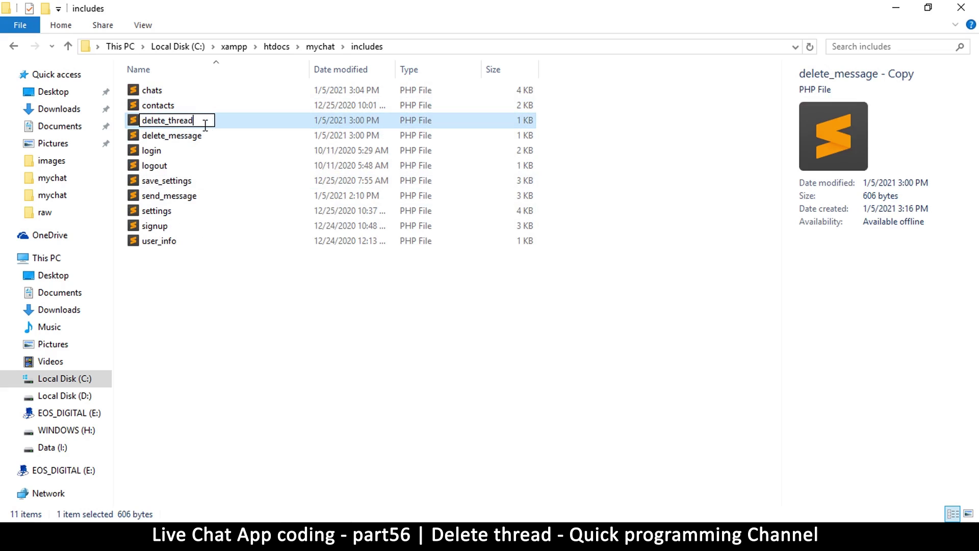
key(Return)
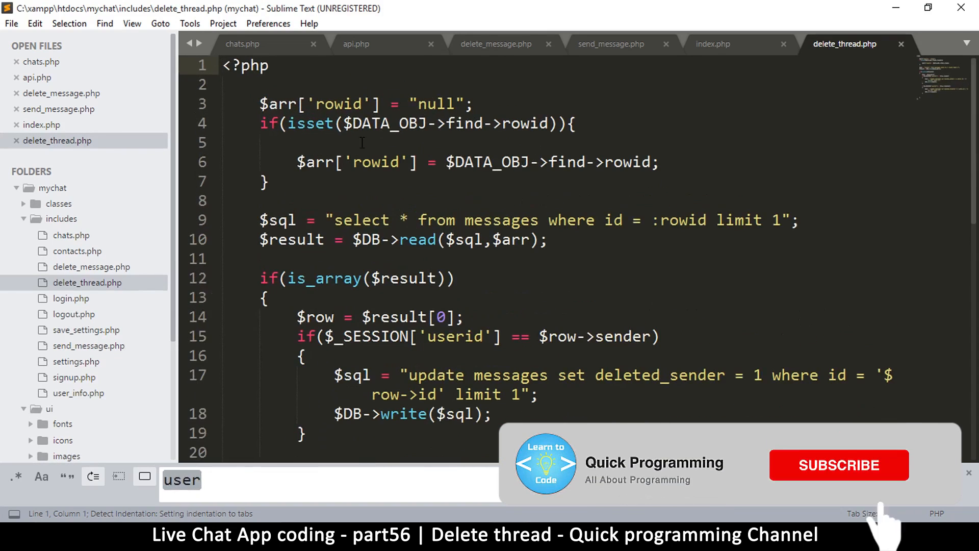
Step: Highlight the rowid occurrences in the copied delete_thread.php lookup code
click(839, 465)
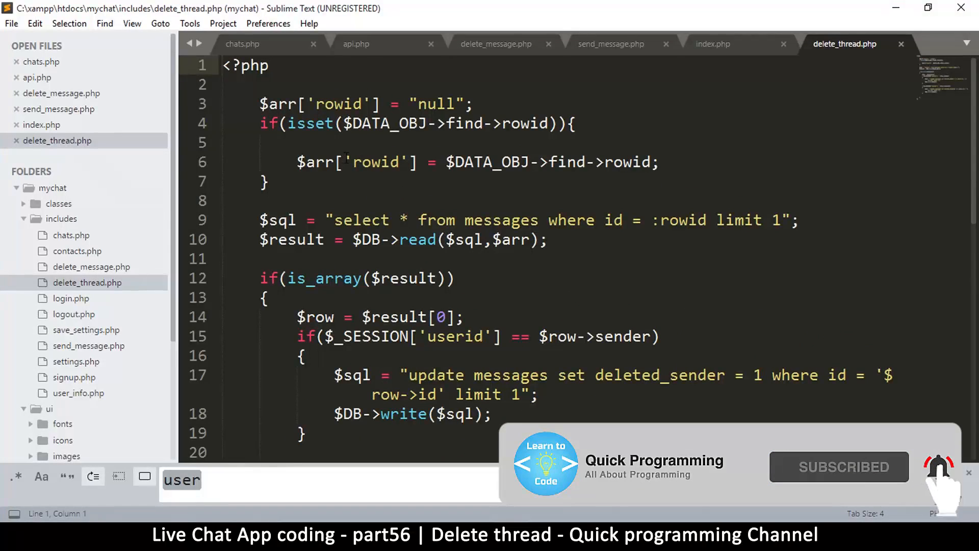
double_click(374, 163)
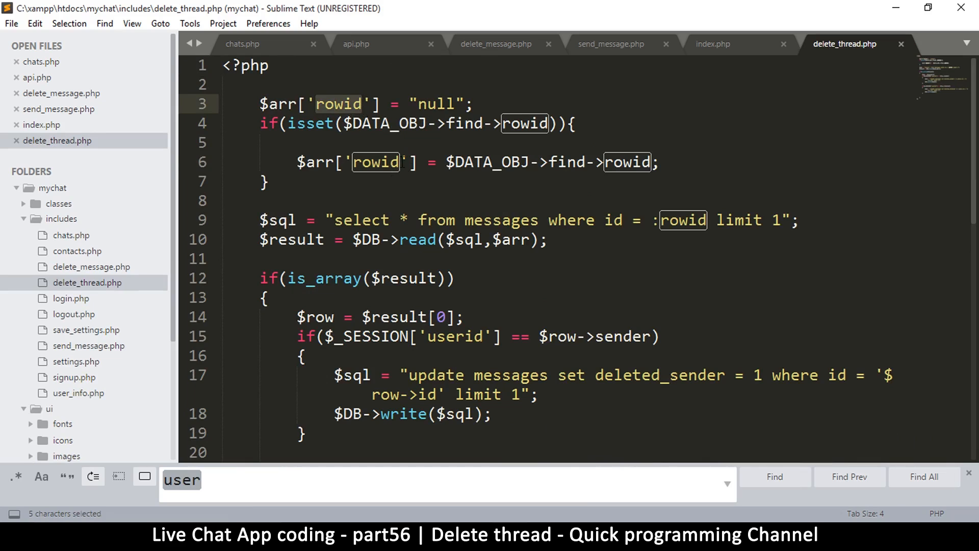
click(396, 162)
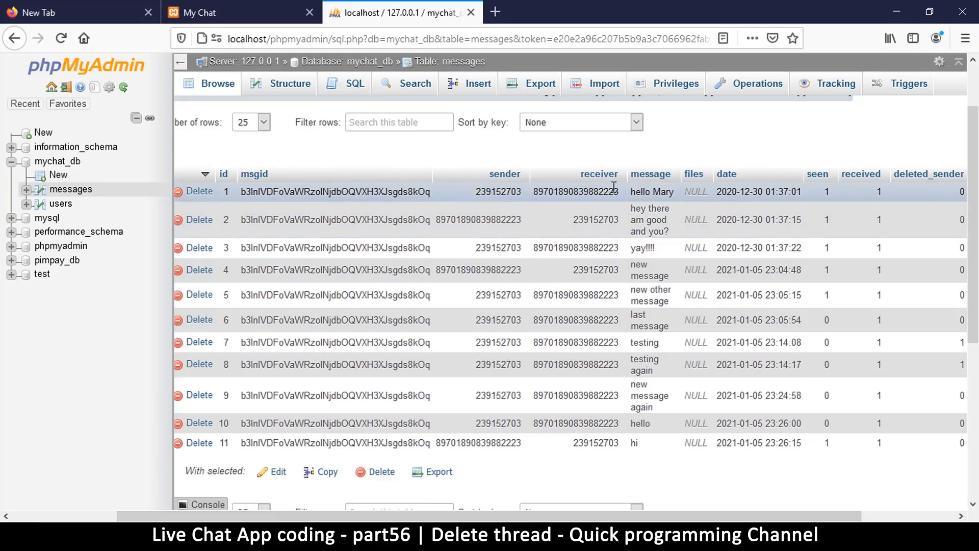
mouse_move(506, 199)
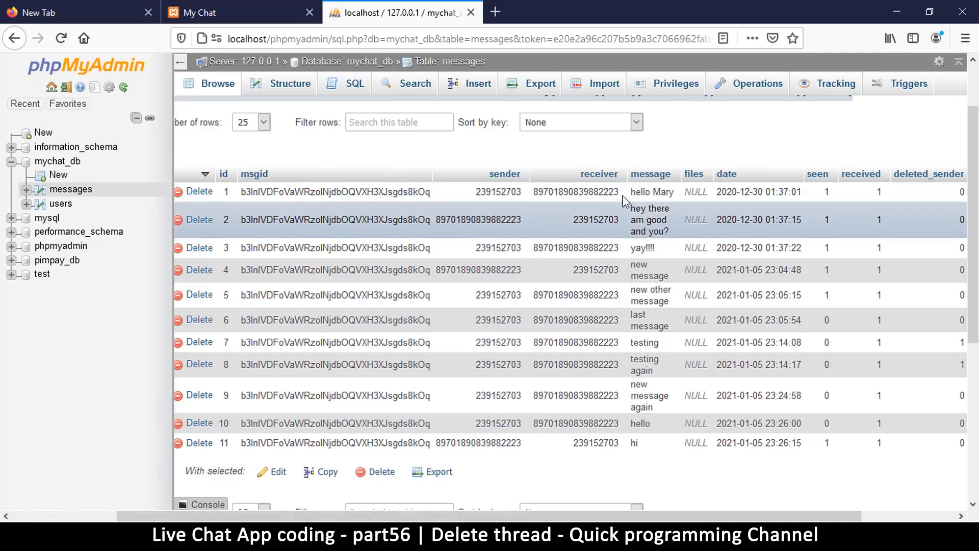
mouse_move(568, 312)
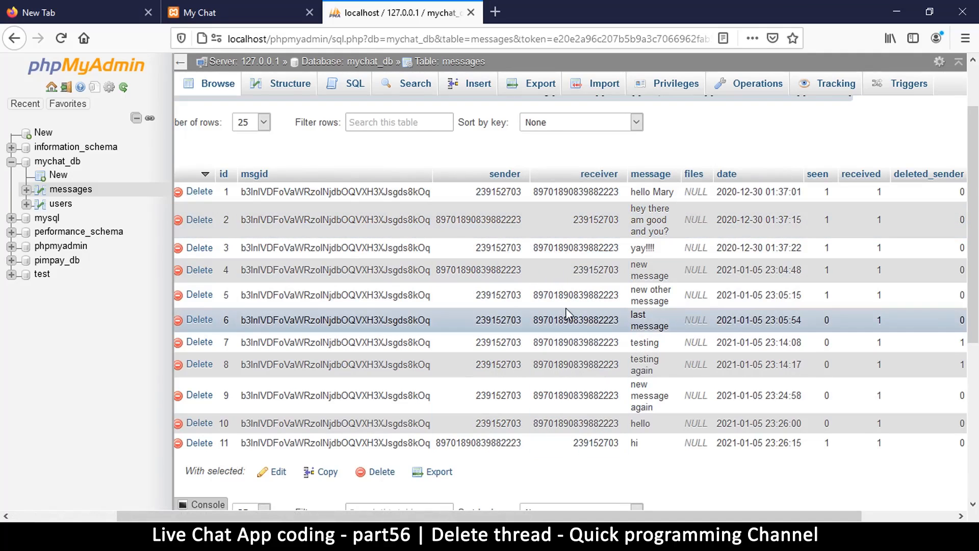
mouse_move(538, 192)
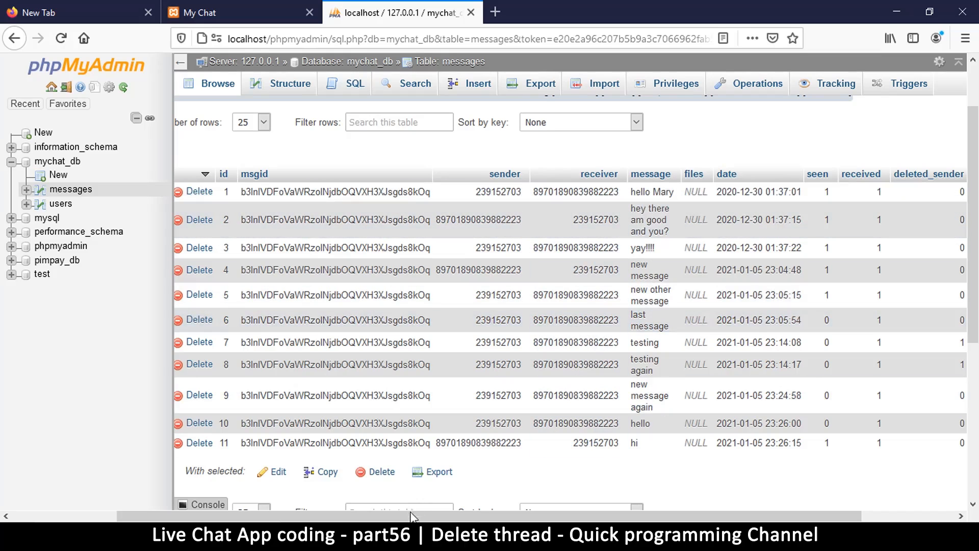
scroll(right, 3)
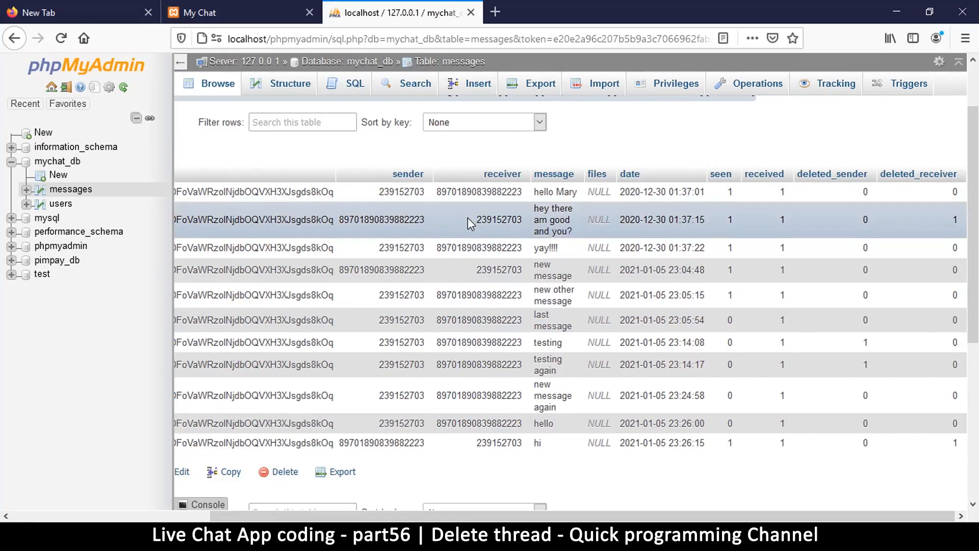
mouse_move(443, 192)
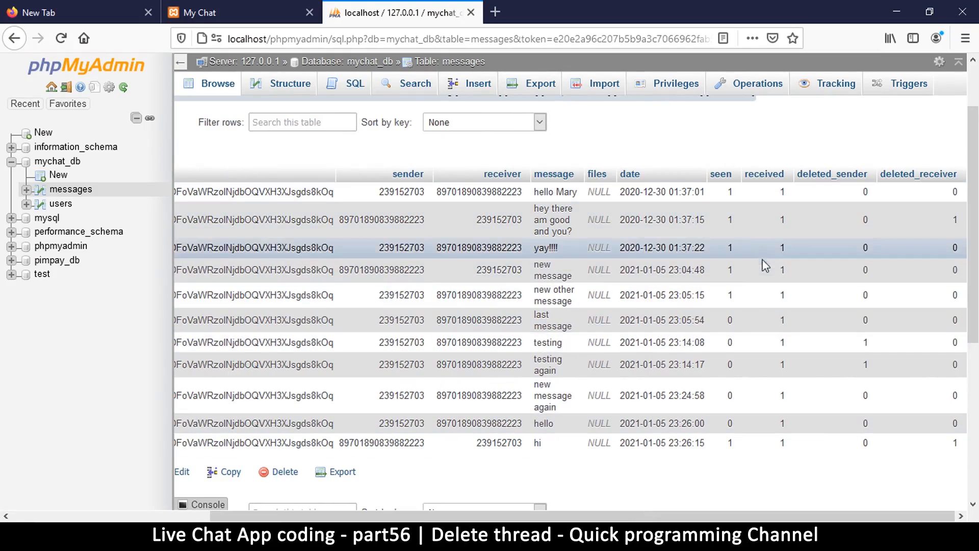
mouse_move(870, 228)
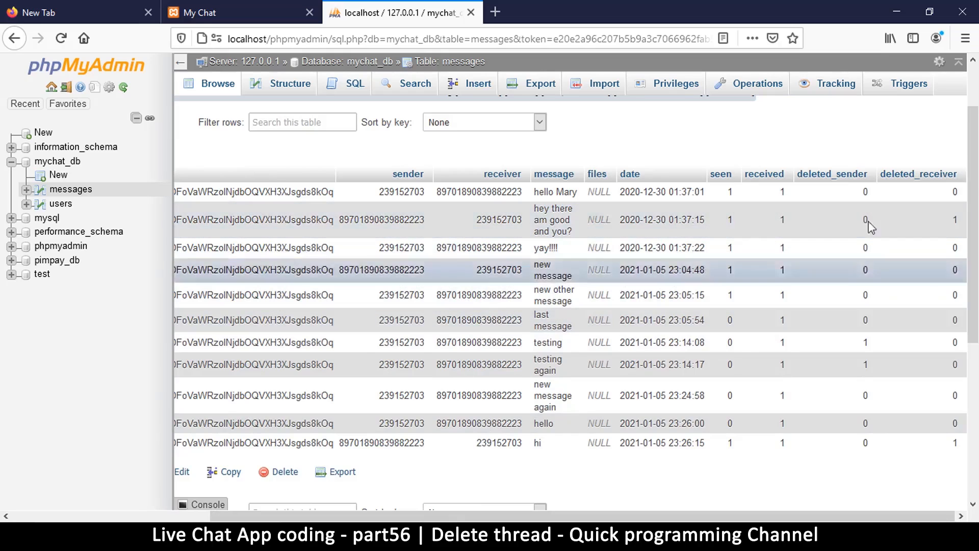
mouse_move(959, 224)
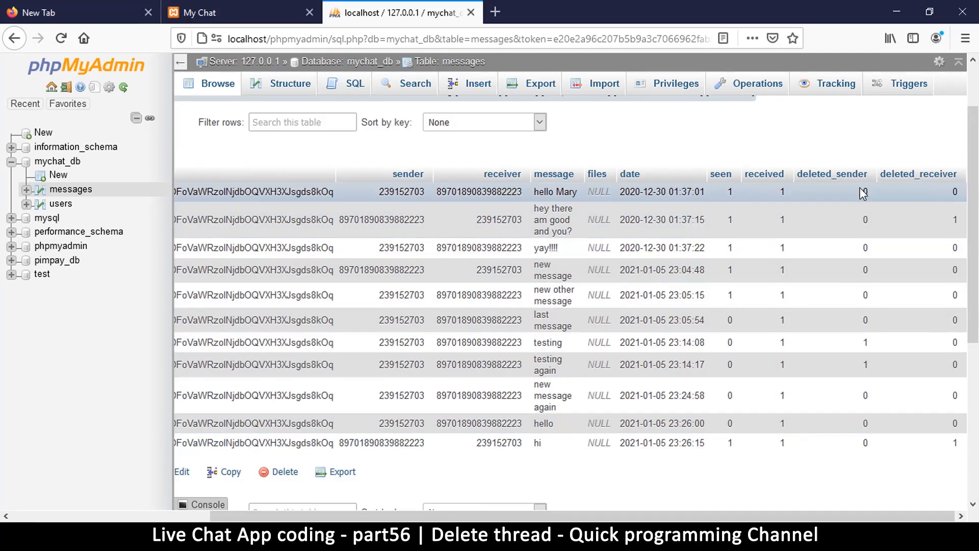
mouse_move(868, 220)
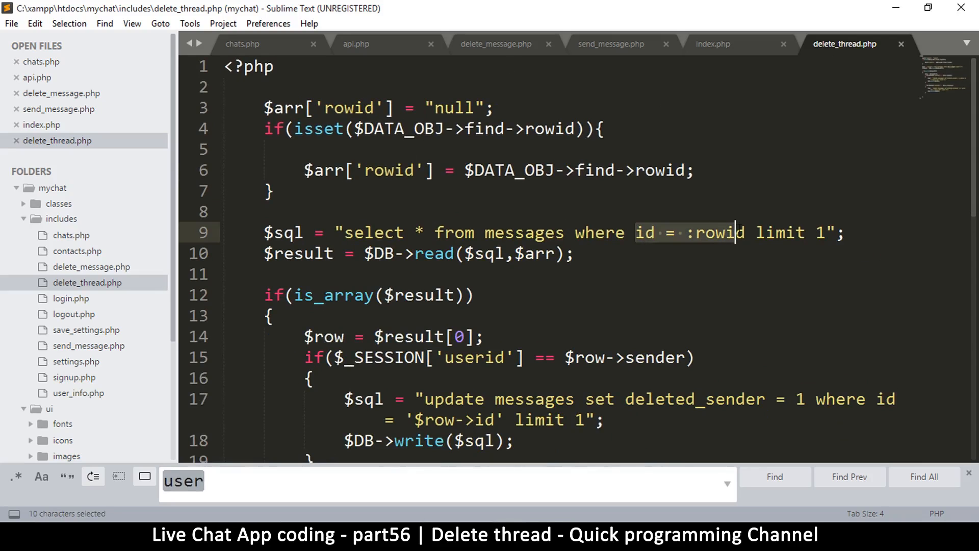
Step: Copy the sender/receiver $sql query from chats.php line 53 and return to delete_thread.php
click(736, 233)
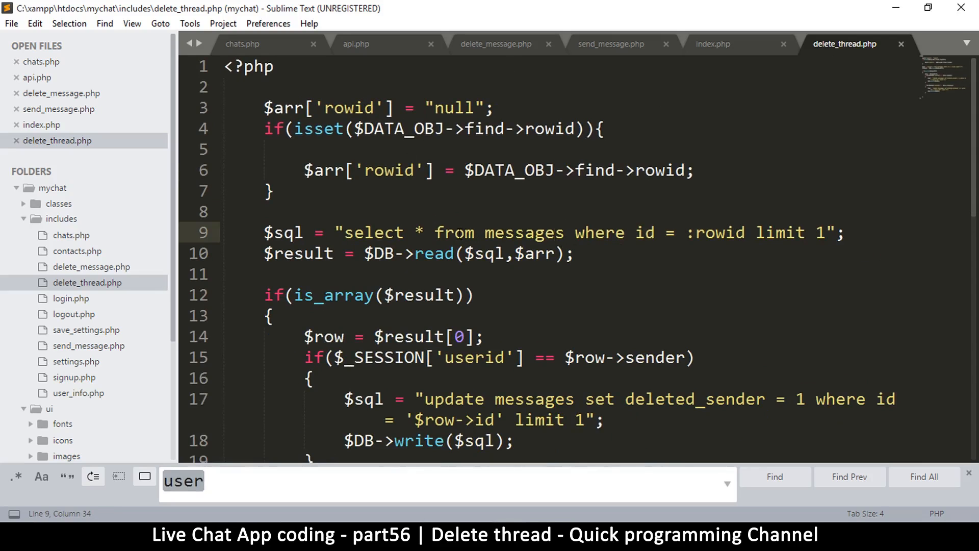
mouse_move(336, 59)
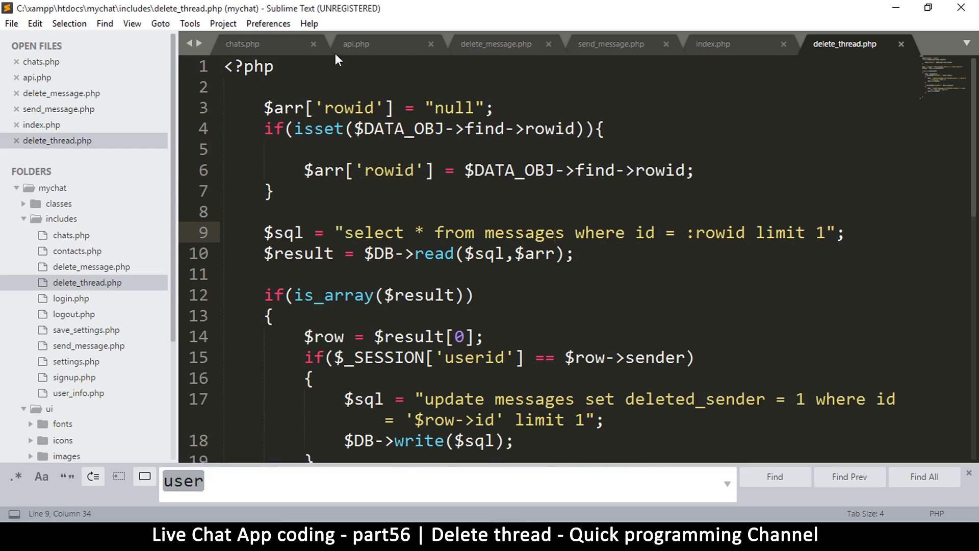
click(242, 44)
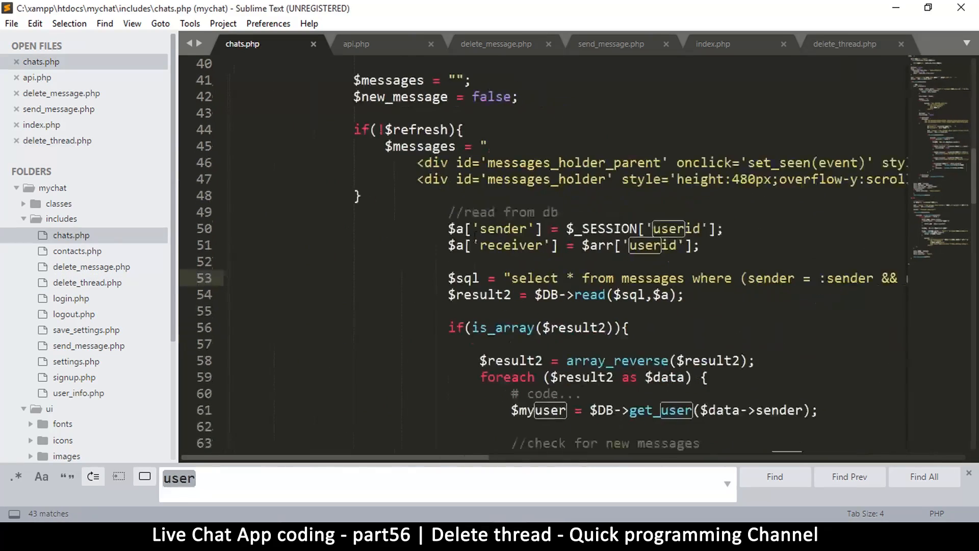
scroll(right, 3)
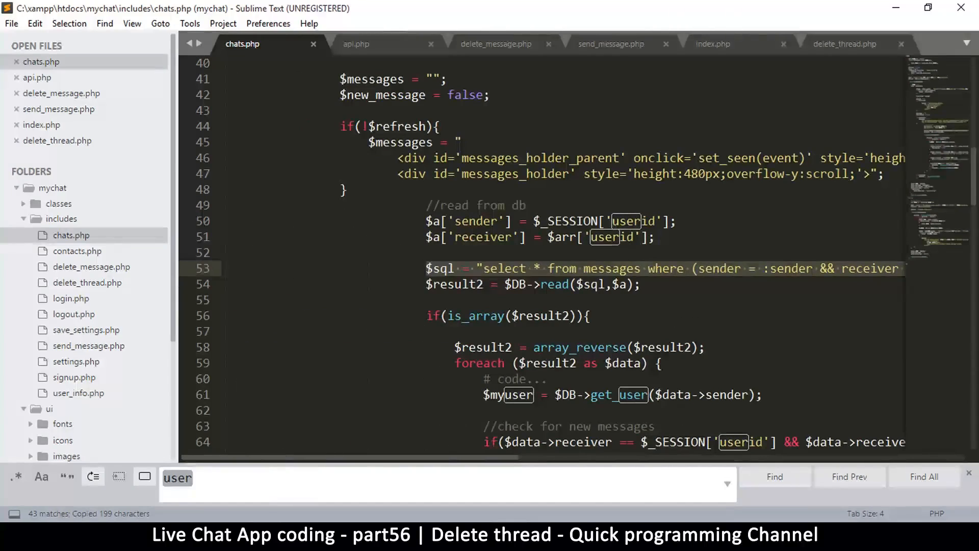
click(845, 44)
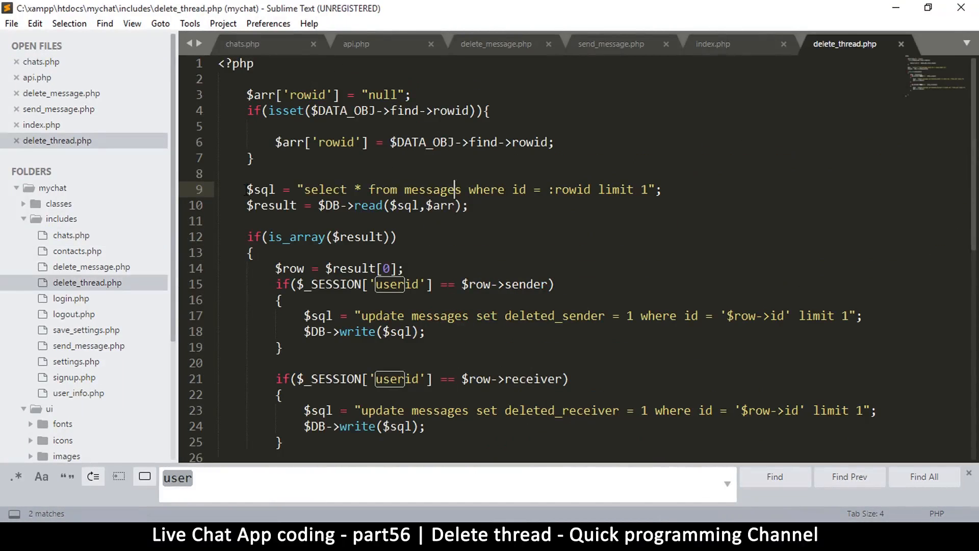
Step: Replace the rowid select with the two-way sender/receiver messages query and save
click(662, 190)
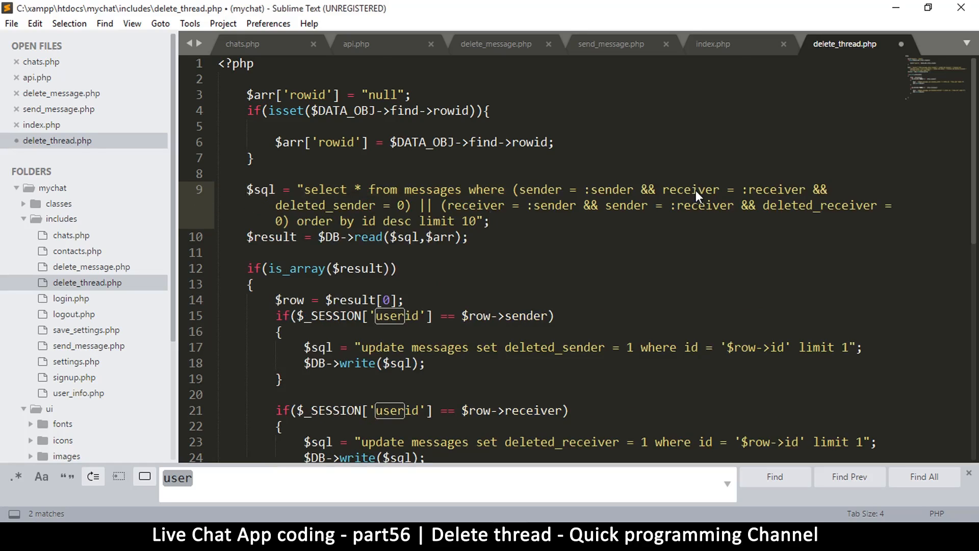
click(132, 23)
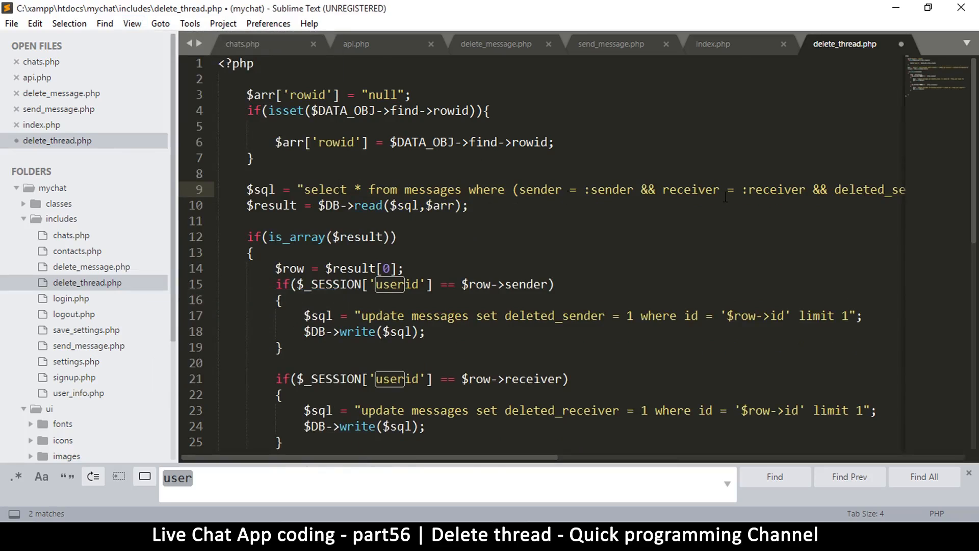
scroll(right, 3)
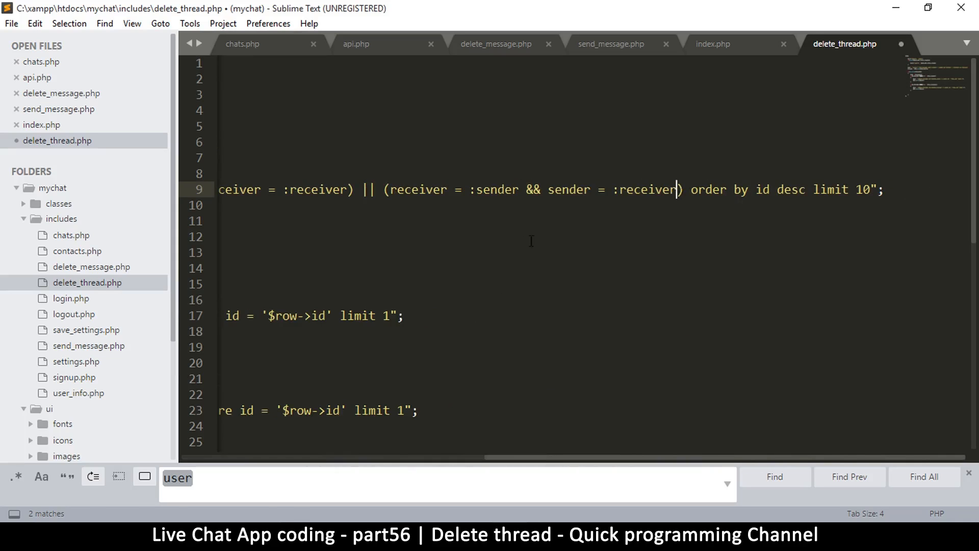
key(ctrl+s)
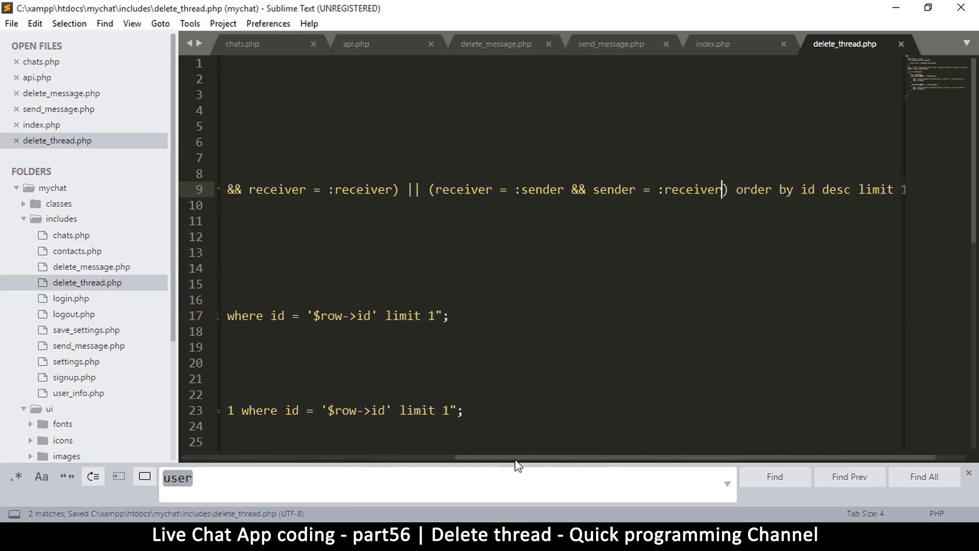
Step: Review the new query across the file and save delete_thread.php again
scroll(right, 3)
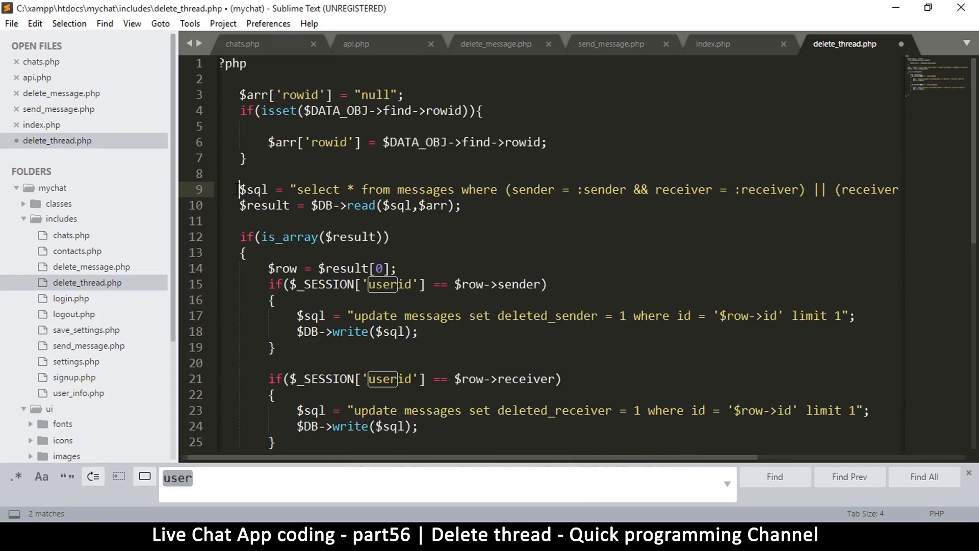
scroll(right, 3)
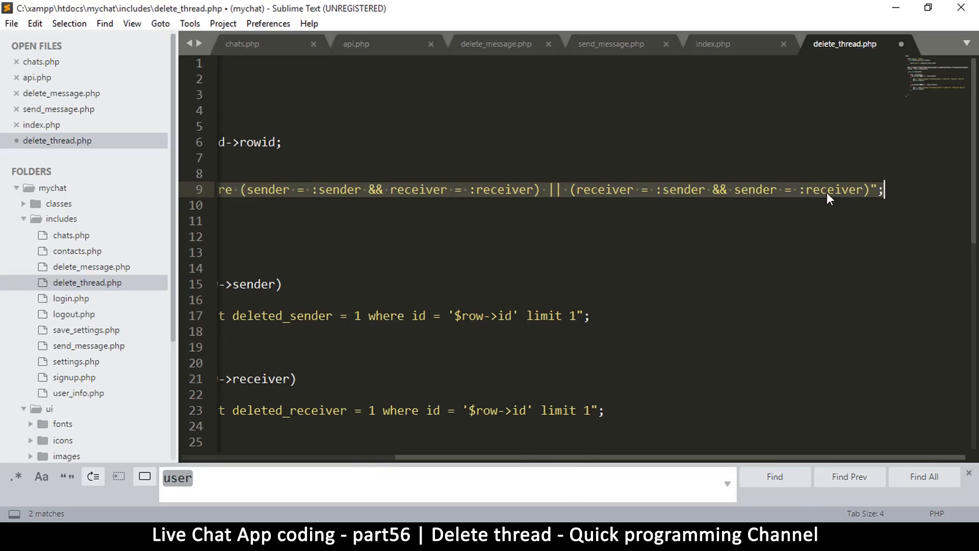
mouse_move(611, 446)
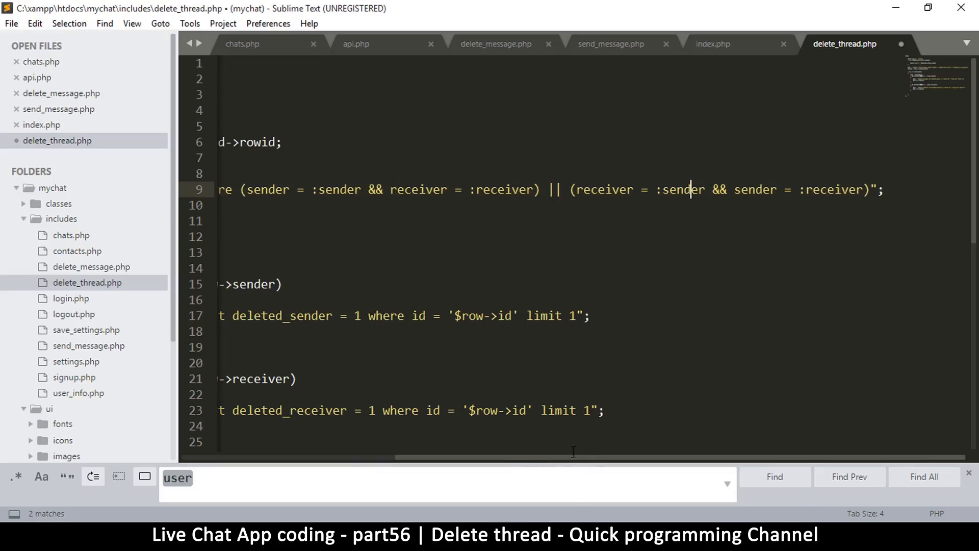
scroll(left, 3)
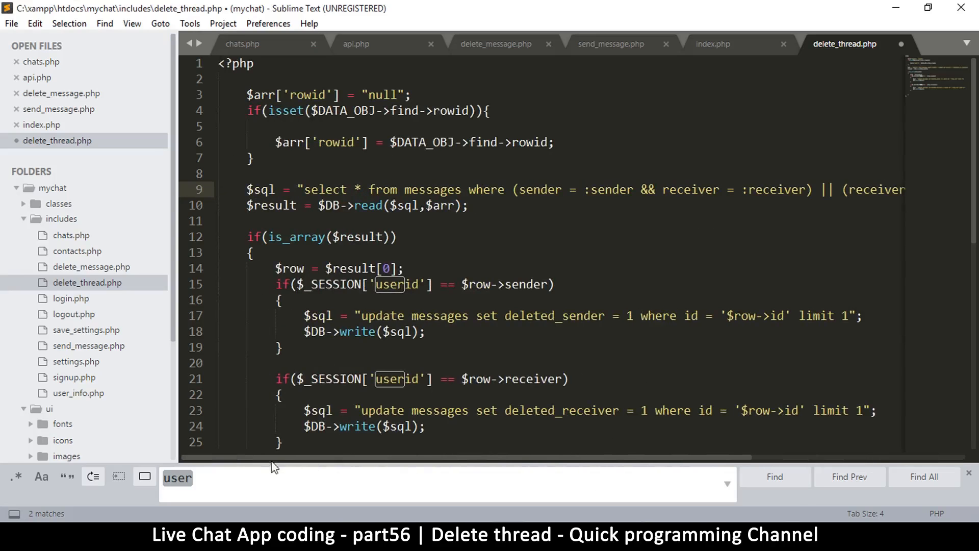
key(ctrl+s)
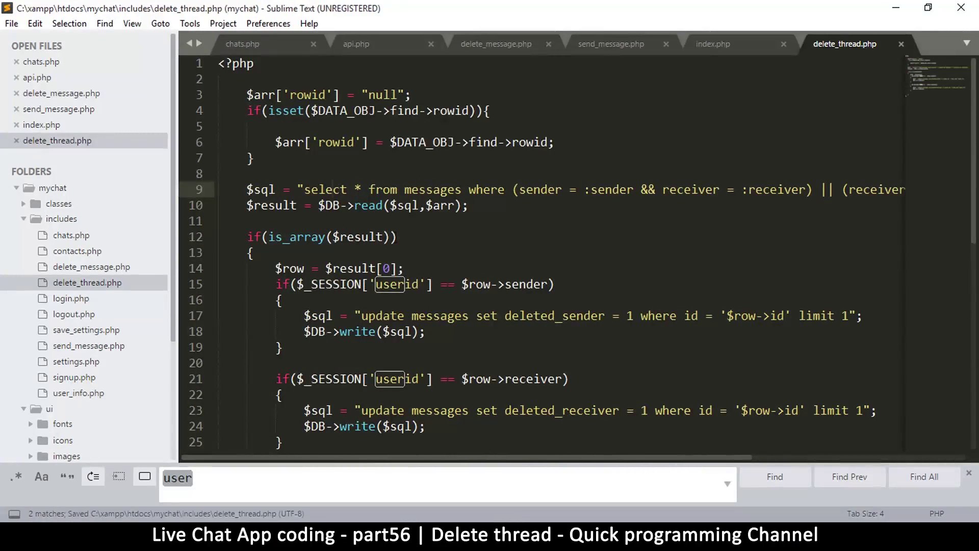
scroll(down, 3)
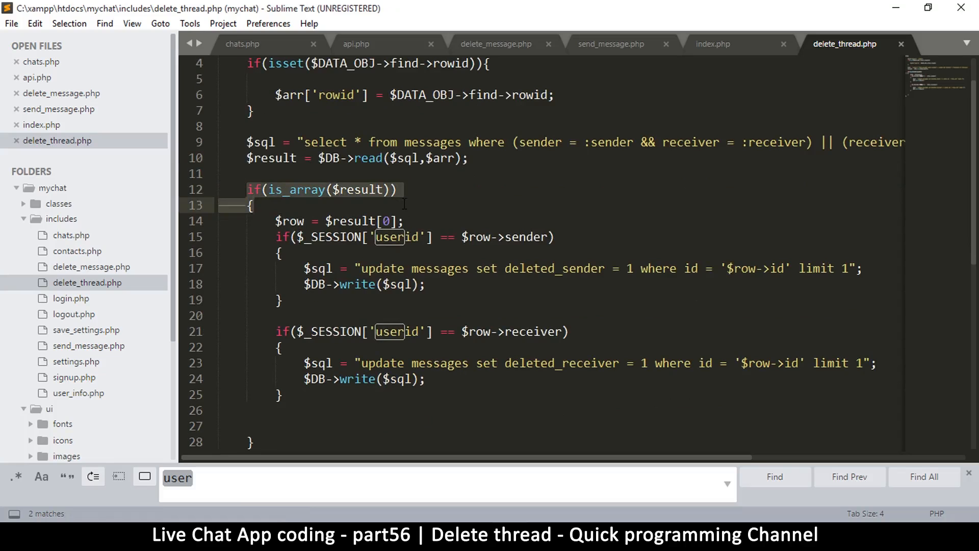
scroll(up, 3)
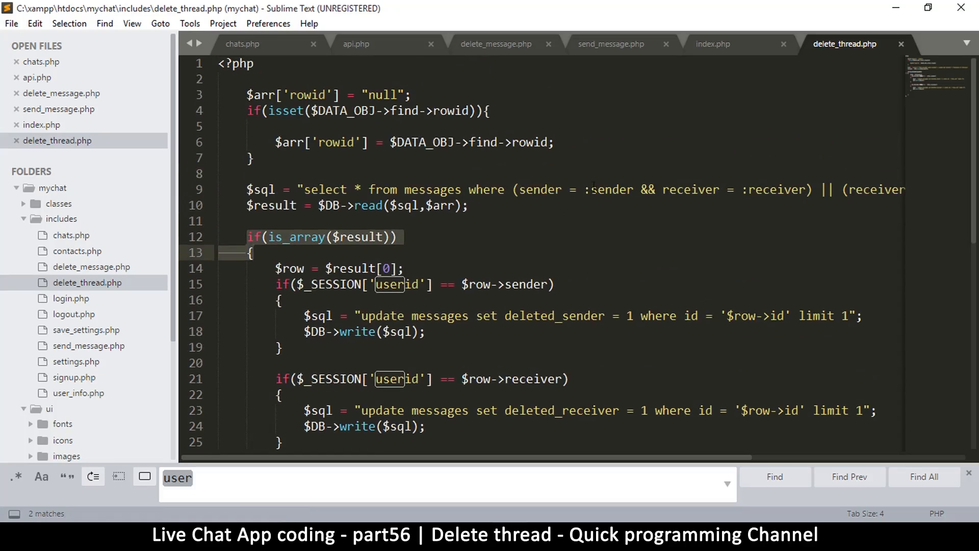
scroll(down, 3)
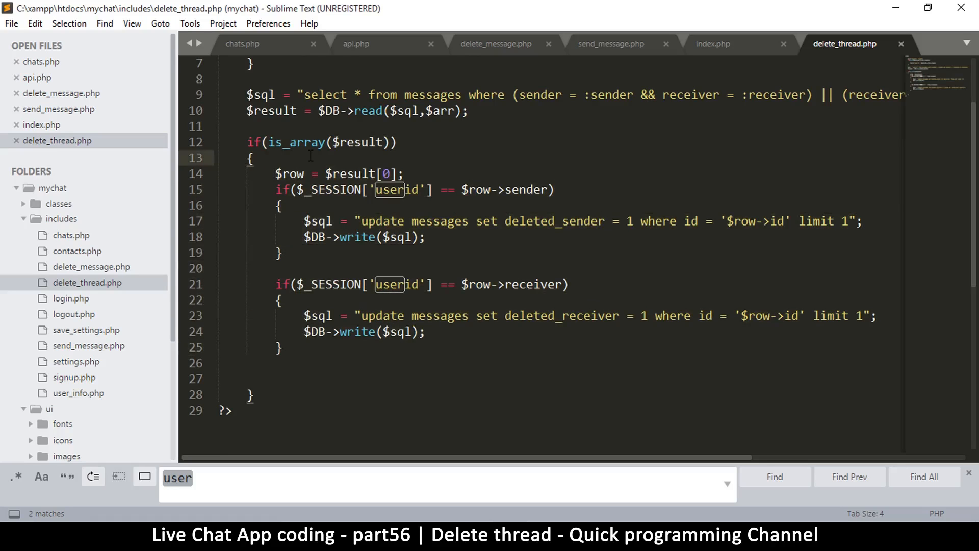
Step: Wrap the deleted_sender/deleted_receiver if blocks in a foreach ($result as $row) loop and save
text(fo)
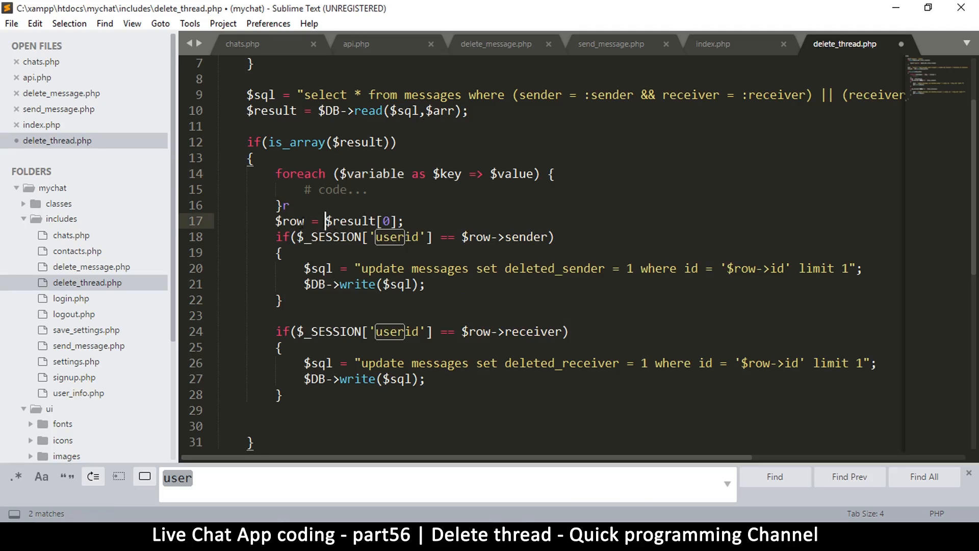
click(405, 221)
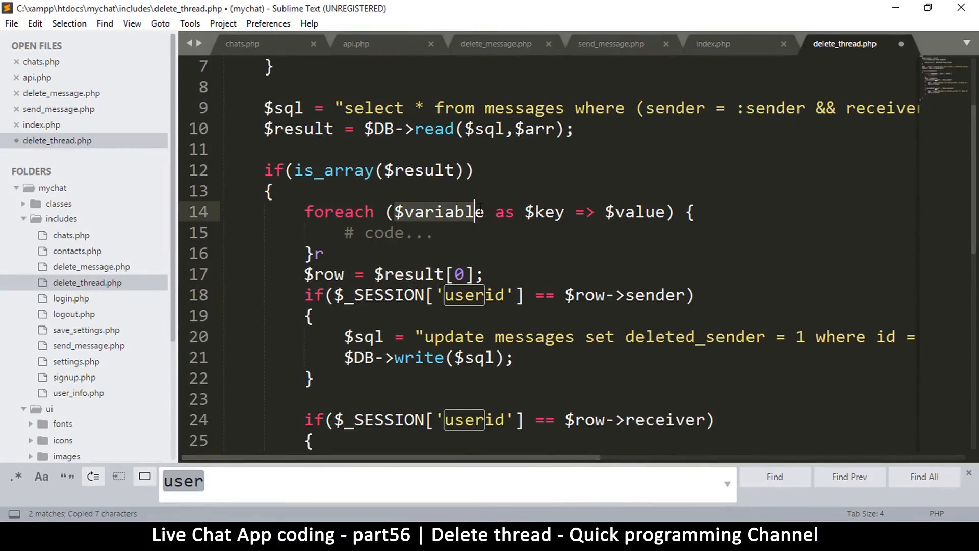
text($result)
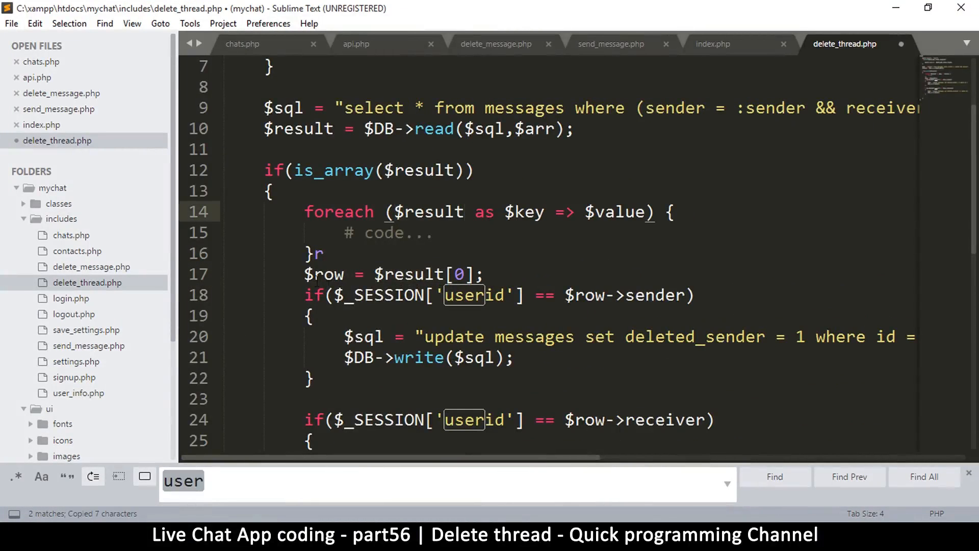
click(344, 275)
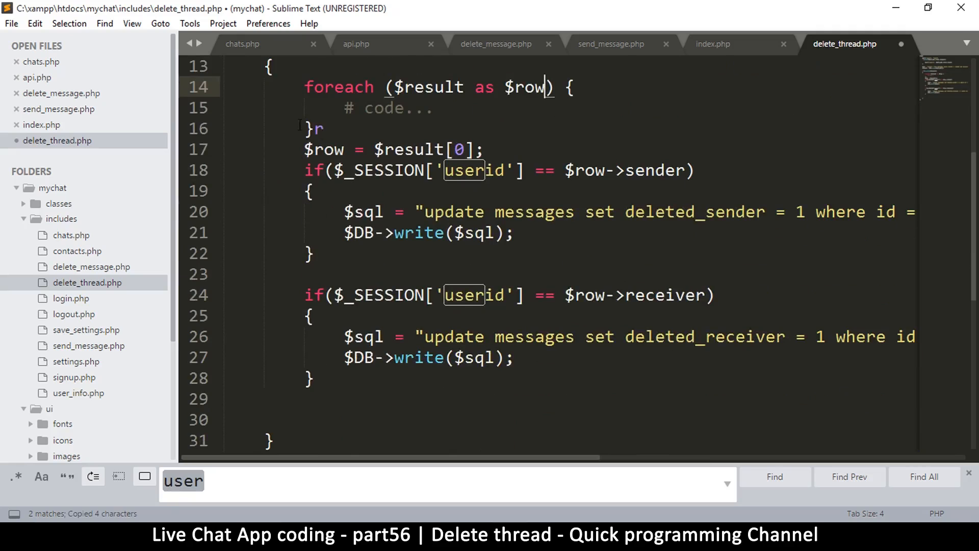
scroll(up, 3)
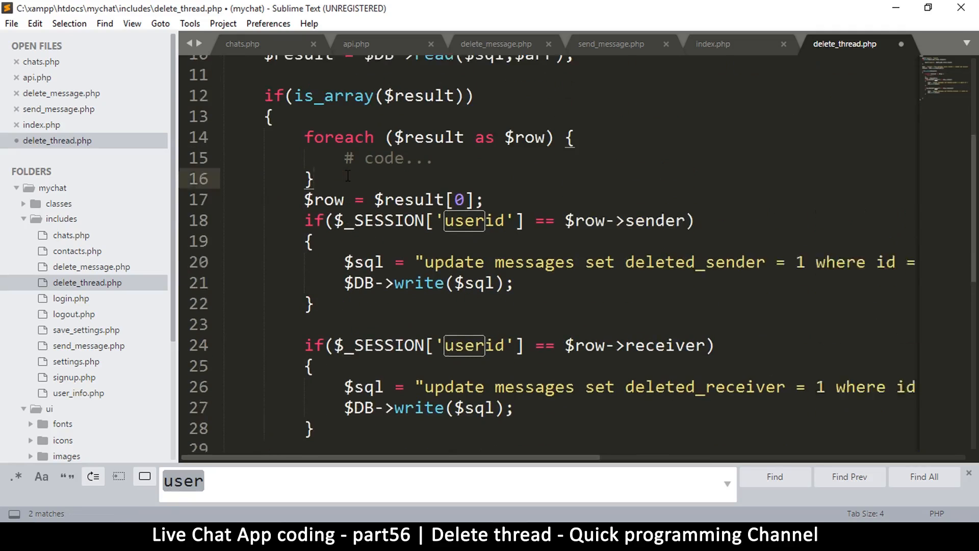
scroll(up, 3)
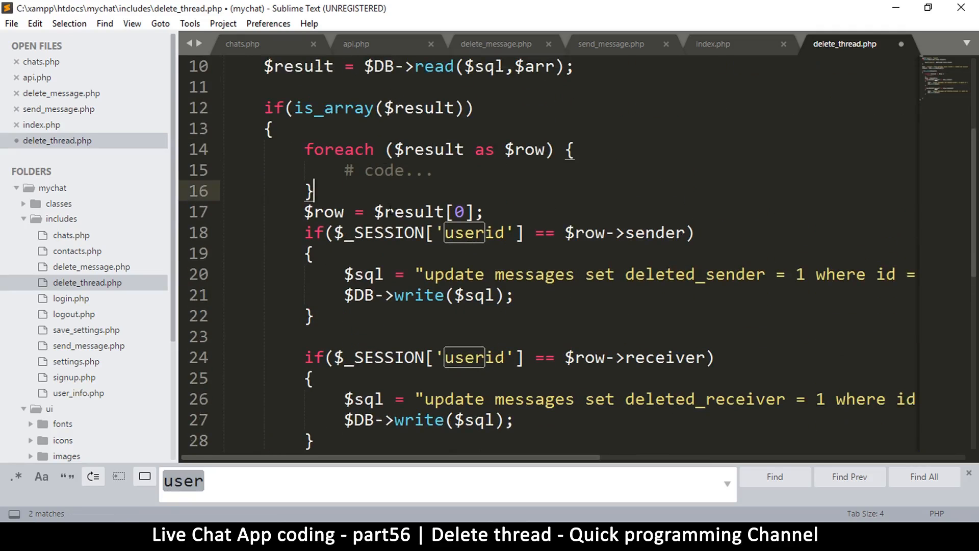
scroll(down, 3)
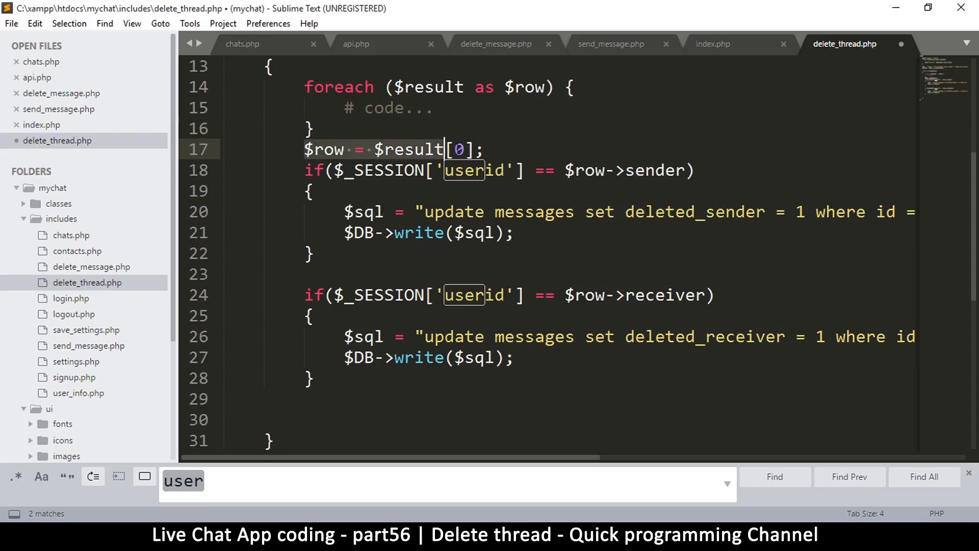
scroll(up, 3)
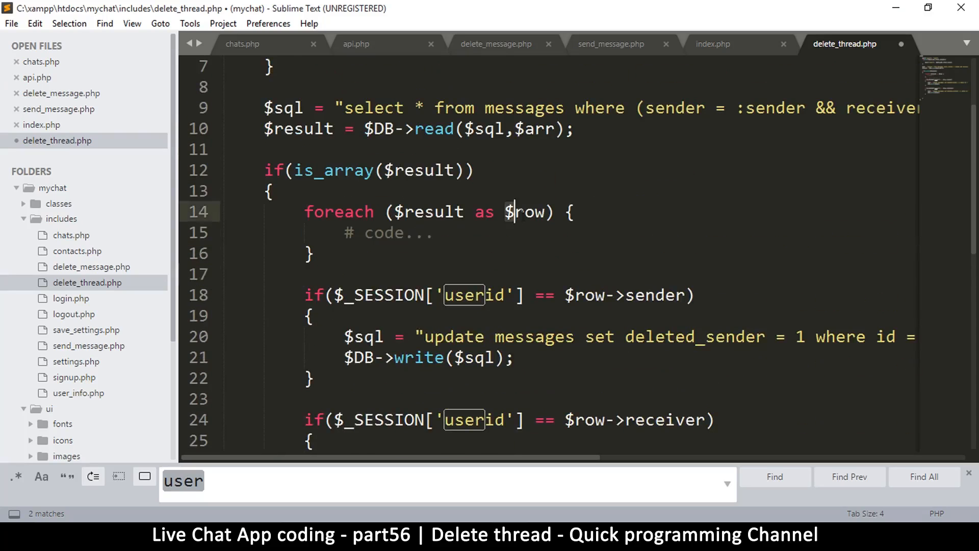
scroll(down, 3)
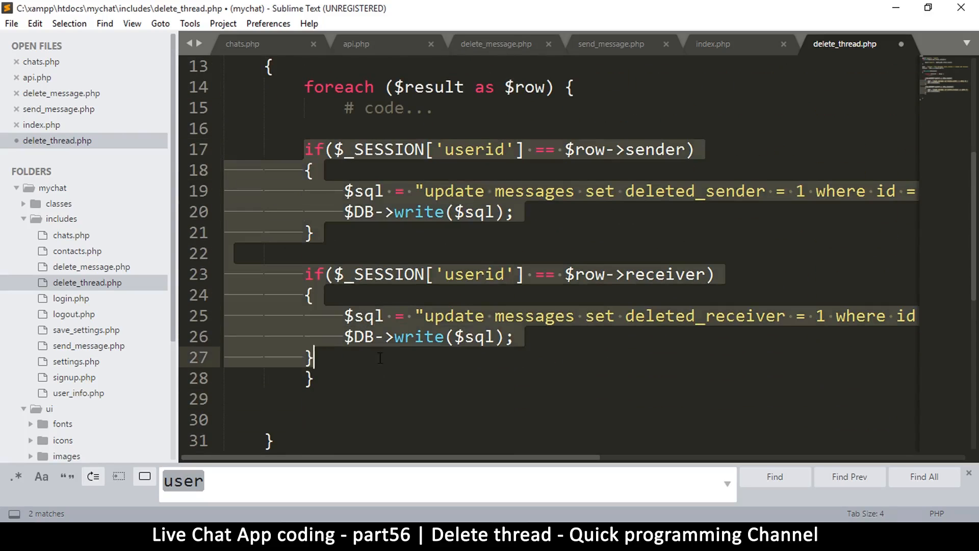
scroll(up, 3)
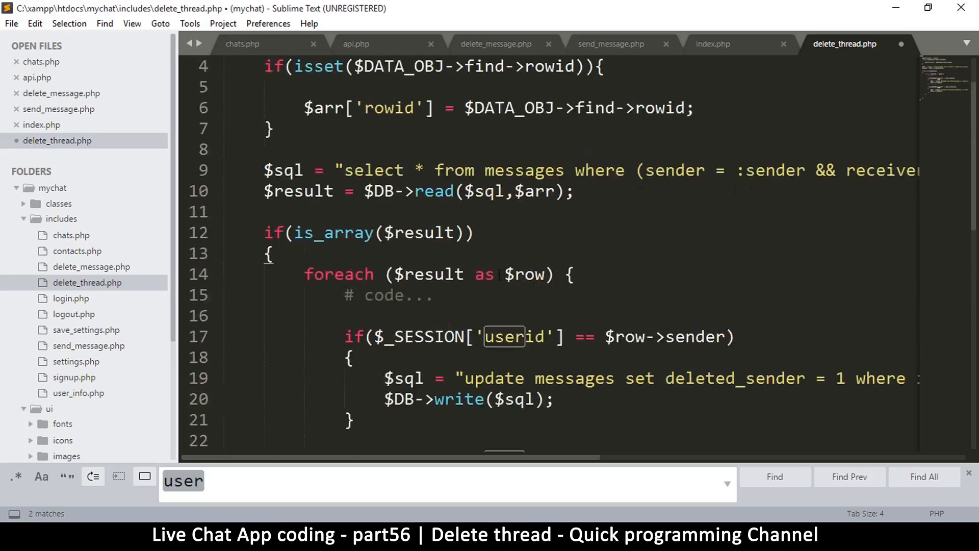
scroll(down, 3)
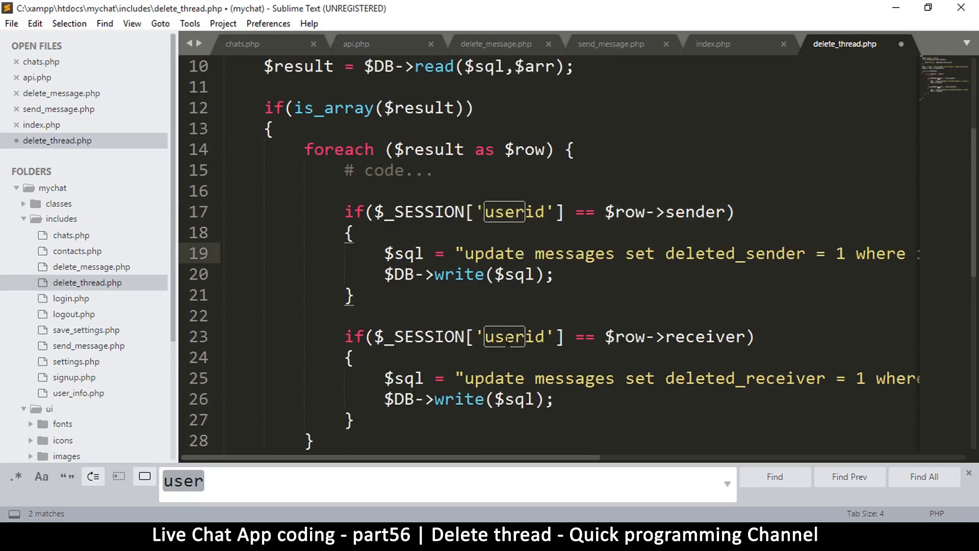
key(ctrl+s)
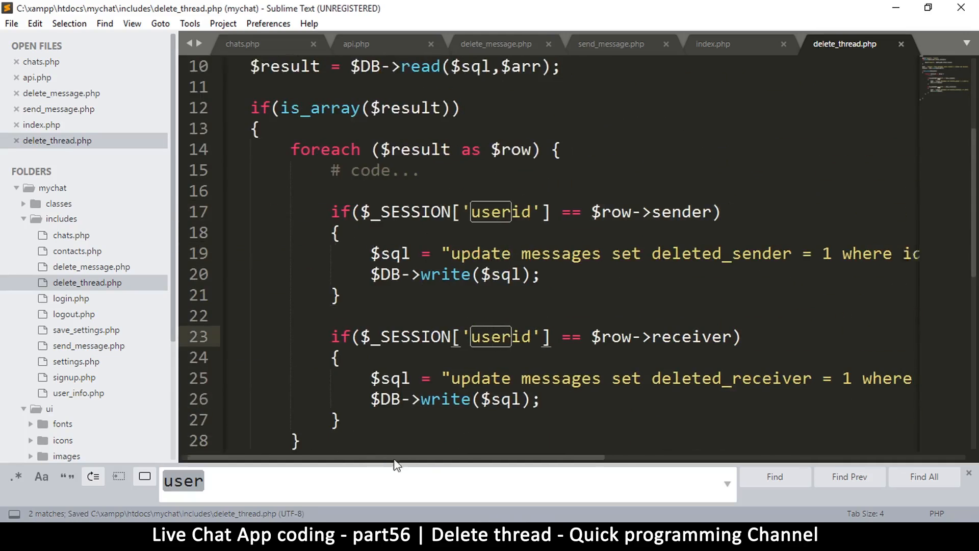
Step: Check the full sender update query inside the loop and save again
scroll(right, 3)
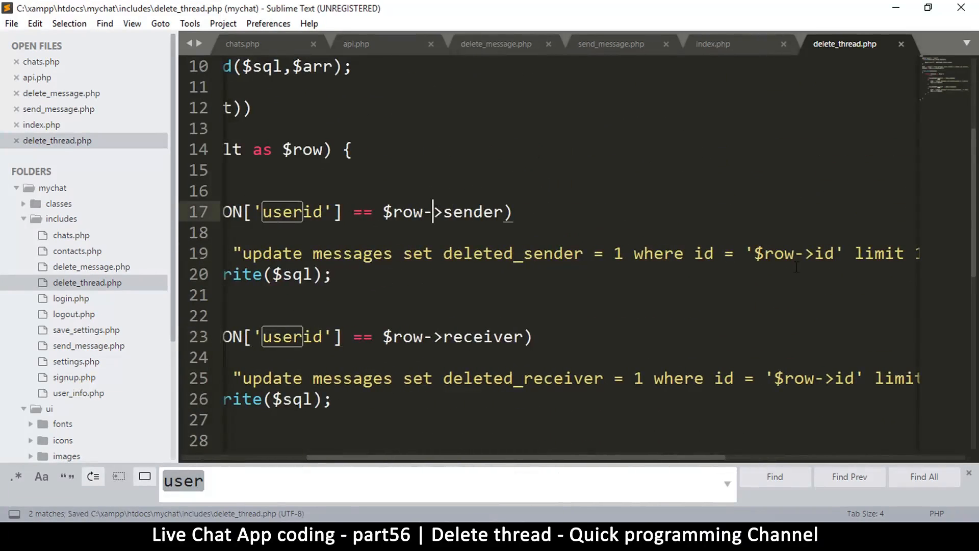
click(494, 253)
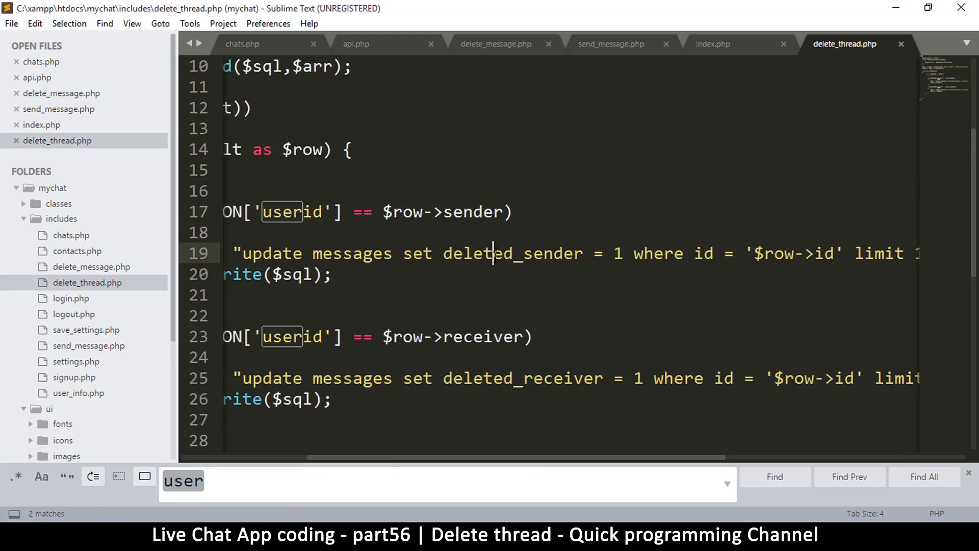
key(ctrl+s)
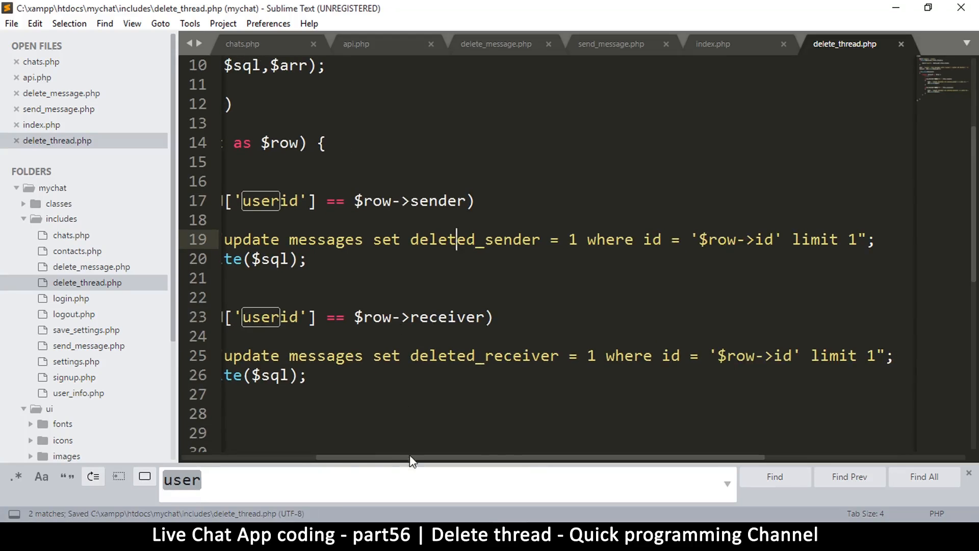
scroll(left, 3)
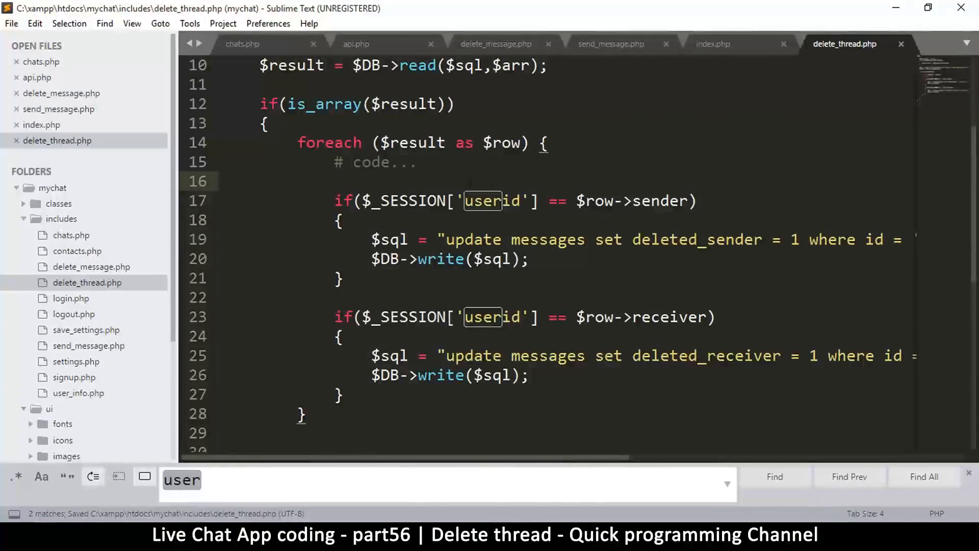
scroll(up, 3)
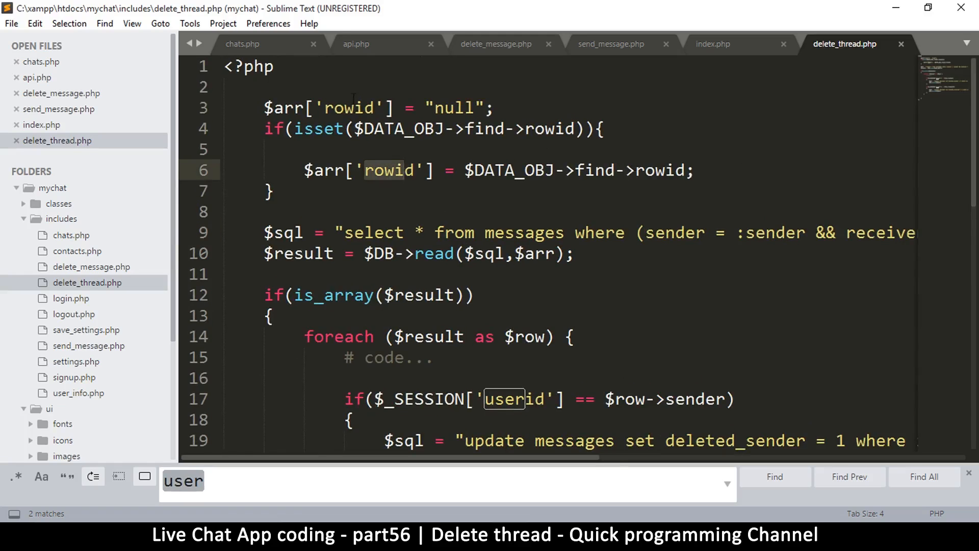
Step: Rename every rowid to userid in delete_thread.php via Find All and save
click(350, 108)
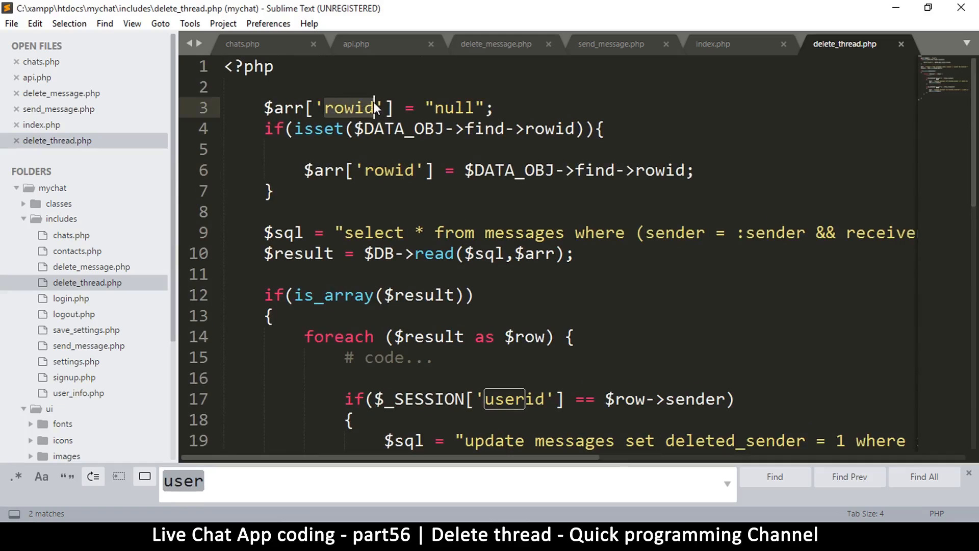
text(rowid)
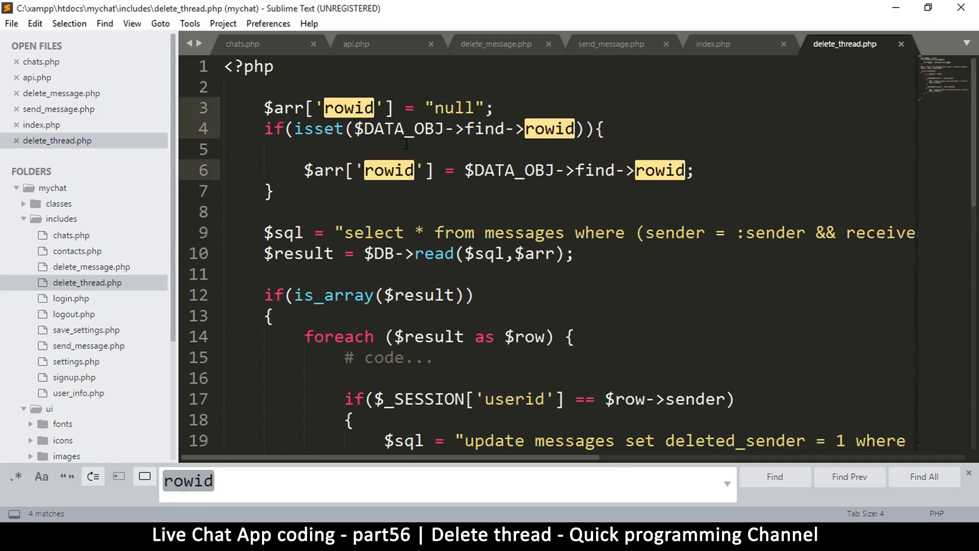
text(user)
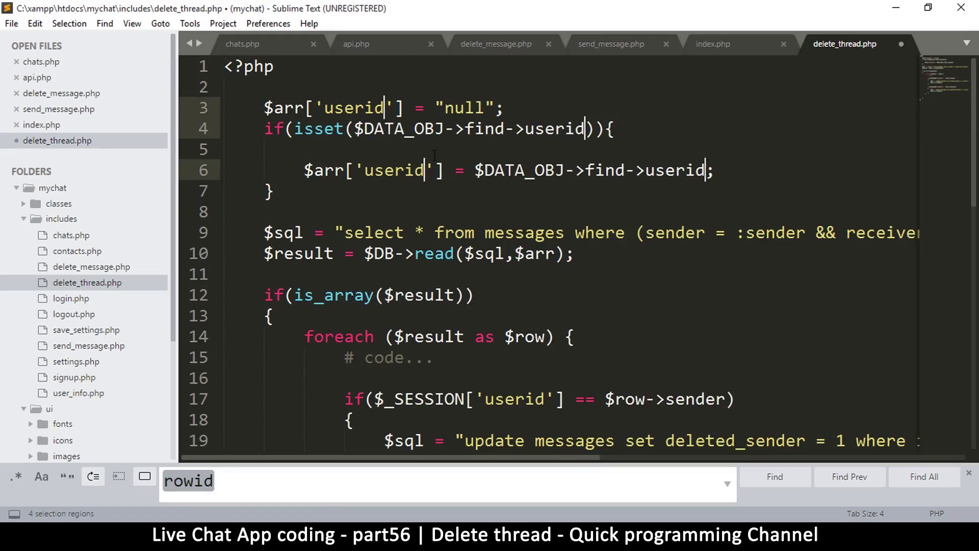
key(ctrl+s)
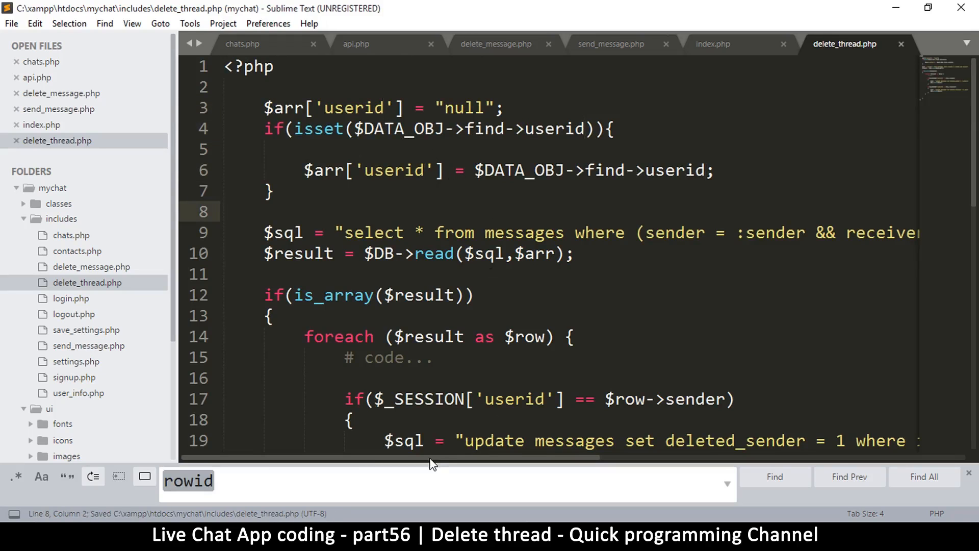
Step: Check the select query's sender/receiver conditions, then move to chats.php
scroll(right, 3)
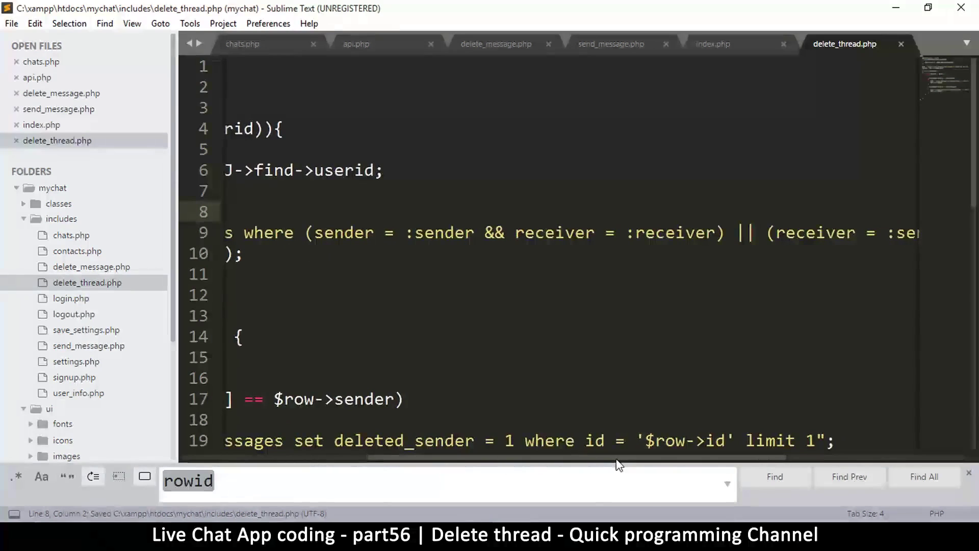
click(493, 232)
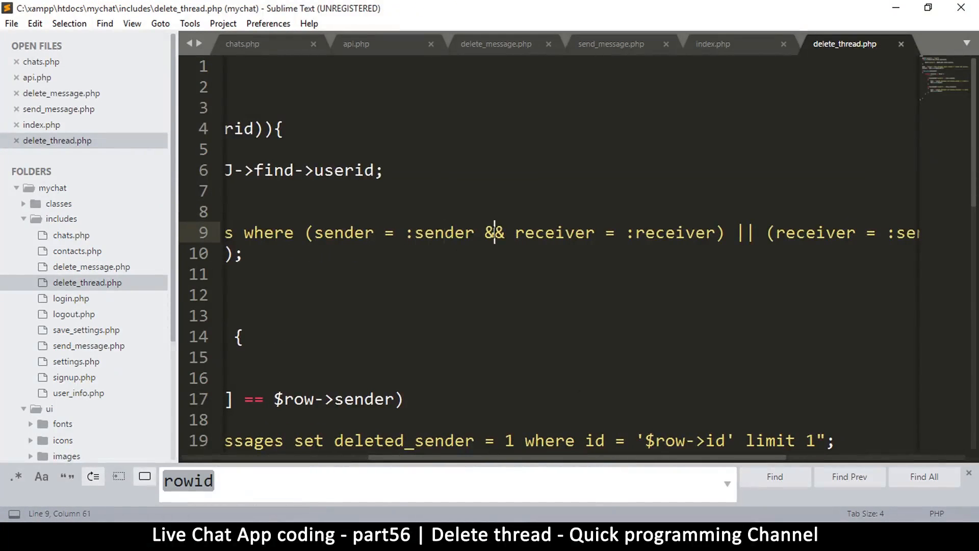
click(241, 44)
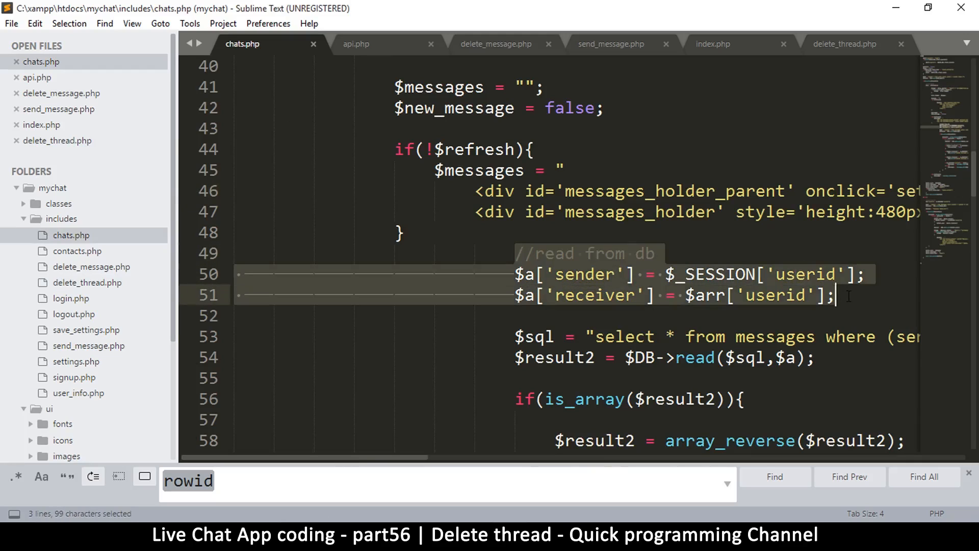
Step: Bring chats.php's sender/receiver setup into delete_thread.php so receiver comes from the requested userid, and save
key(ctrl+c)
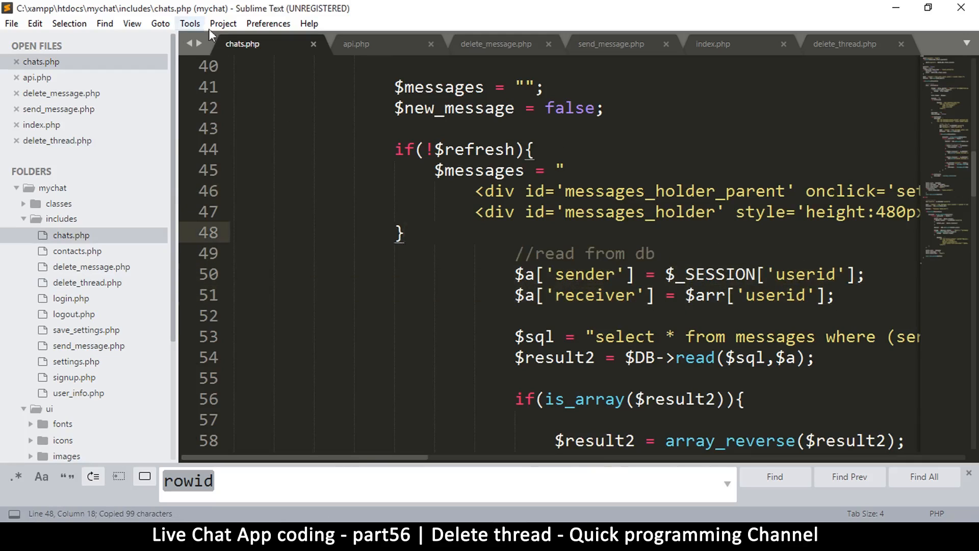
click(845, 44)
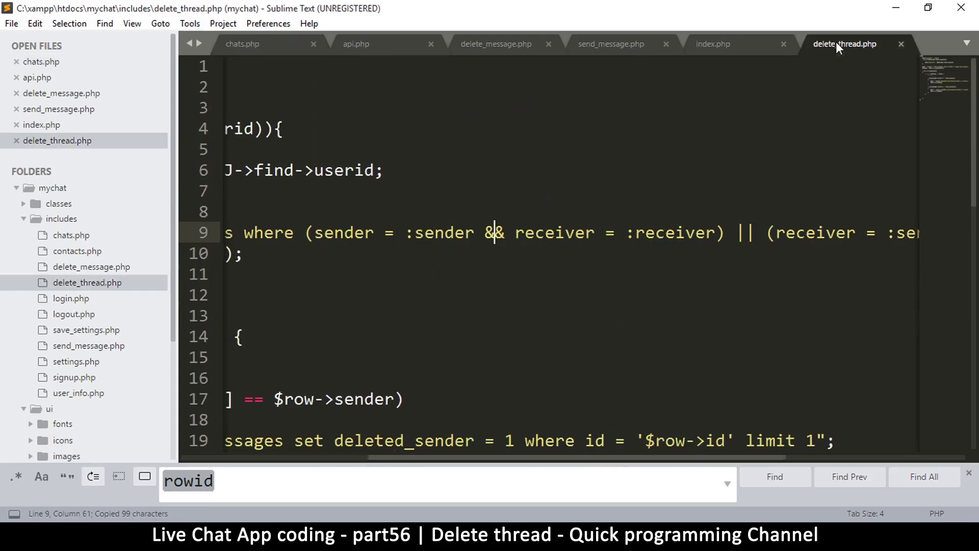
scroll(left, 3)
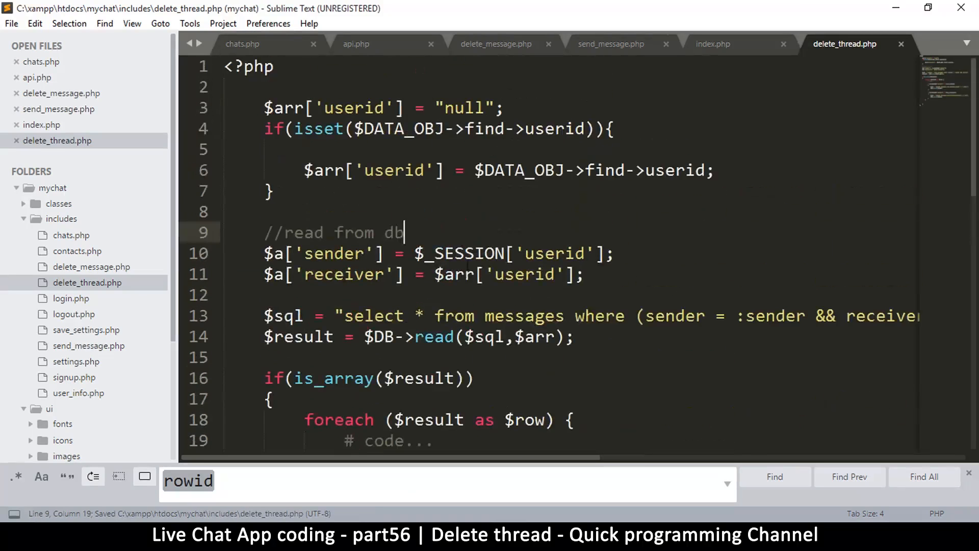
click(523, 274)
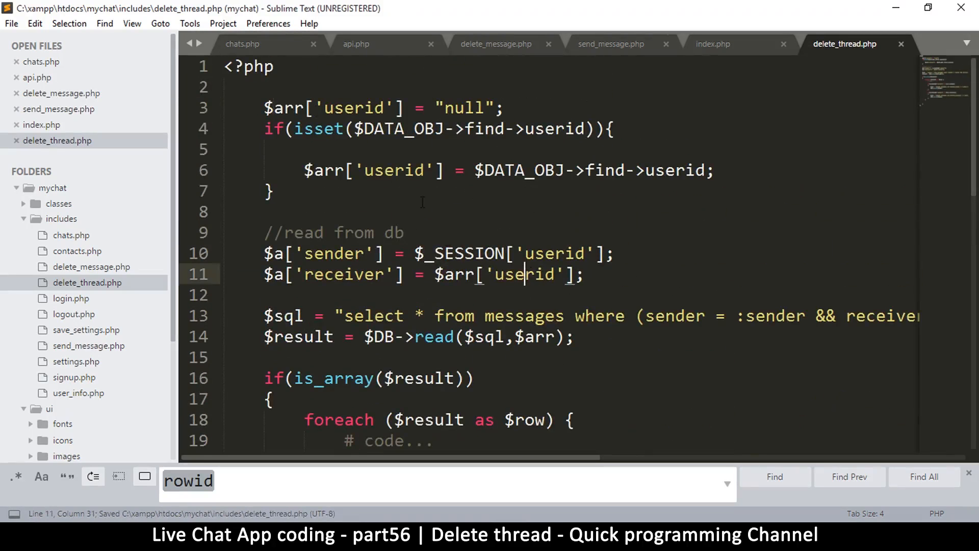
click(544, 130)
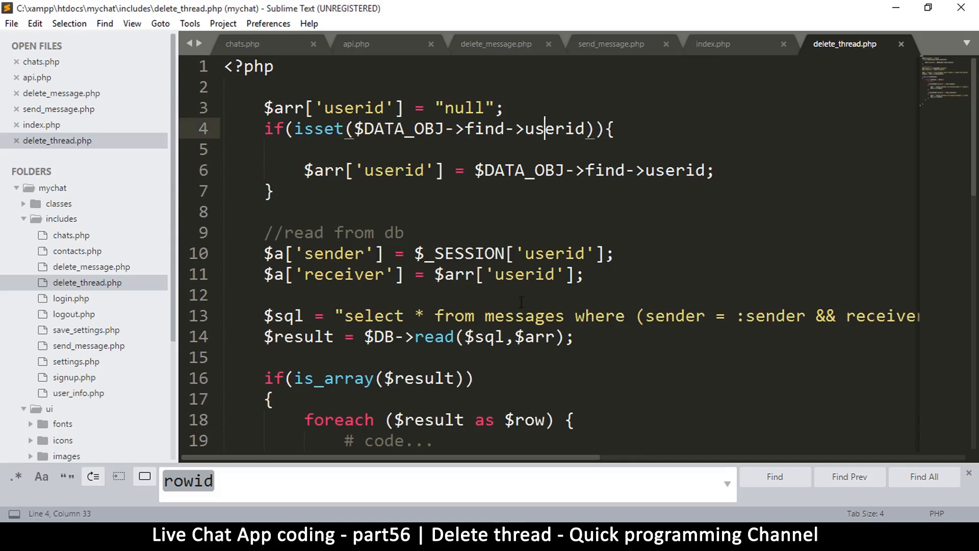
key(ctrl+s)
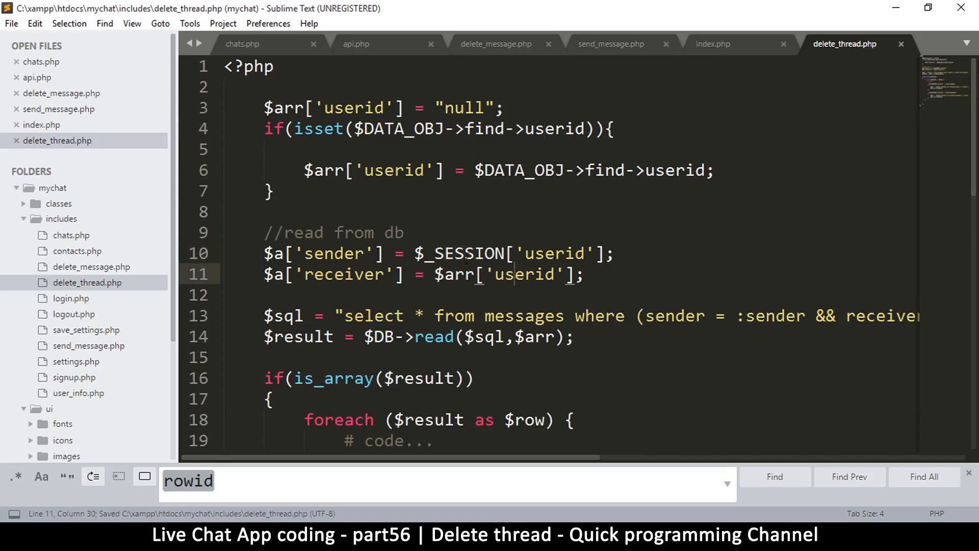
Step: Review the foreach loop and save delete_thread.php again
scroll(down, 3)
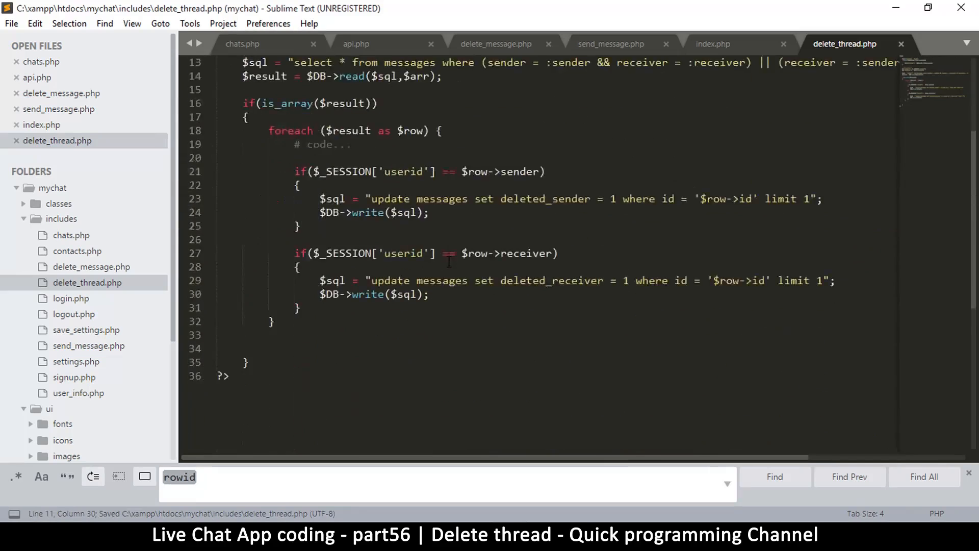
scroll(up, 3)
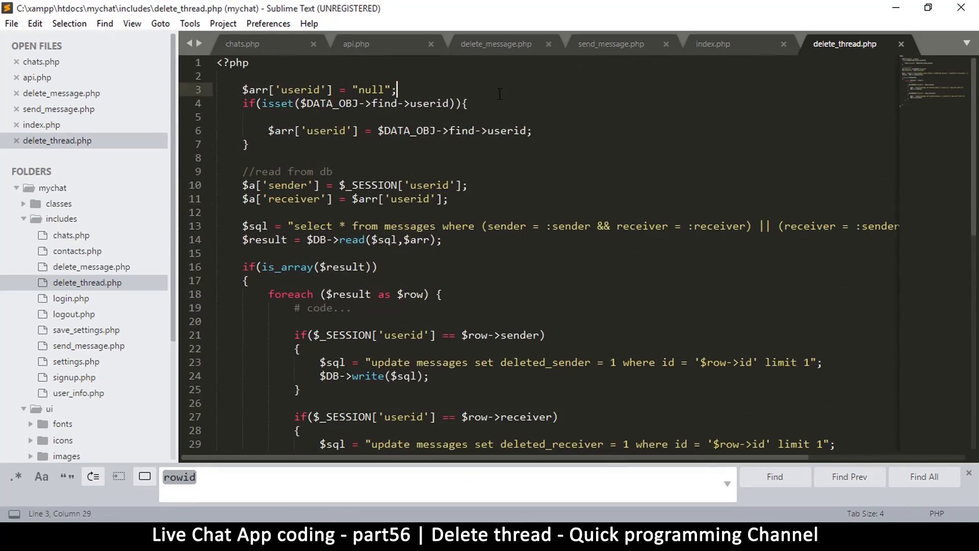
key(ctrl+s)
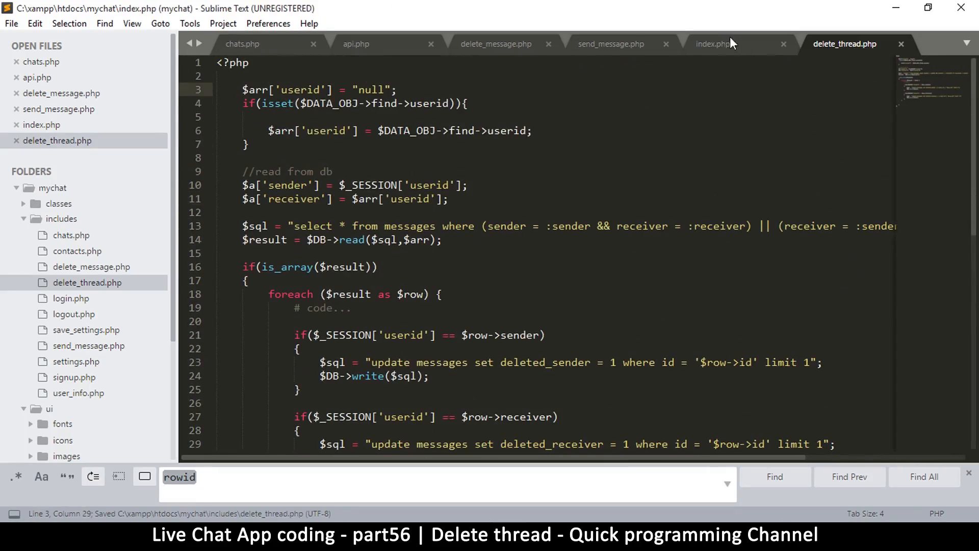
Step: Locate the message_controls markup by checking index.php, chats.php and api.php
click(712, 44)
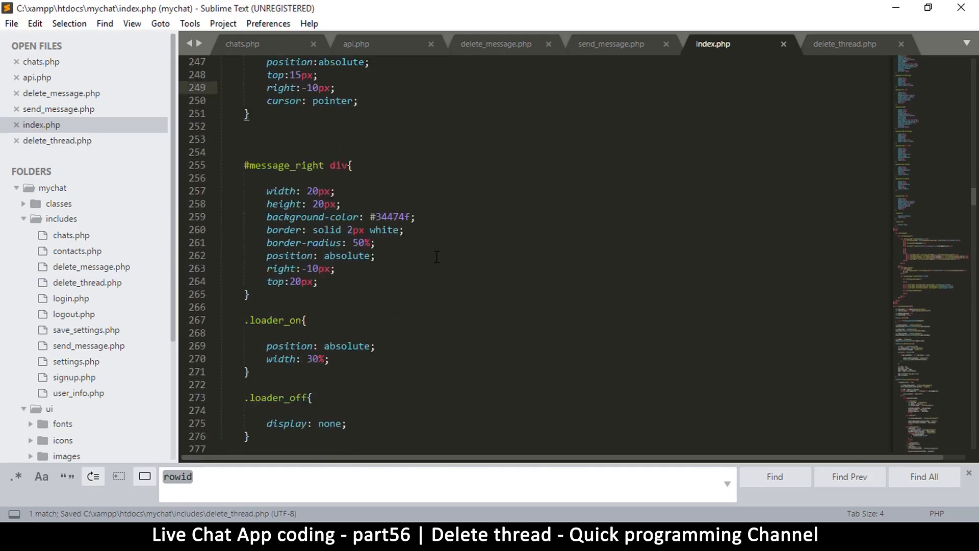
scroll(down, 3)
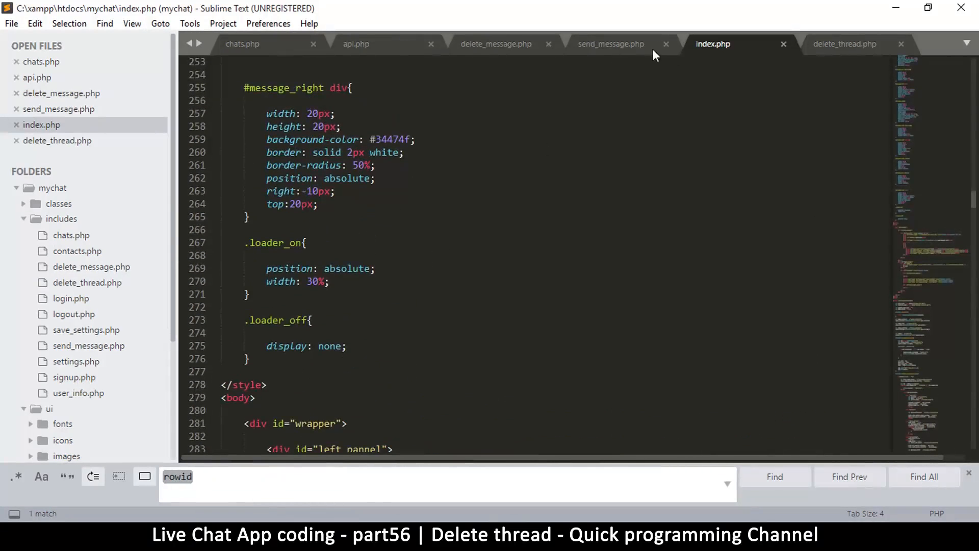
mouse_move(247, 49)
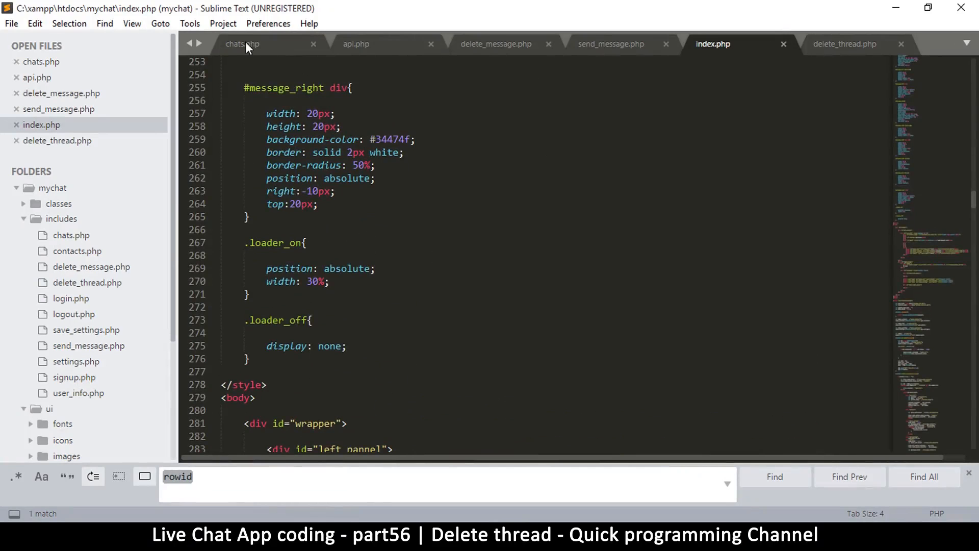
click(243, 44)
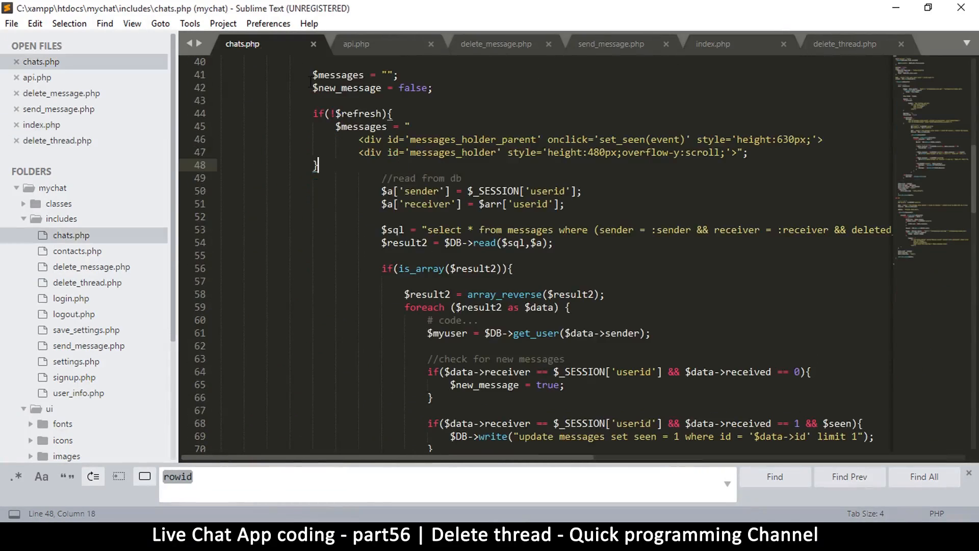
scroll(down, 3)
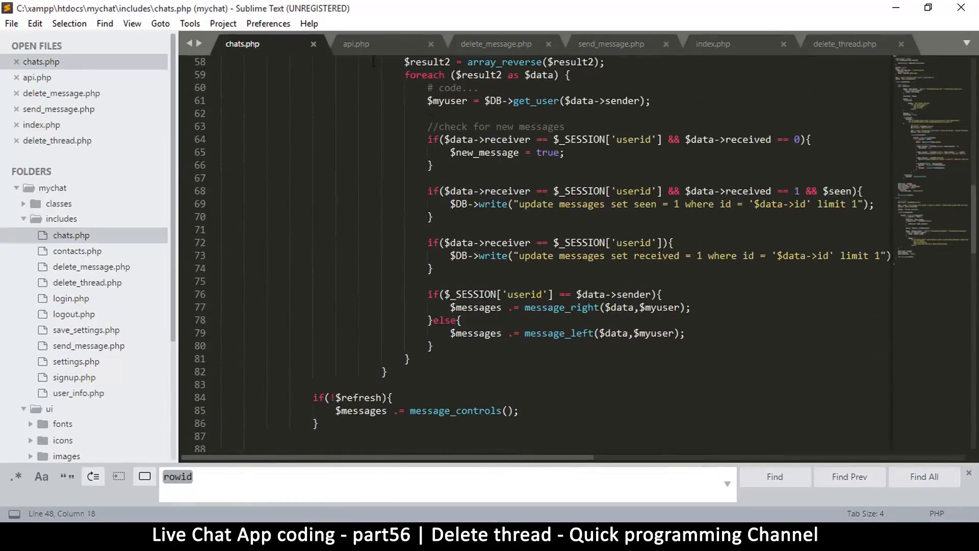
click(356, 44)
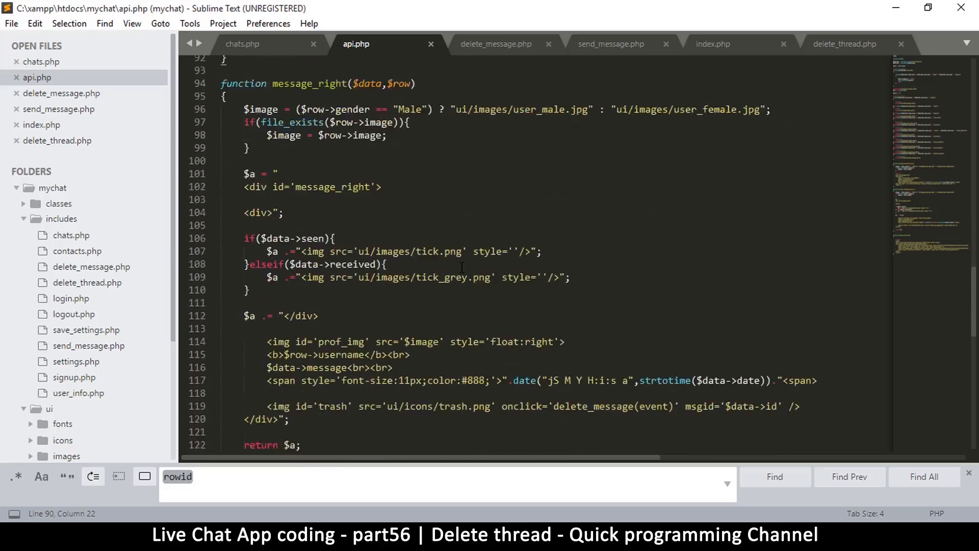
scroll(down, 3)
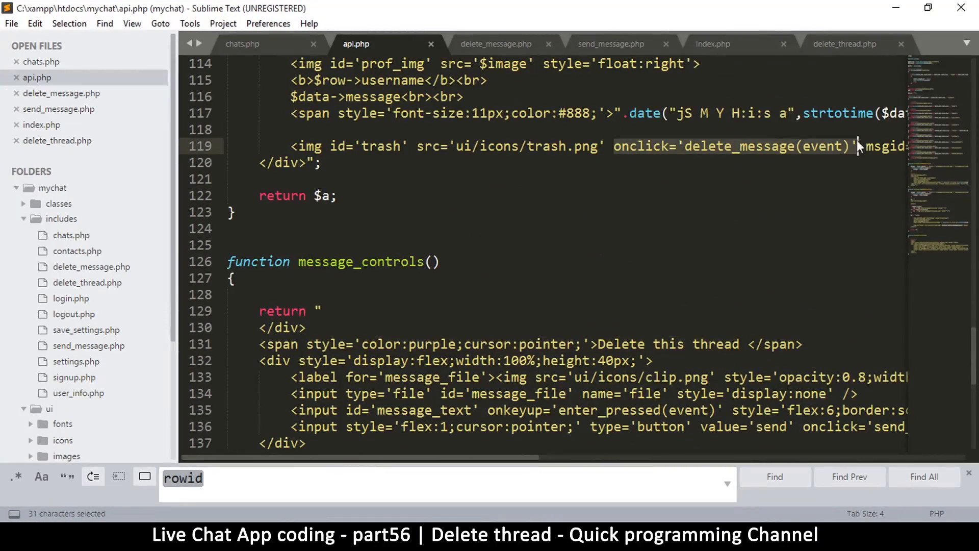
Step: Give the 'Delete this thread' span onclick='delete_thread(event)' and save api.php
key(ctrl+c)
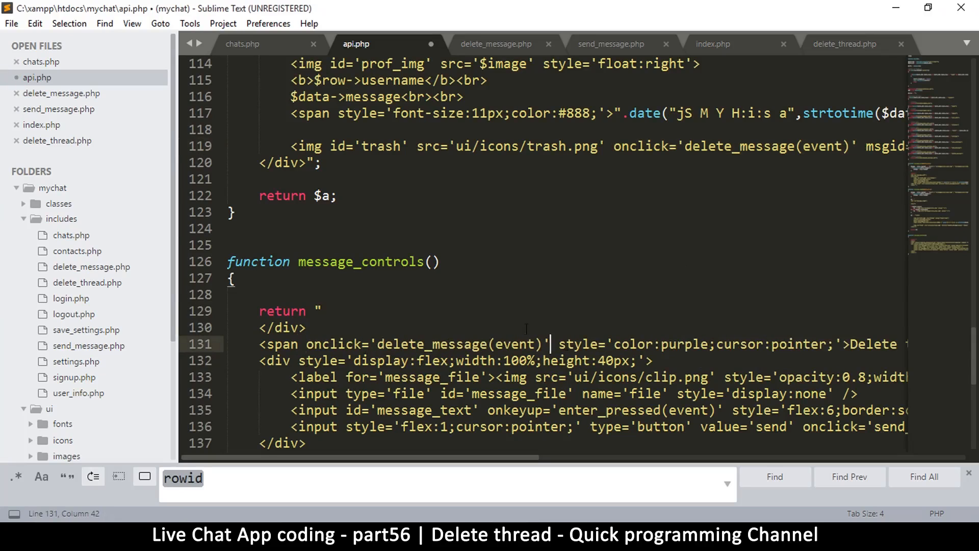
double_click(448, 344)
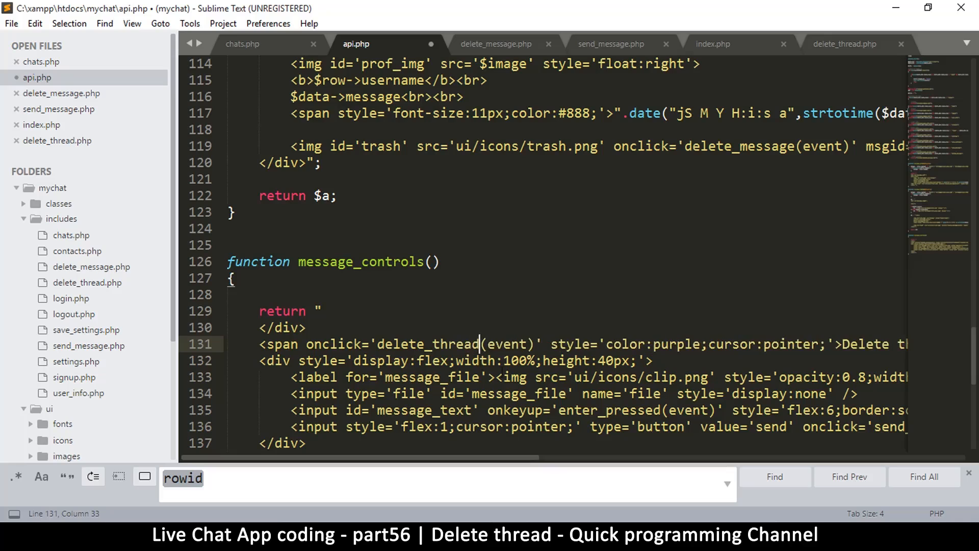
key(ctrl+s)
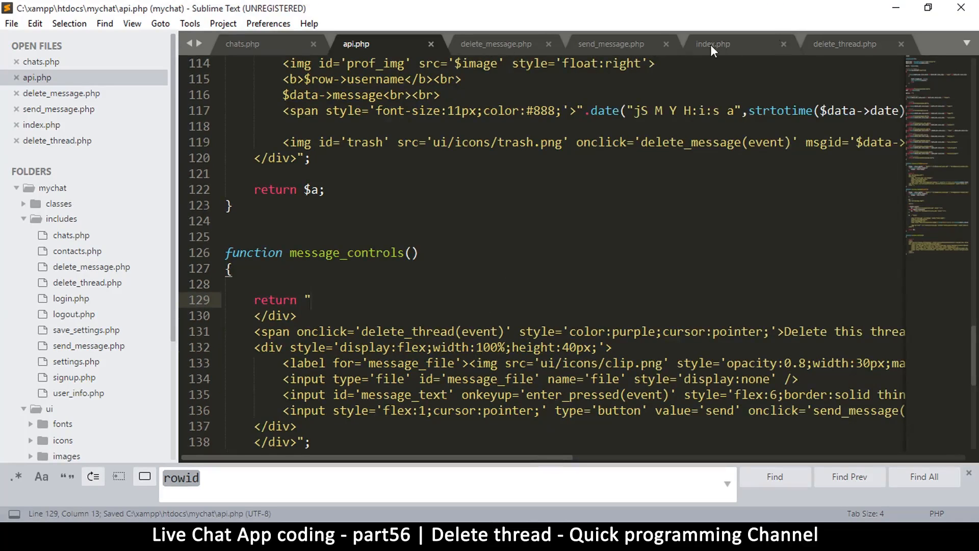
Step: Duplicate the delete_message function in index.php as a new delete_thread function
click(713, 44)
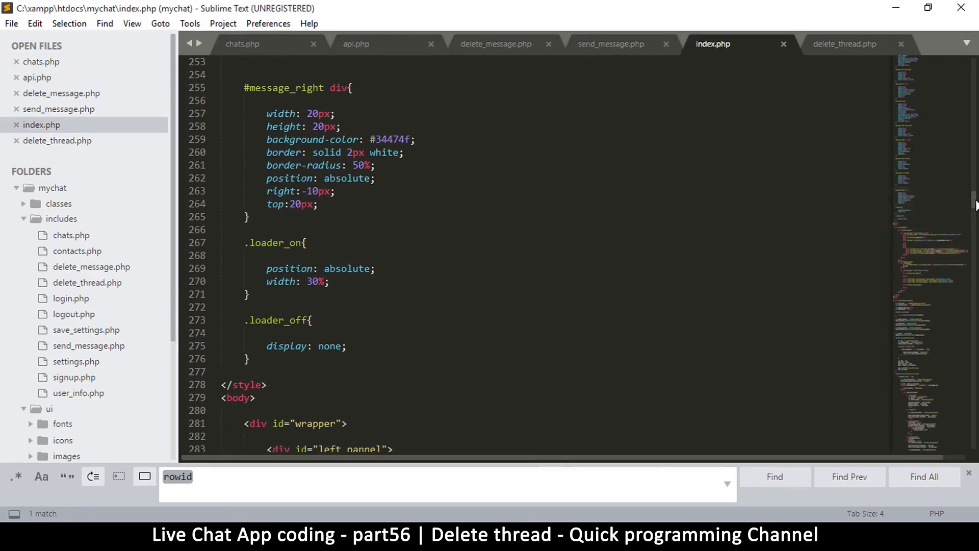
scroll(down, 3)
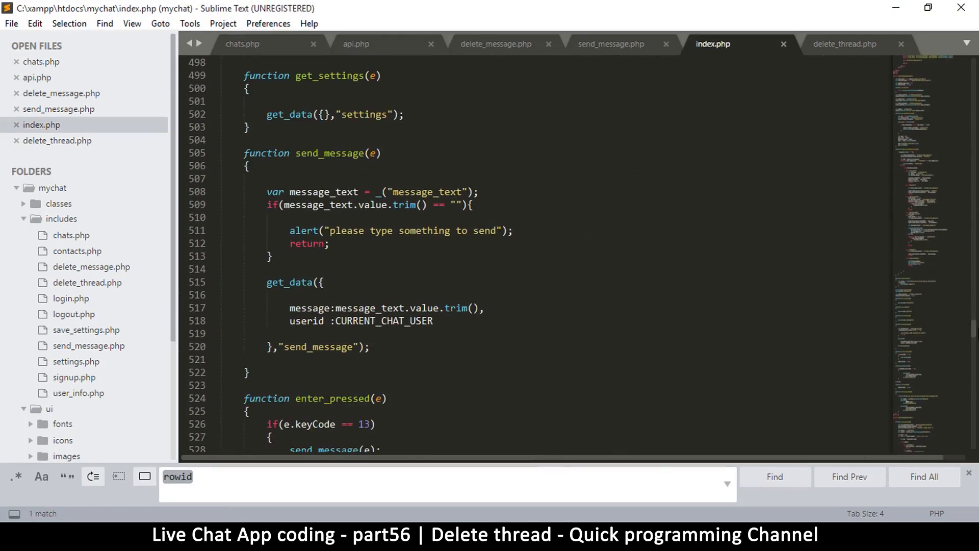
scroll(down, 3)
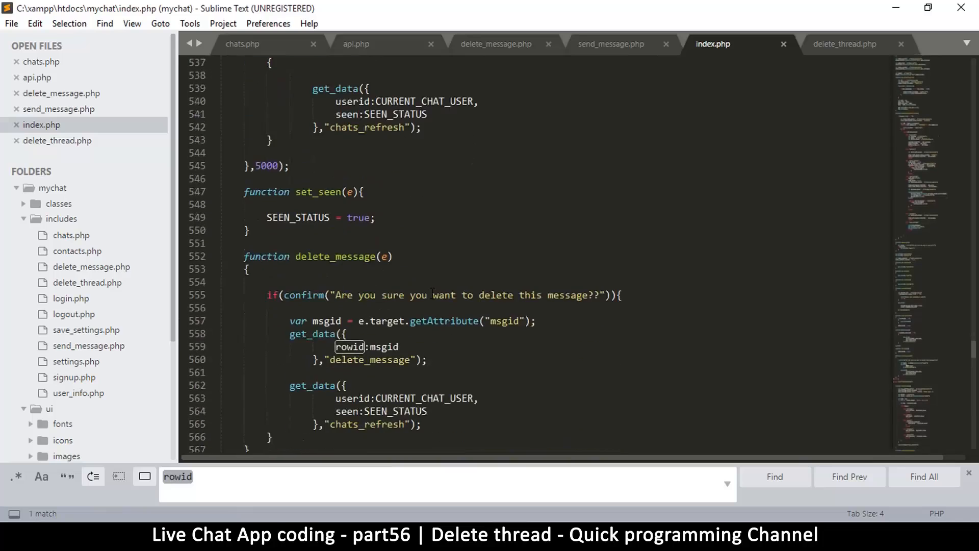
scroll(down, 3)
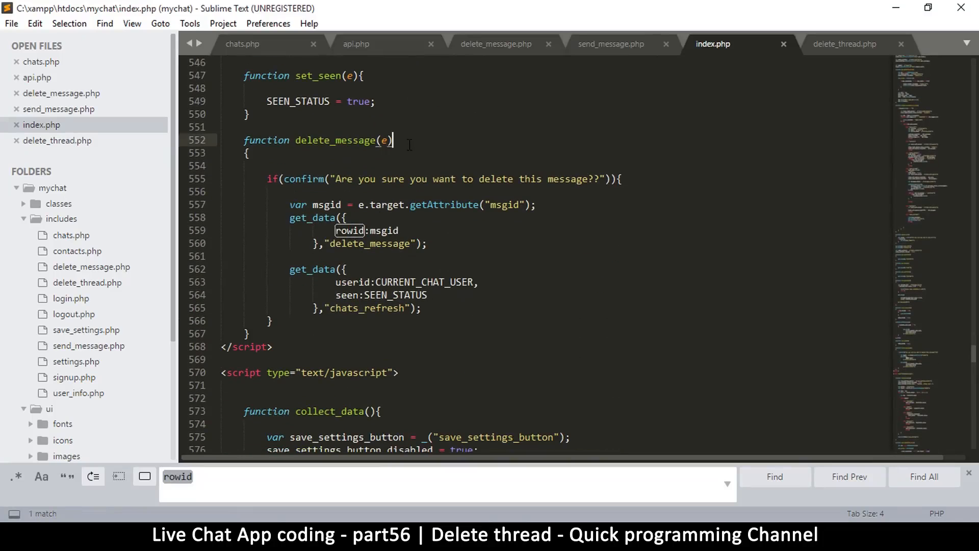
key(Enter)
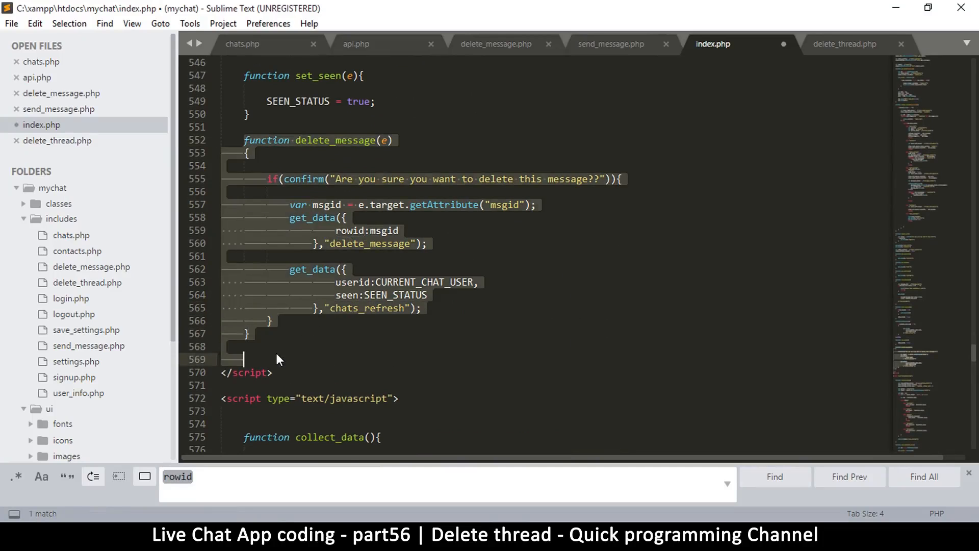
key(ctrl+v)
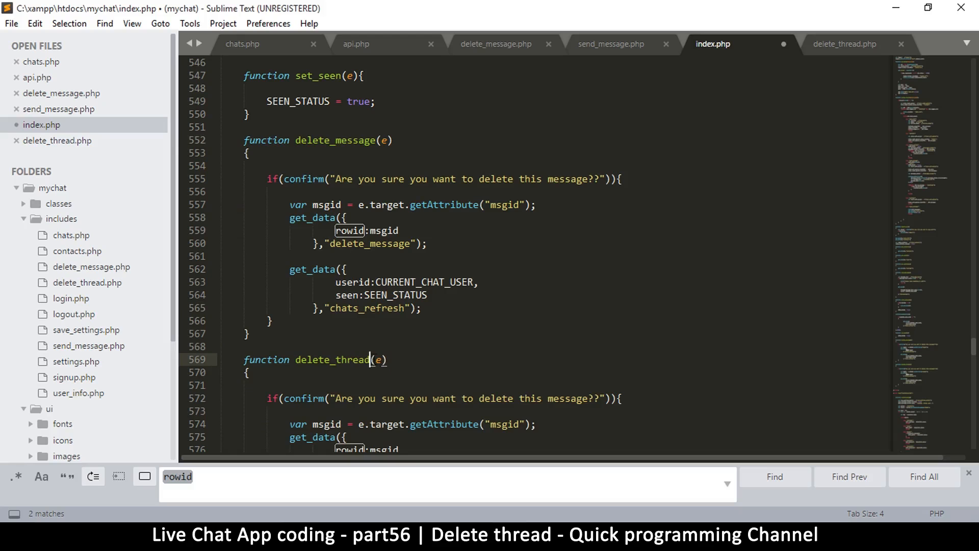
key(ctrl+s)
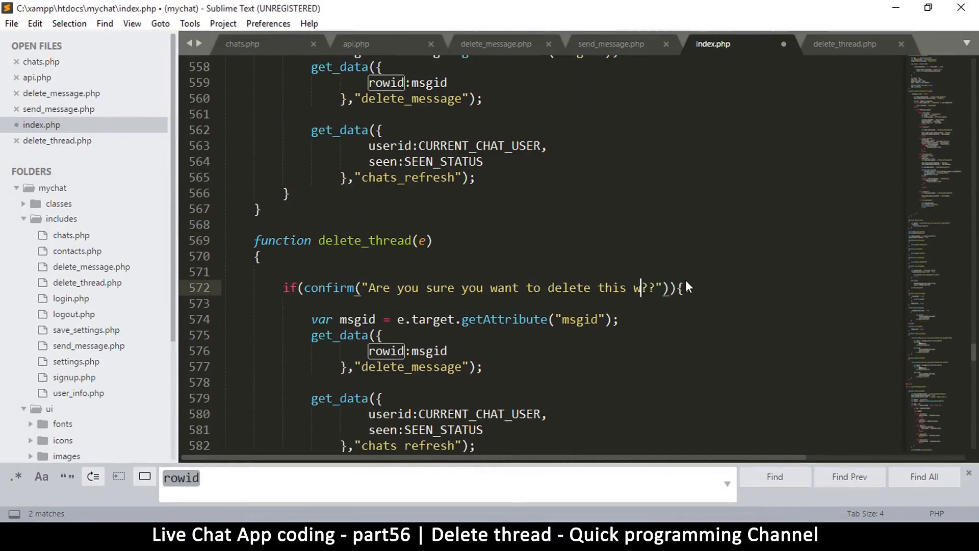
Step: Make it confirm deleting the whole thread and send userid to delete_thread, then save
text(hole thread)
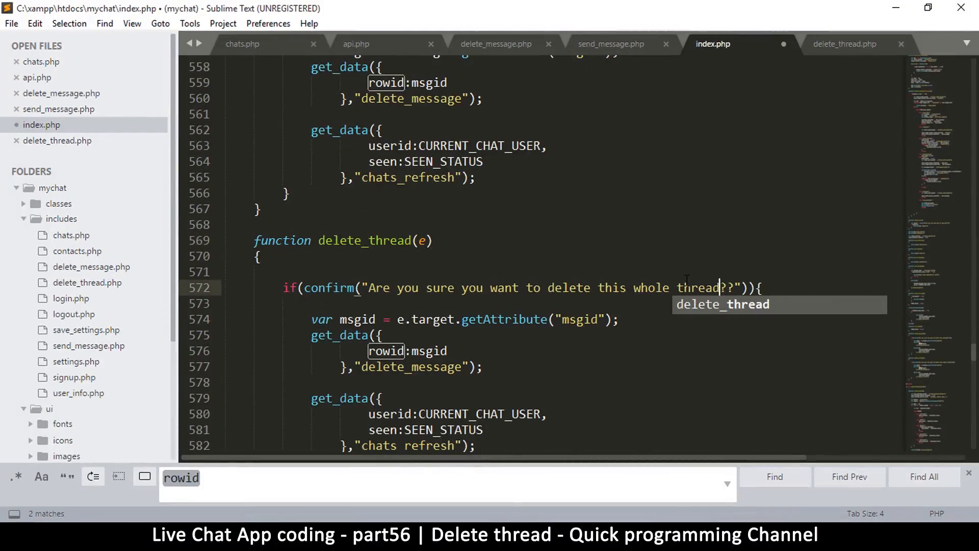
key(ctrl+s)
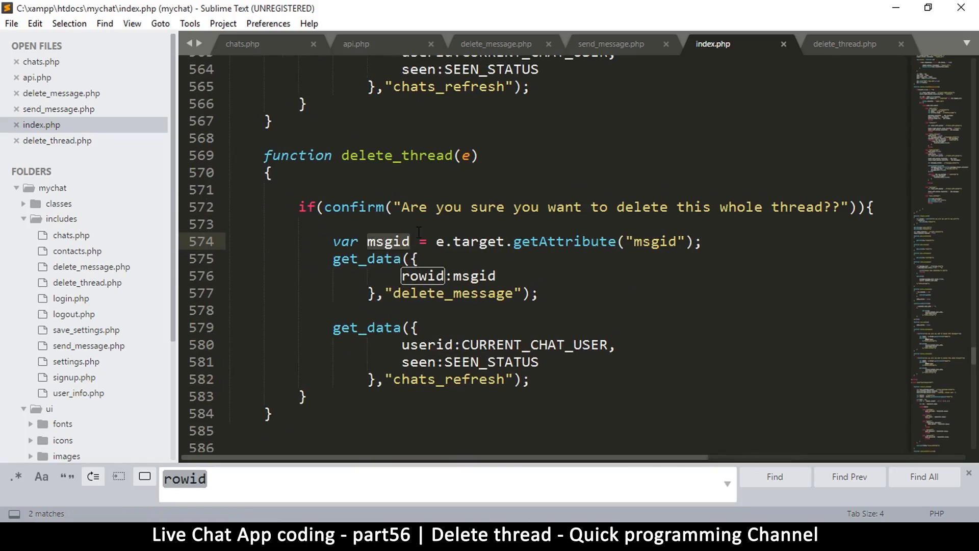
text(userid:CURRENT_CHAT_USER)
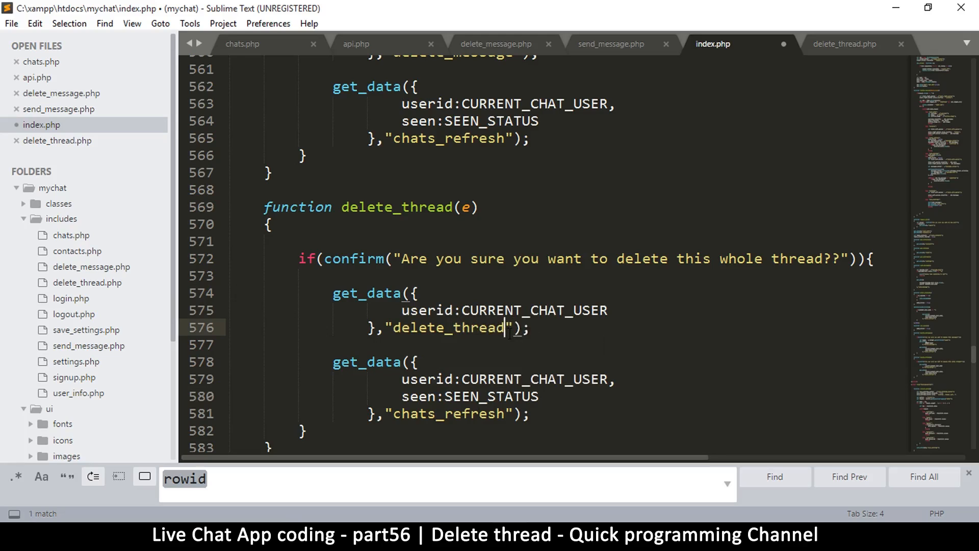
key(ctrl+s)
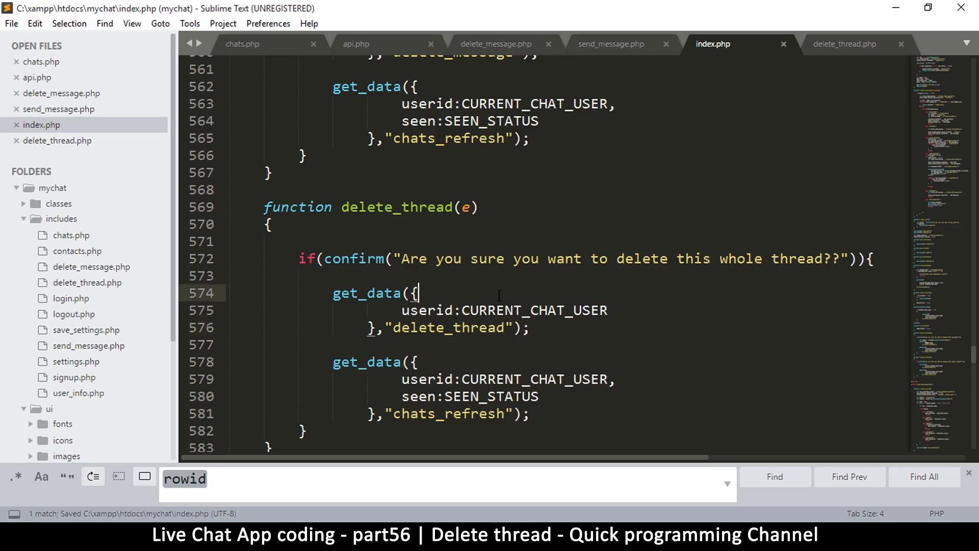
scroll(down, 3)
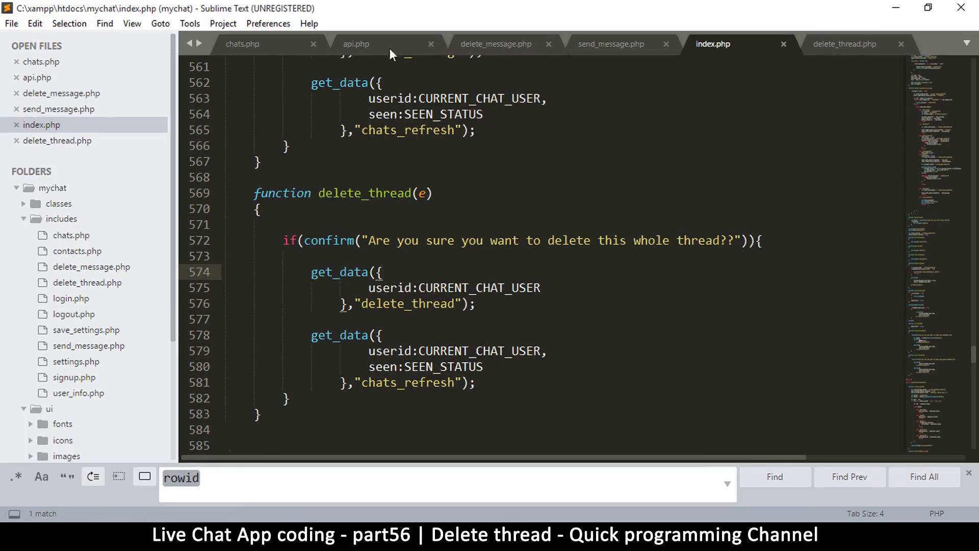
Step: Duplicate api.php's delete_message elseif branch and find '_message' to rename it for delete_thread
click(355, 44)
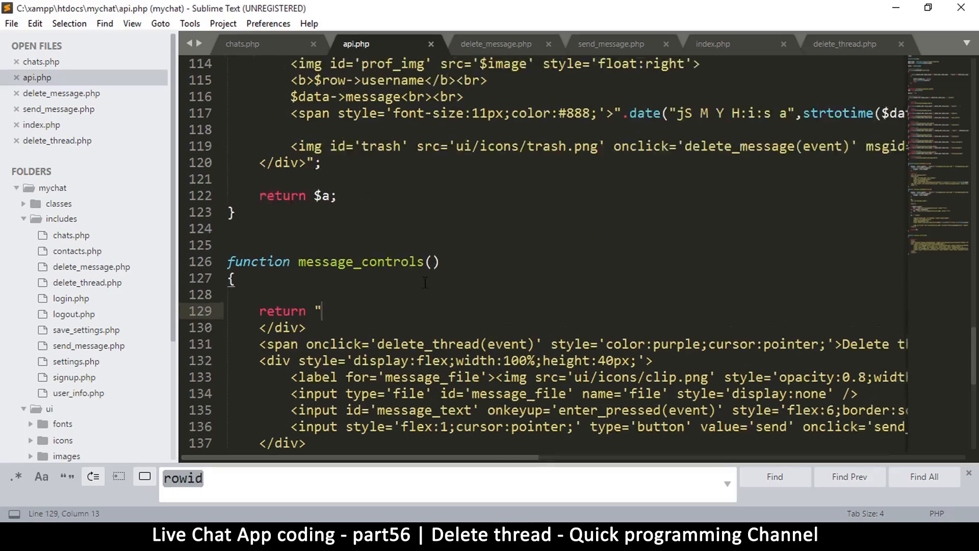
scroll(up, 3)
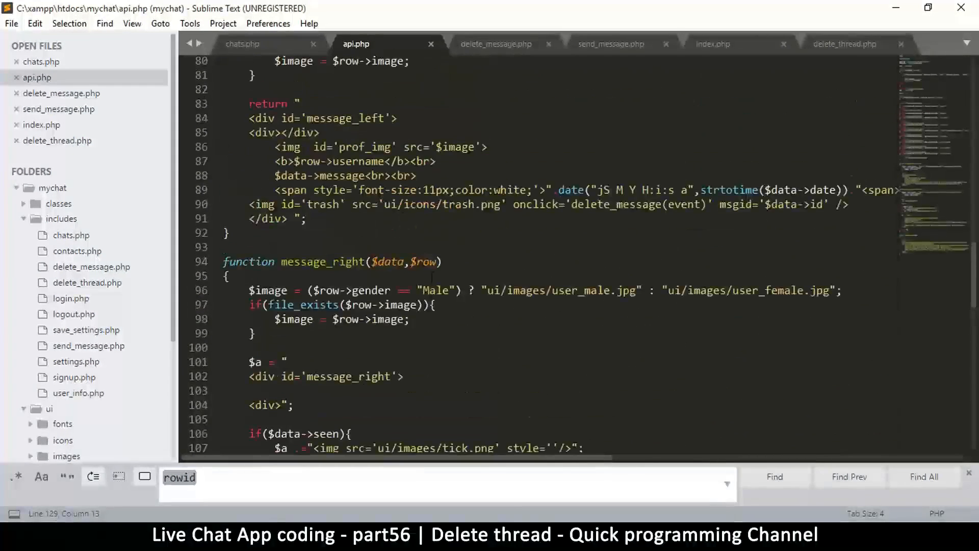
scroll(up, 3)
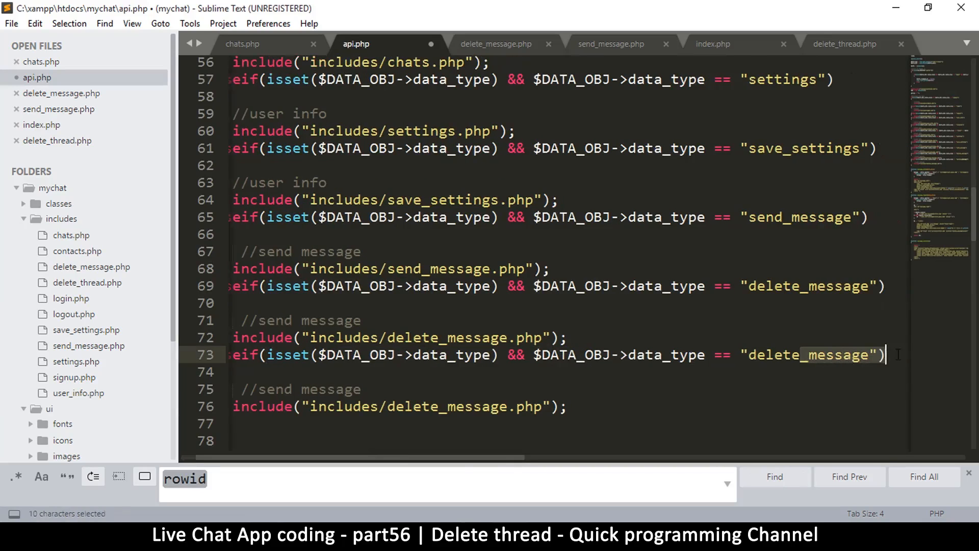
text(_message)
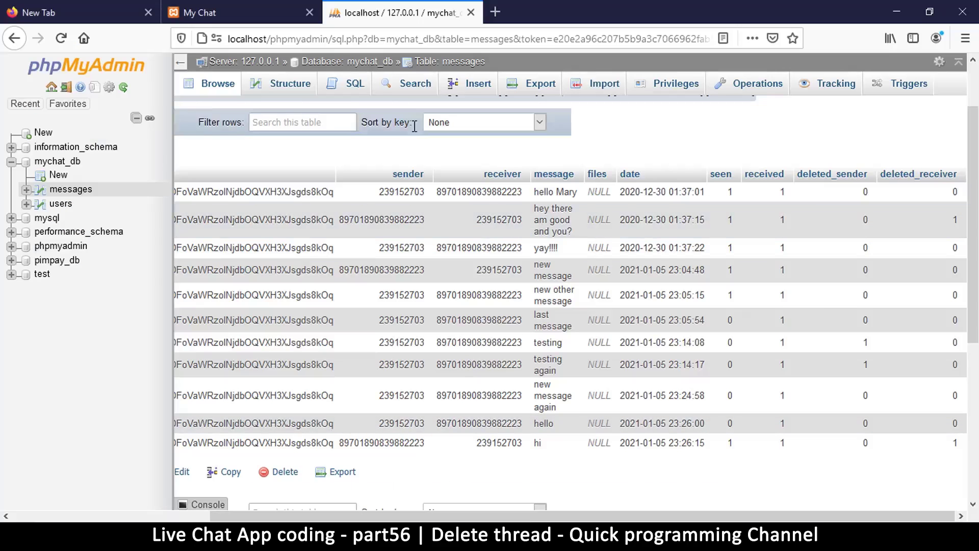
mouse_move(605, 514)
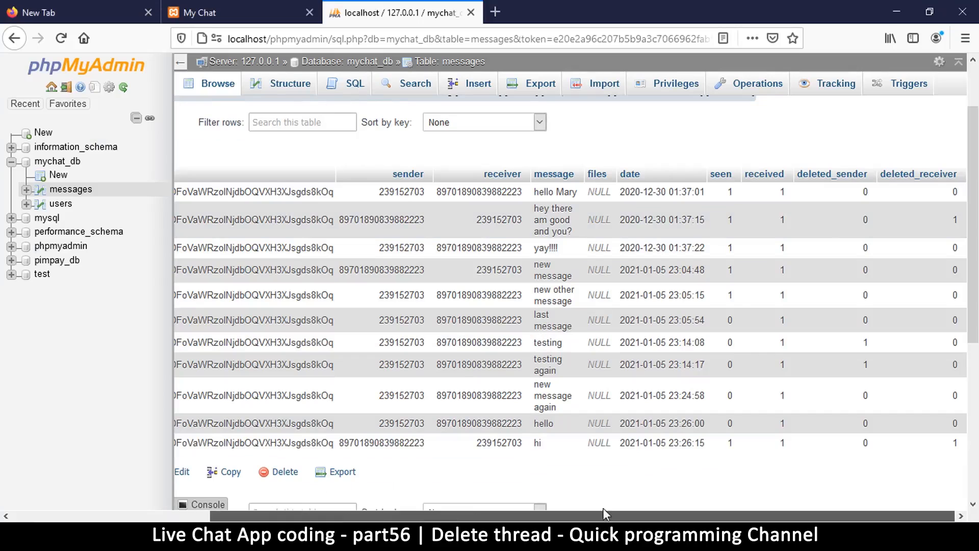
mouse_move(865, 295)
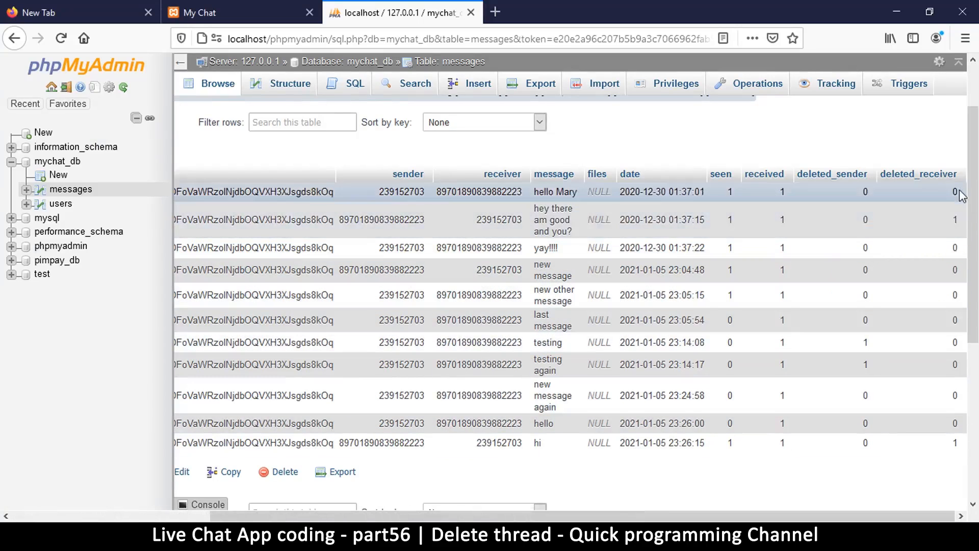
mouse_move(879, 422)
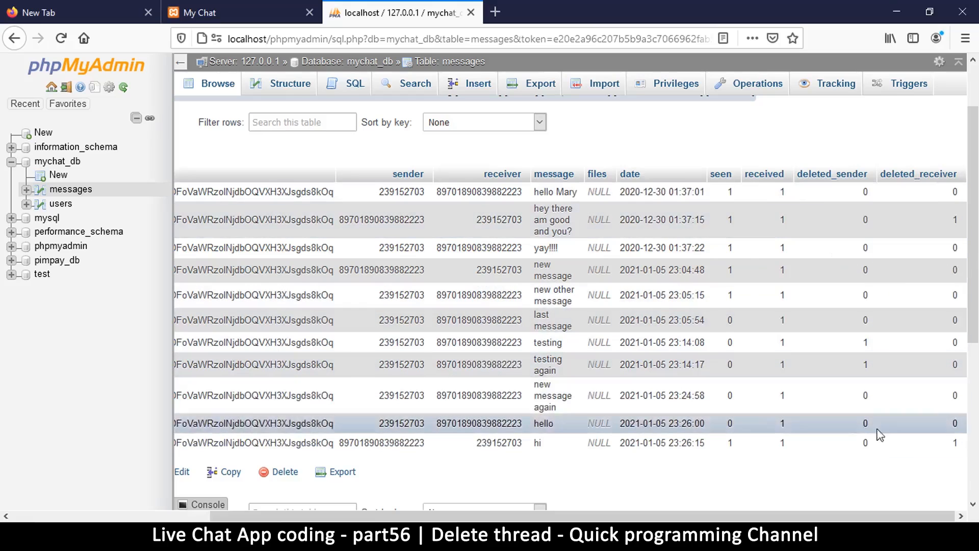
Step: Switch to My Chat and open the conversation with Eathorne from Contacts
click(240, 12)
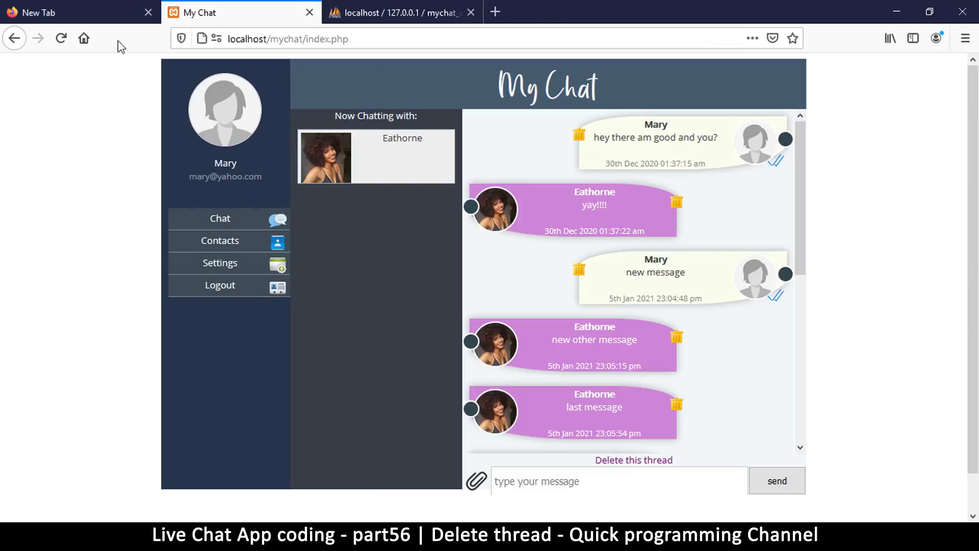
click(633, 460)
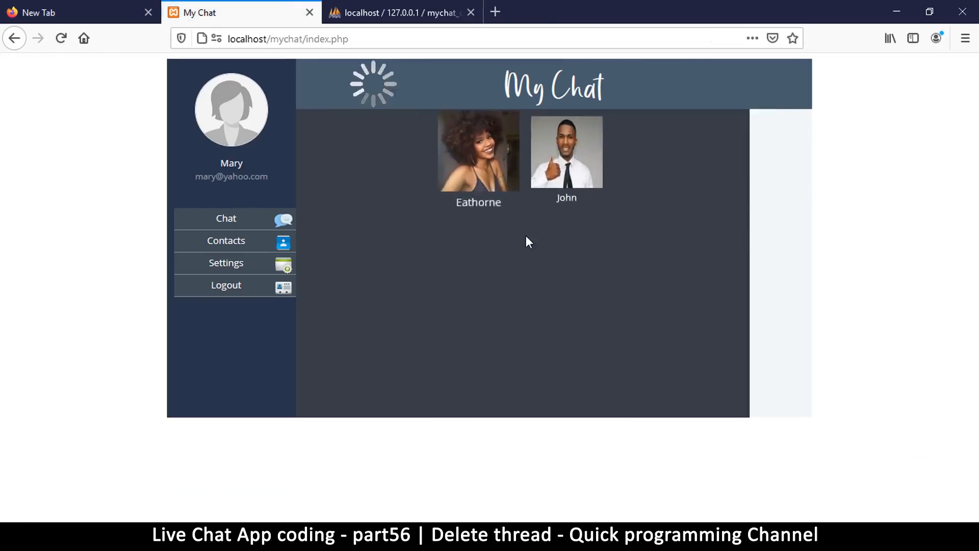
click(477, 150)
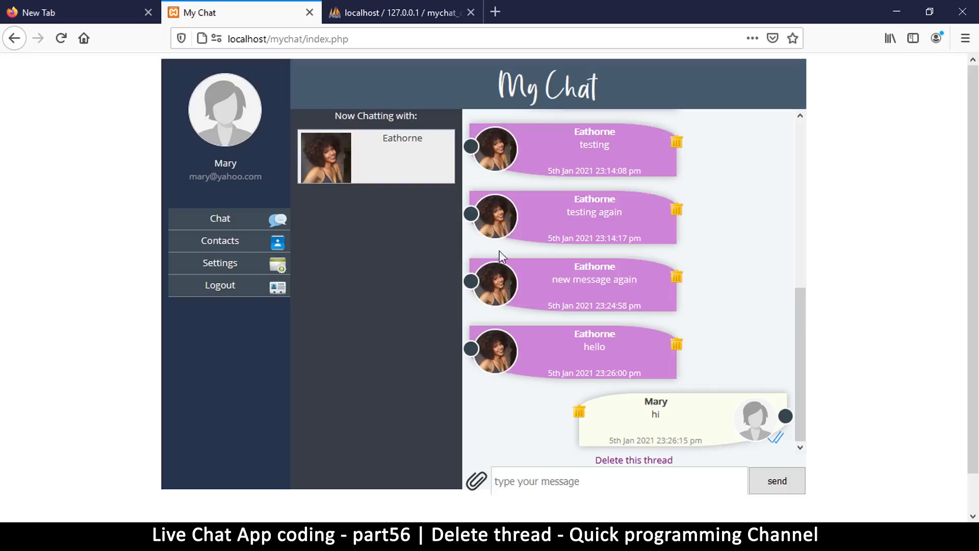
mouse_move(599, 173)
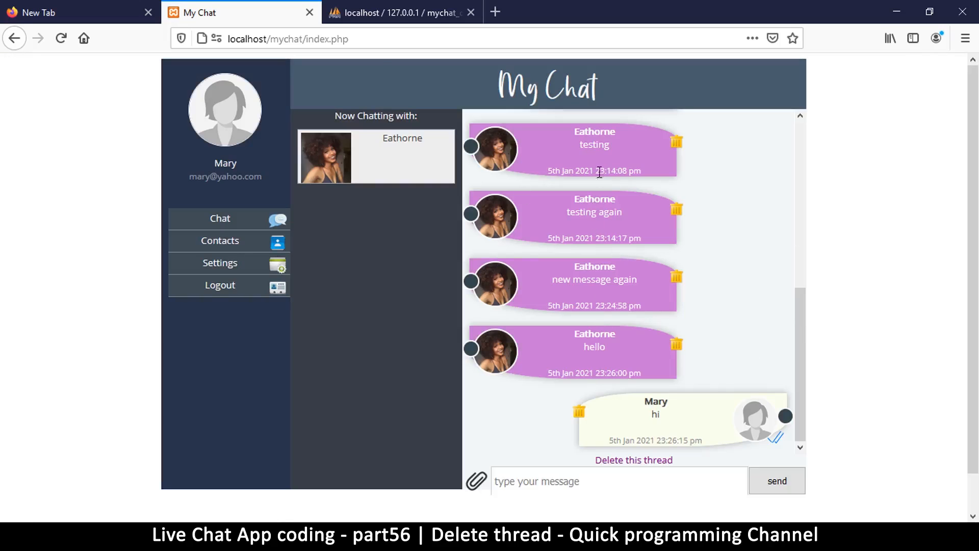
mouse_move(612, 277)
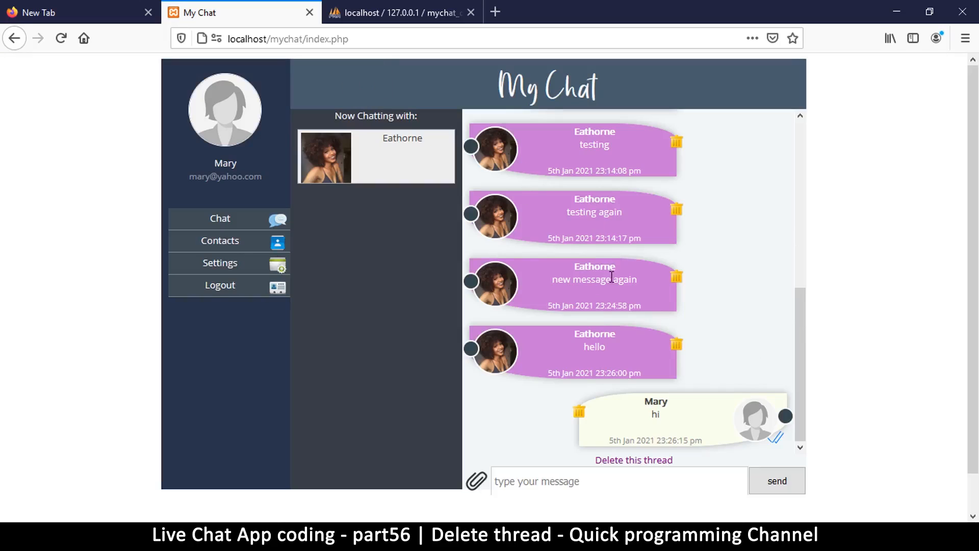
Step: Show the uncaught JSON.parse SyntaxError from index.php in the developer Console
key(F12)
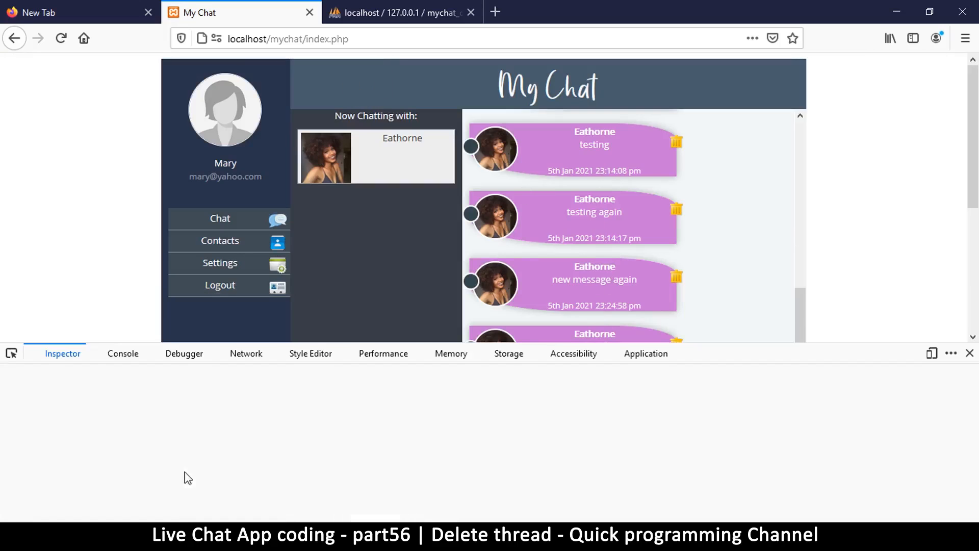
click(123, 353)
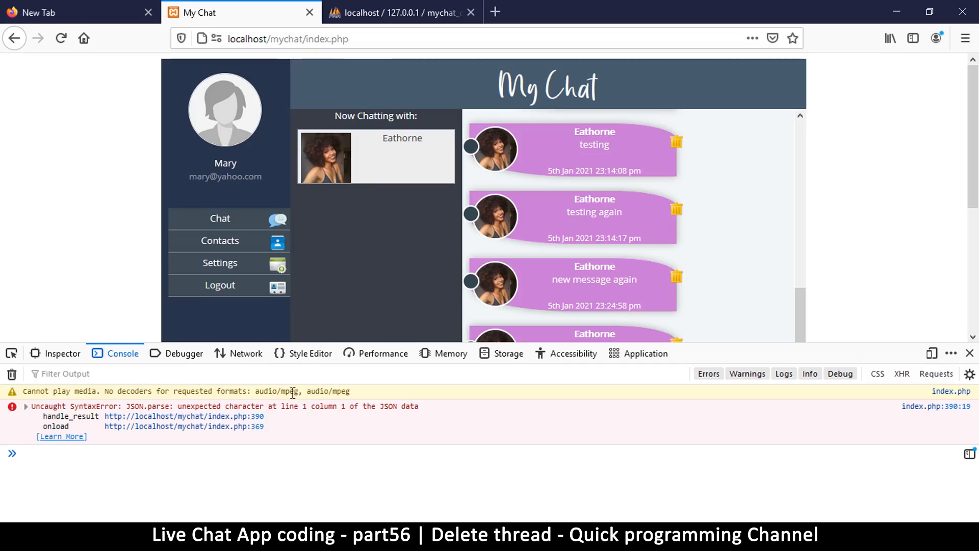
mouse_move(459, 417)
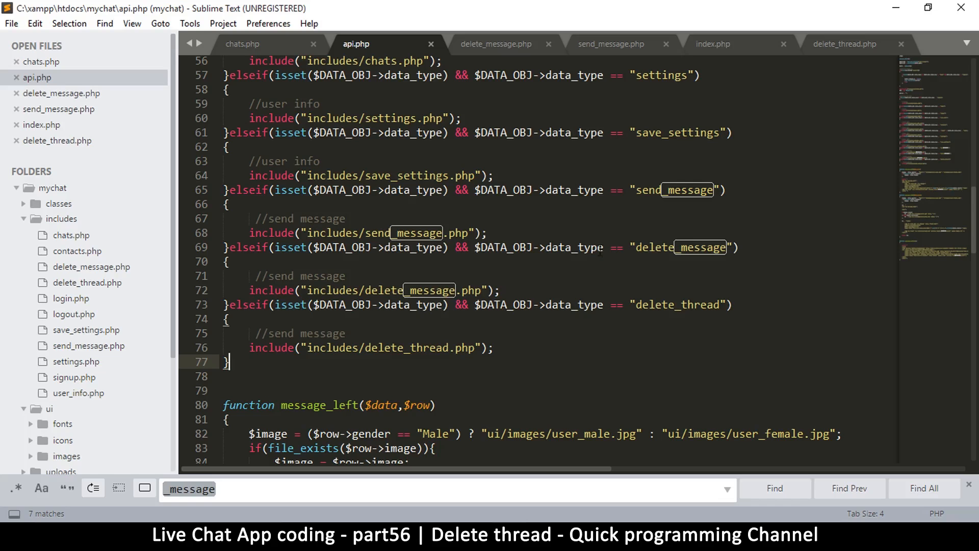
Step: Add alert(result) as the first line of handle_result in index.php
click(712, 44)
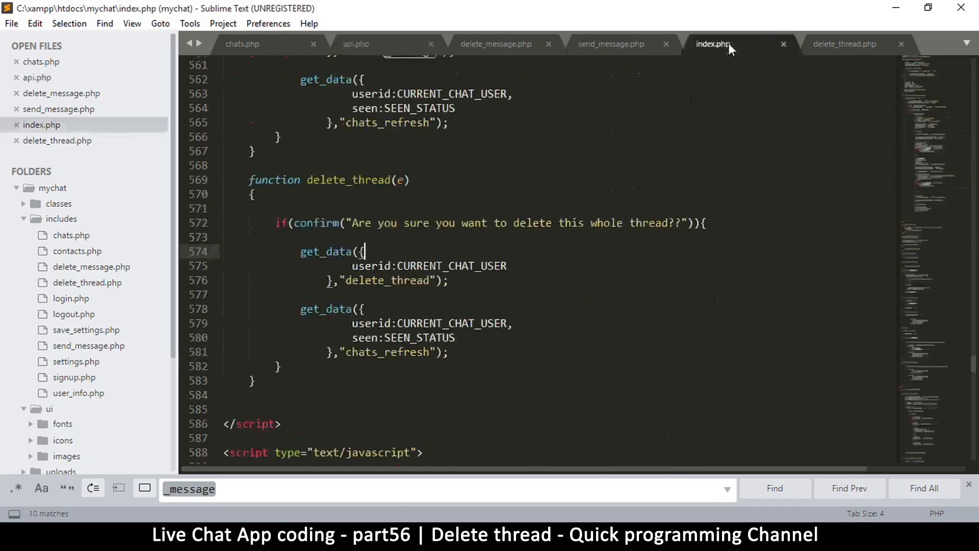
scroll(up, 3)
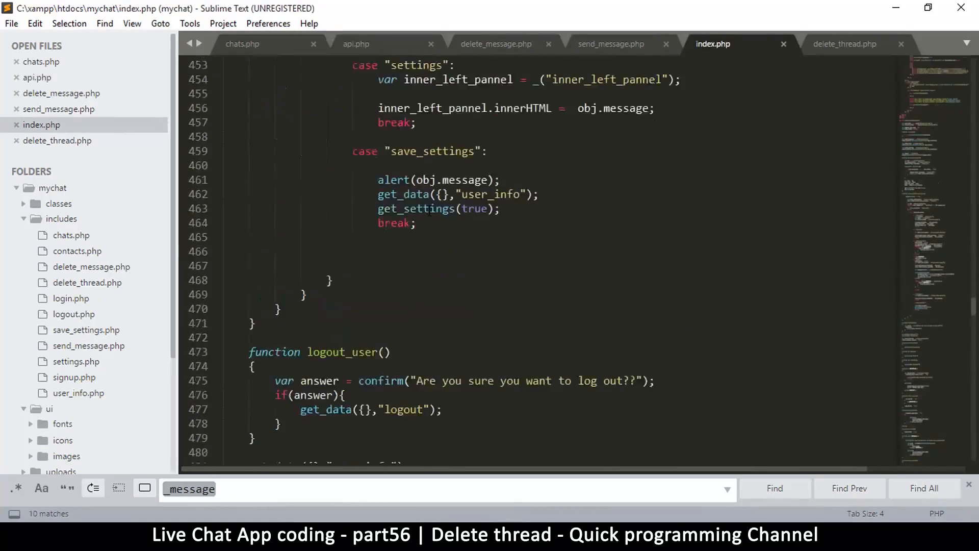
scroll(up, 3)
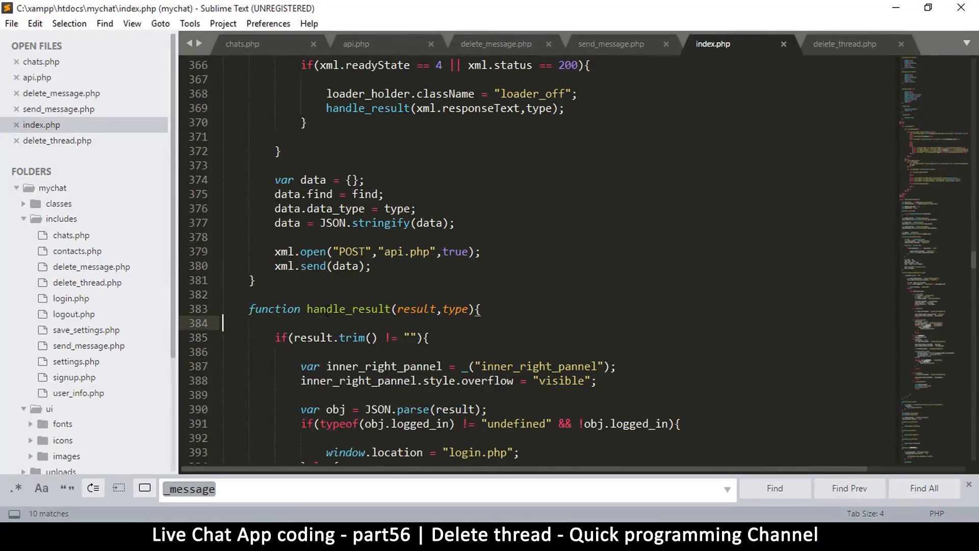
text(alerty)
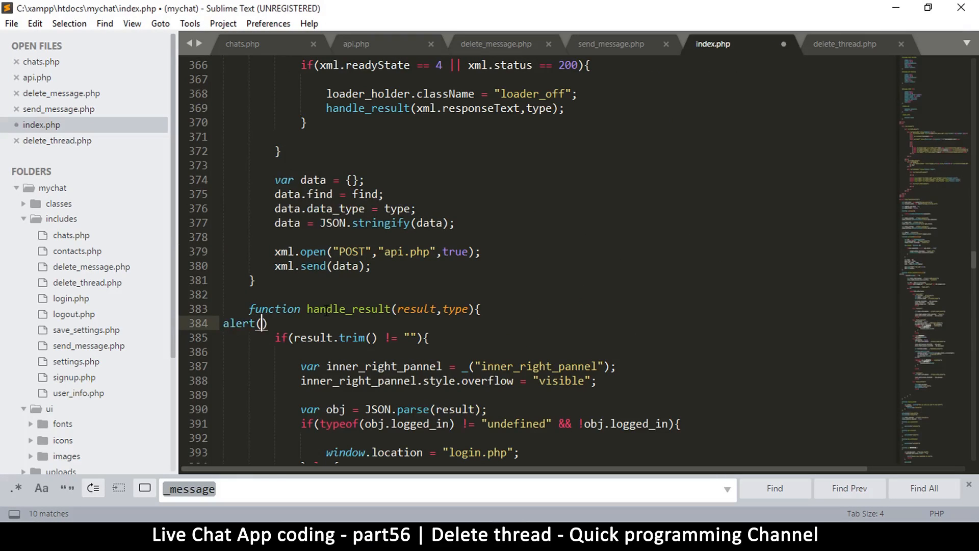
text(result)
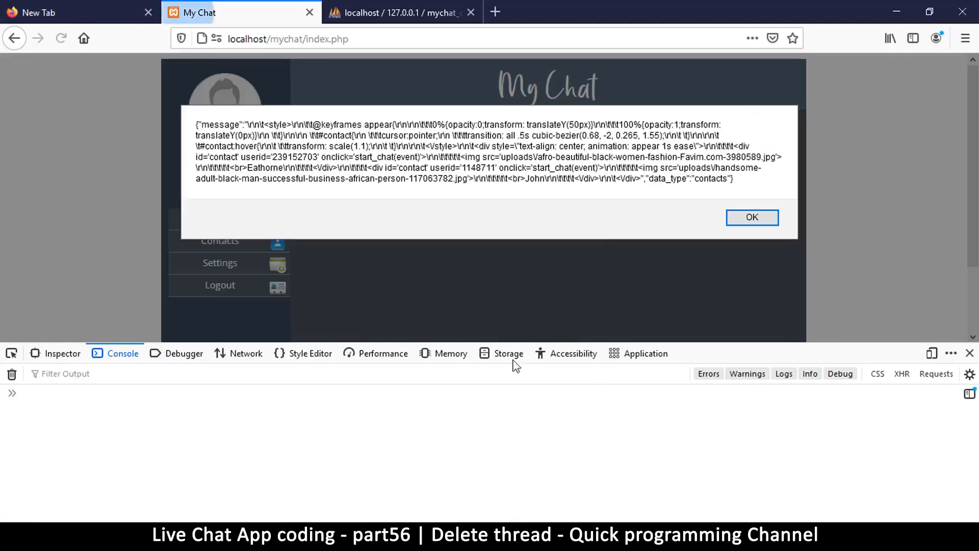
Step: Dismiss the response alerts, delete the Eathorne thread and read the PDO invalid parameter number warning
click(752, 217)
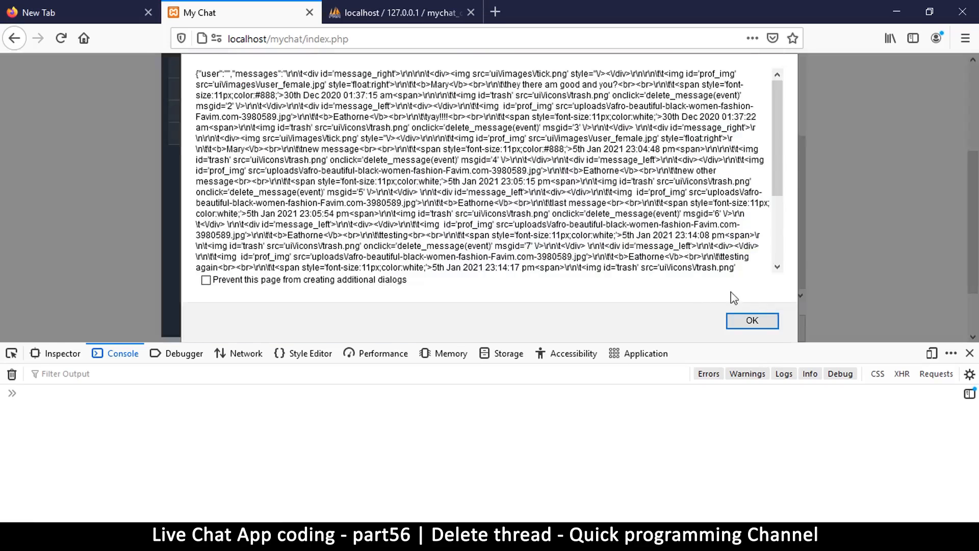
click(752, 320)
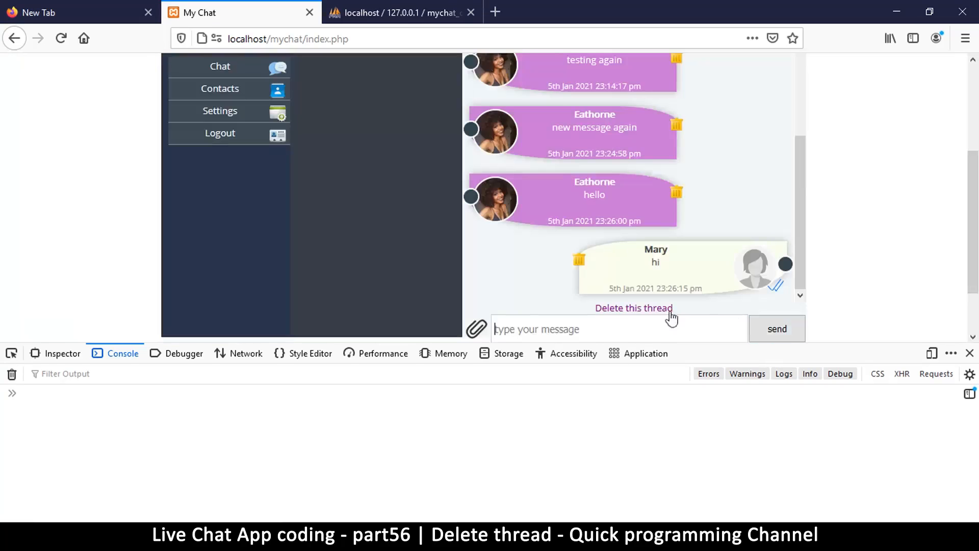
click(633, 307)
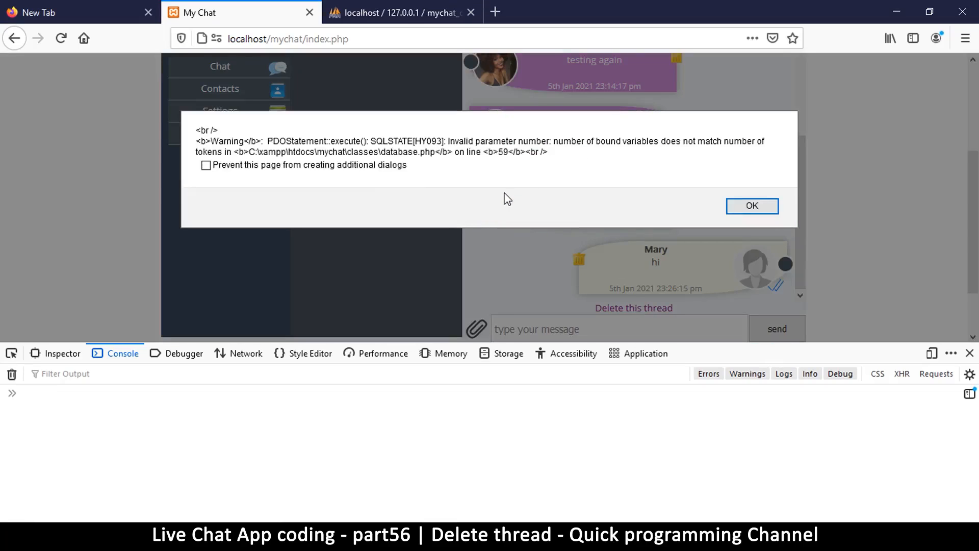
mouse_move(299, 139)
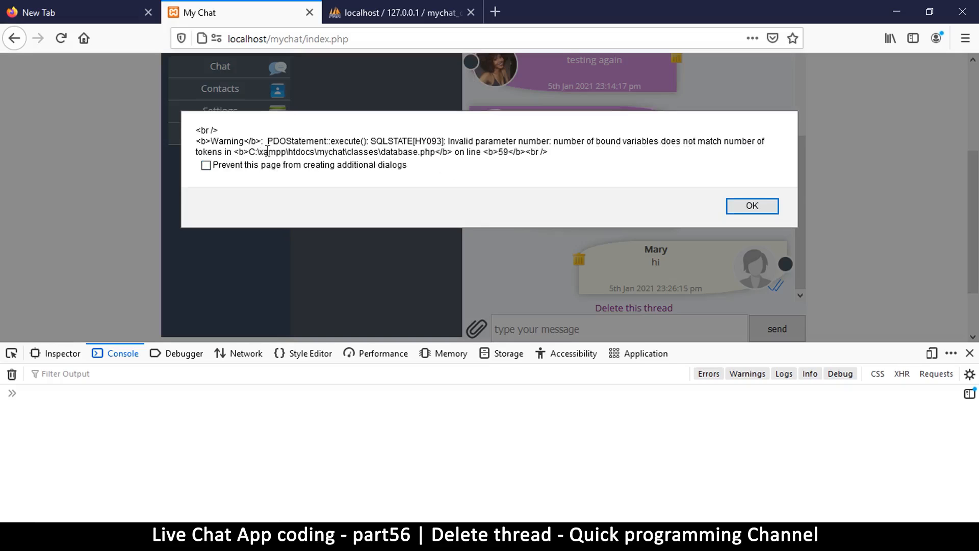
mouse_move(372, 167)
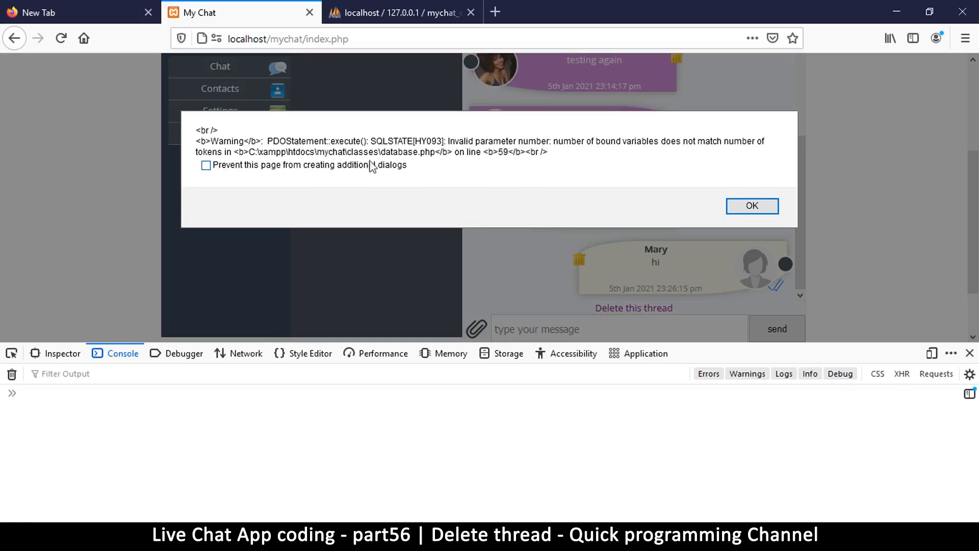
mouse_move(444, 183)
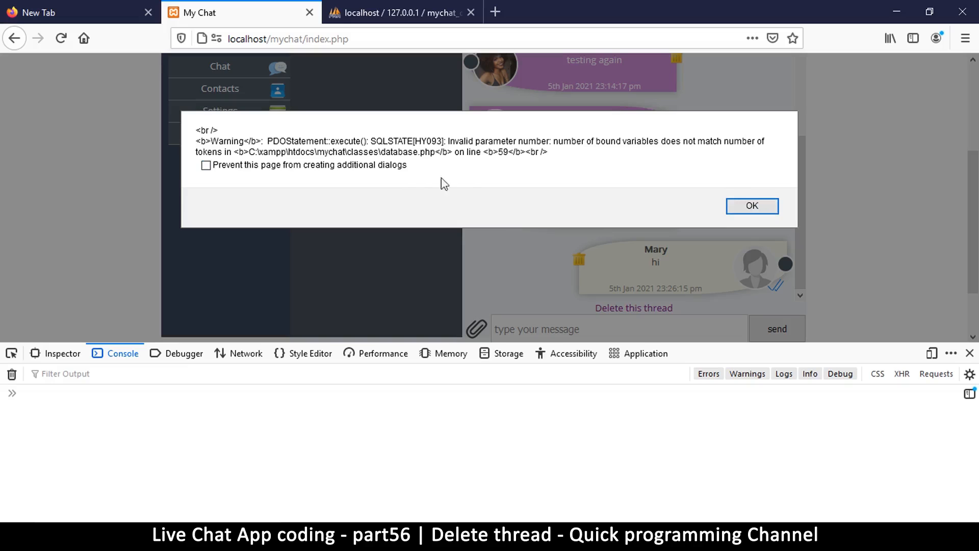
mouse_move(752, 206)
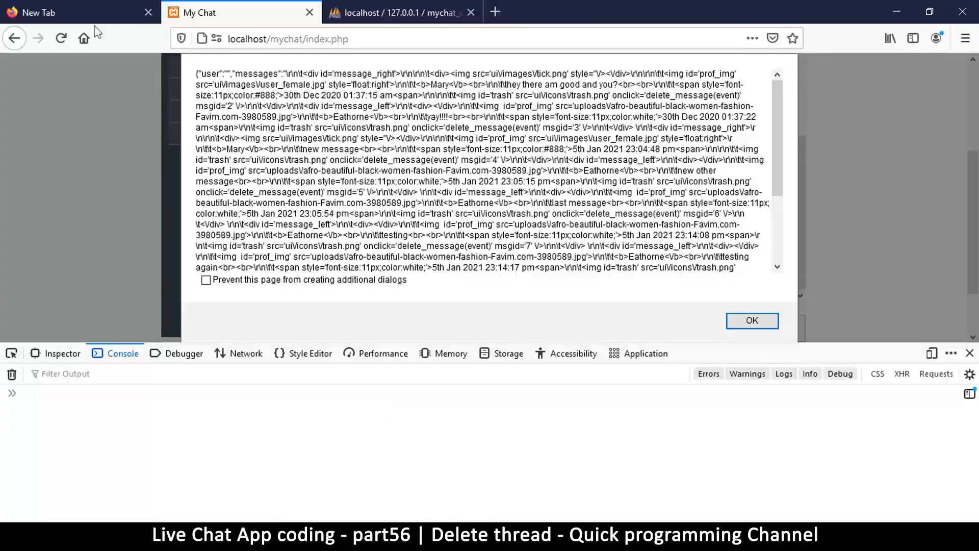
click(752, 320)
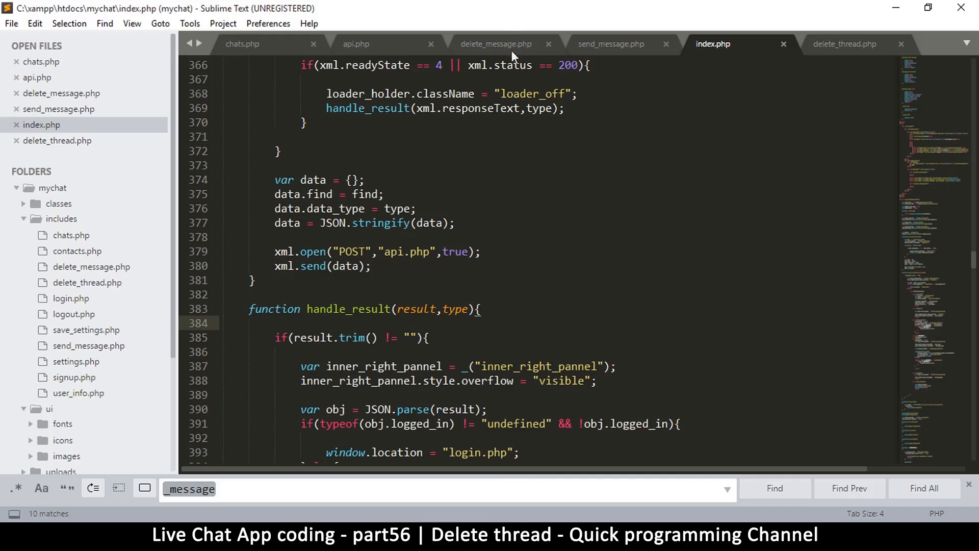
Step: Change $a['sender'] and $a['receiver'] to $arr in delete_thread.php and save
click(845, 44)
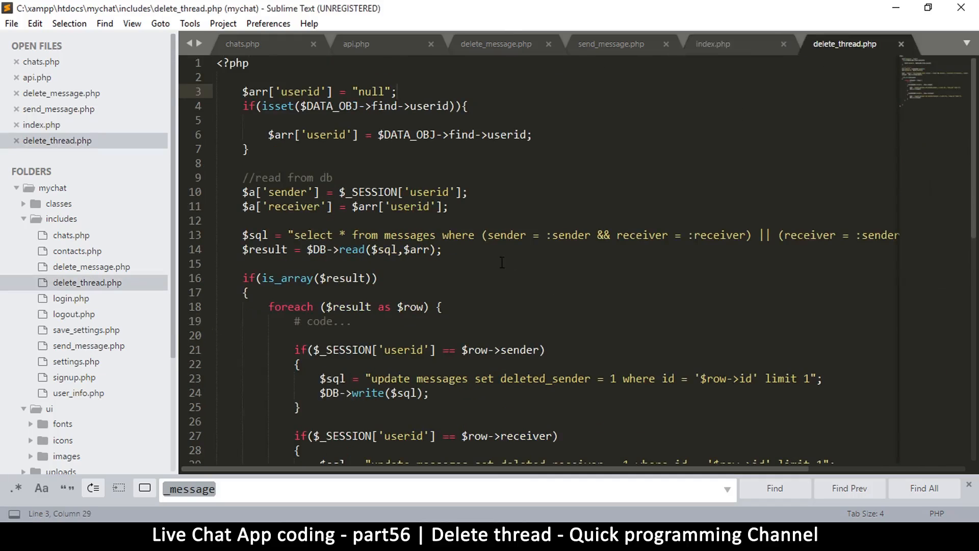
click(396, 91)
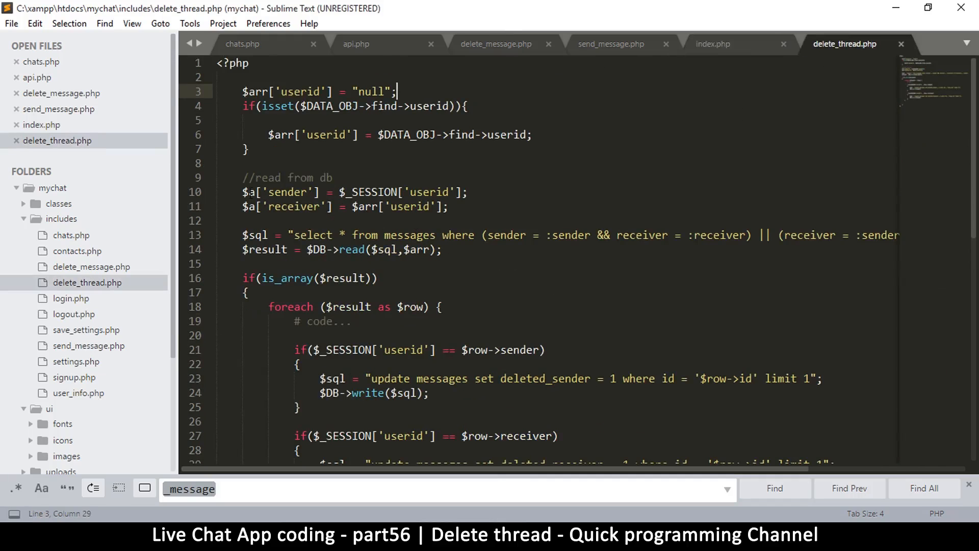
double_click(299, 205)
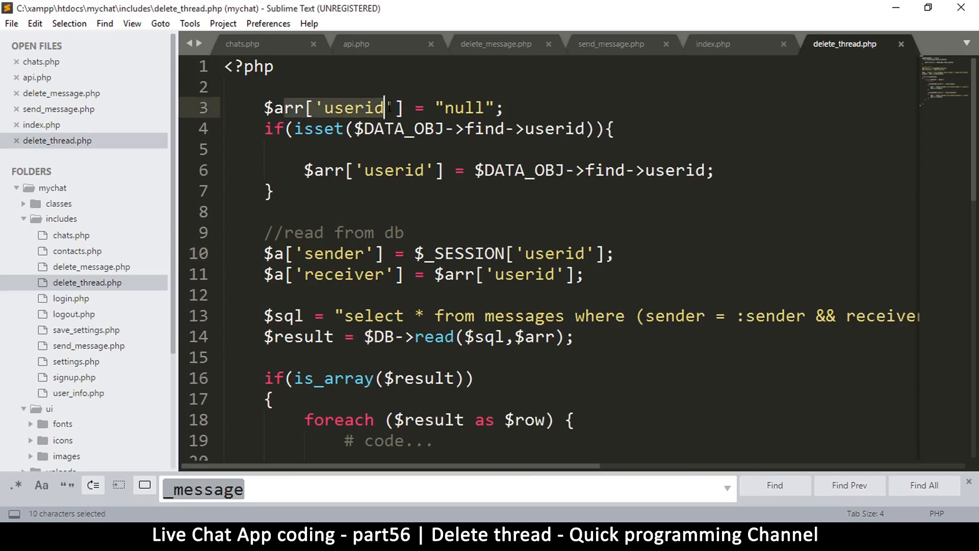
click(285, 254)
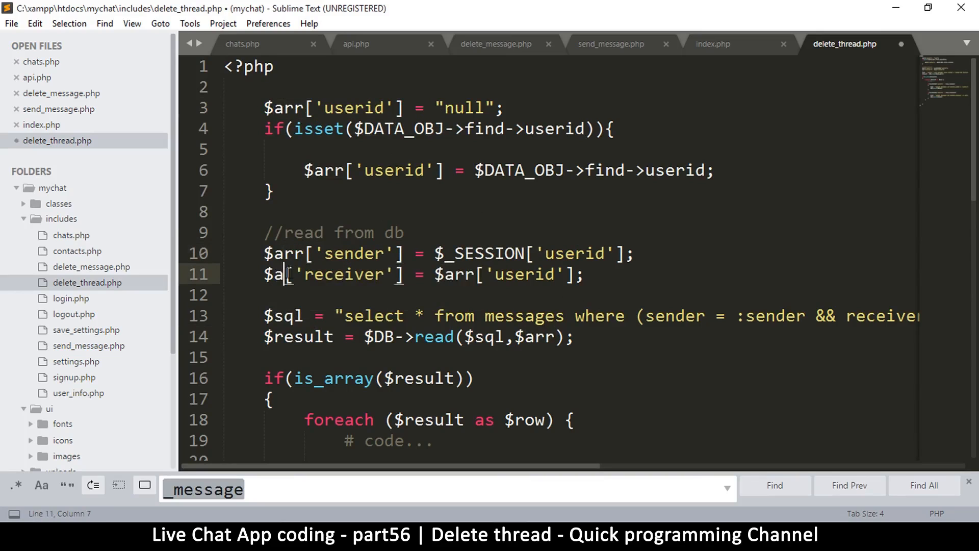
key(ctrl+s)
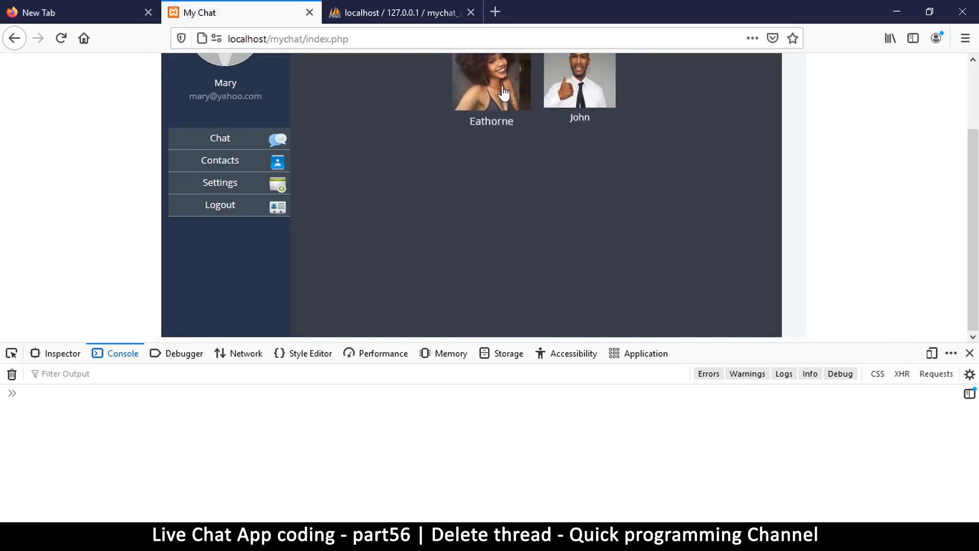
Step: Delete Mary's whole thread with Eathorne, close the developer tools and start logging out
click(491, 80)
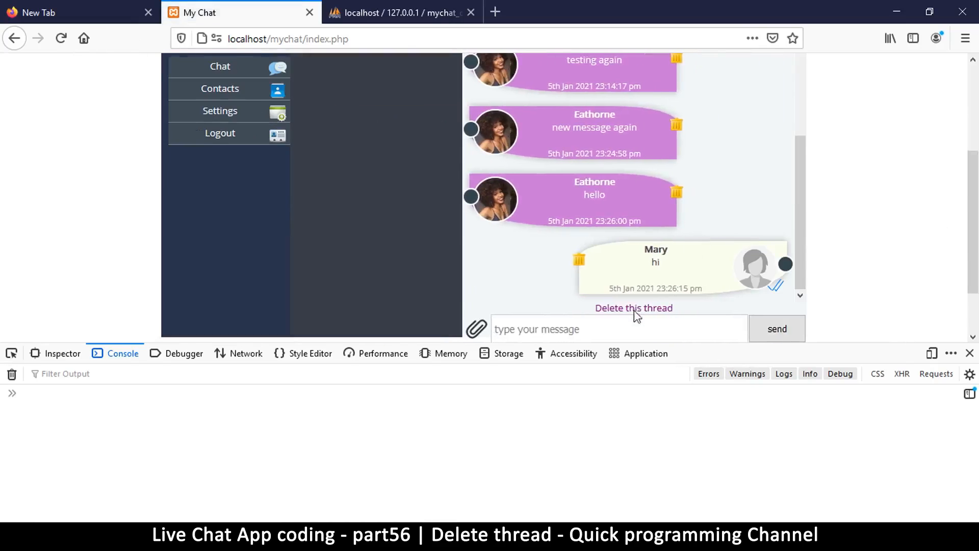
mouse_move(692, 268)
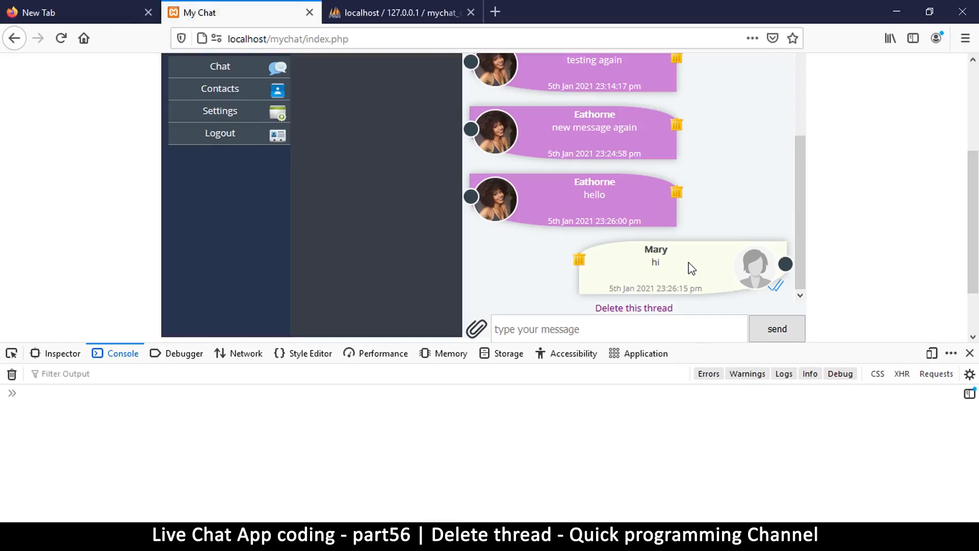
click(632, 307)
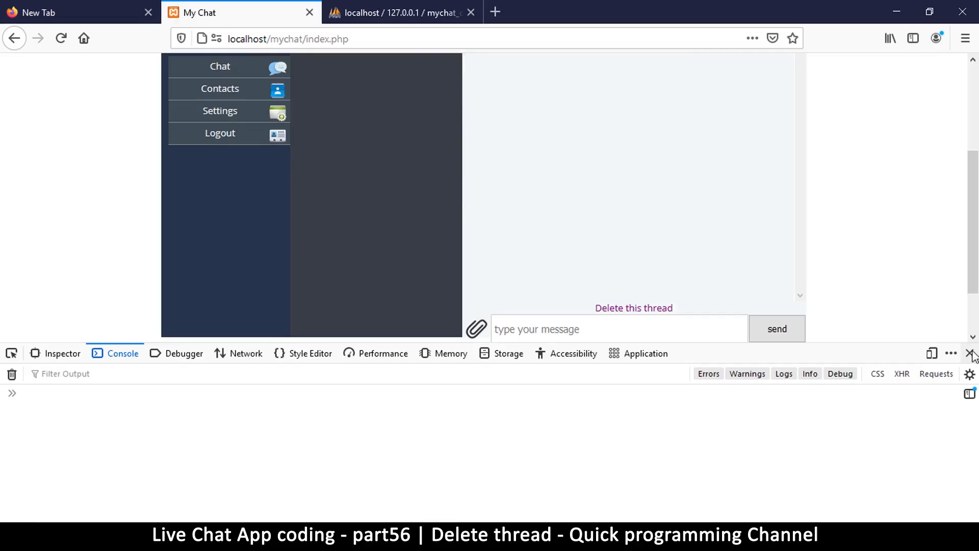
click(973, 353)
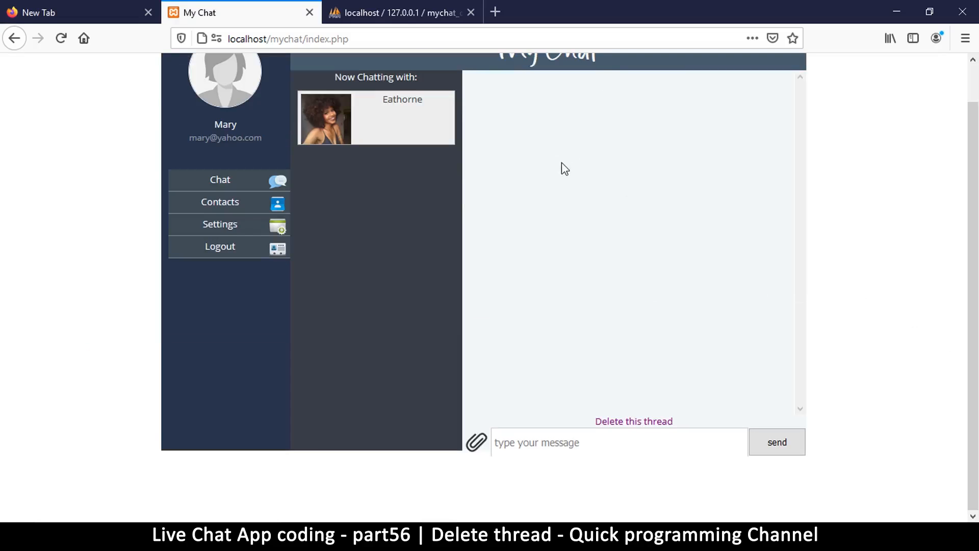
mouse_move(323, 132)
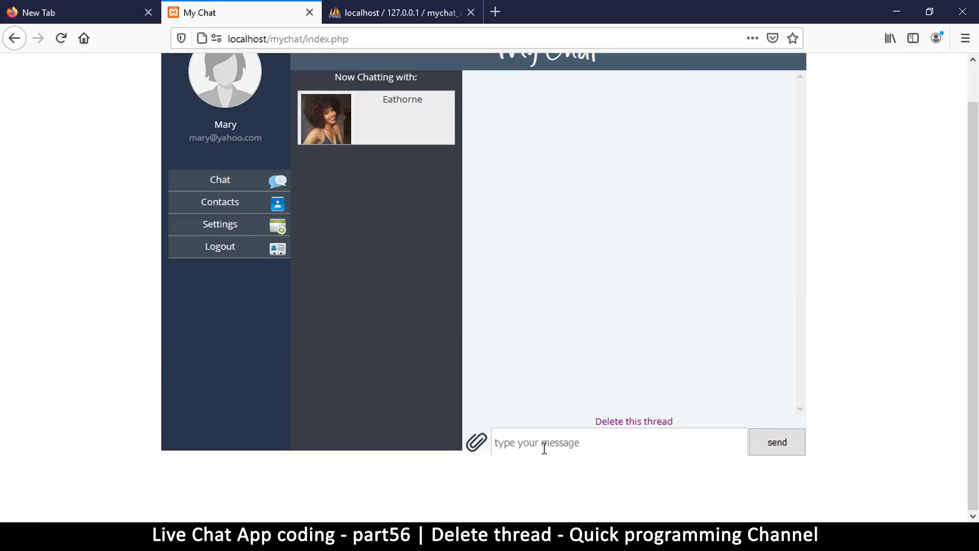
click(220, 246)
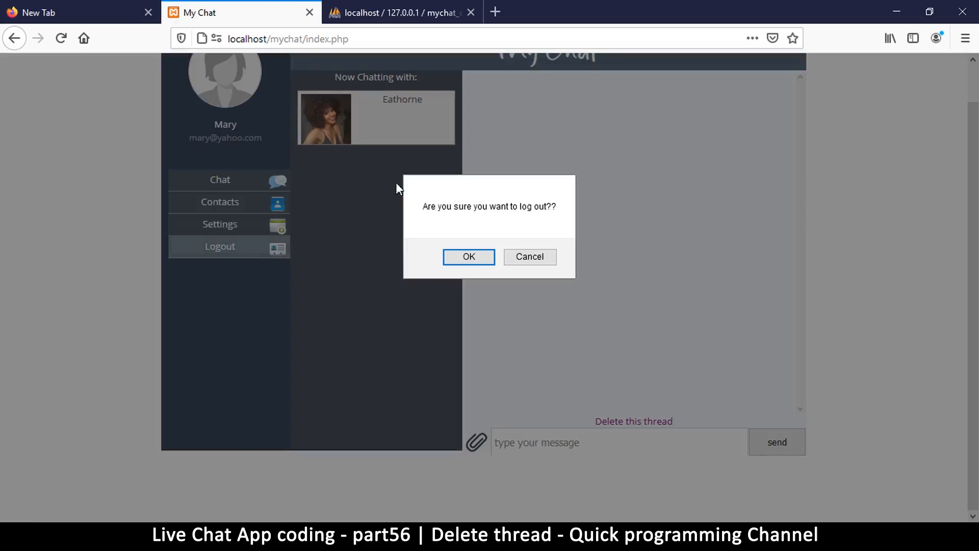
Step: Log out, sign in as Eathorne and open her conversation with Mary
click(469, 256)
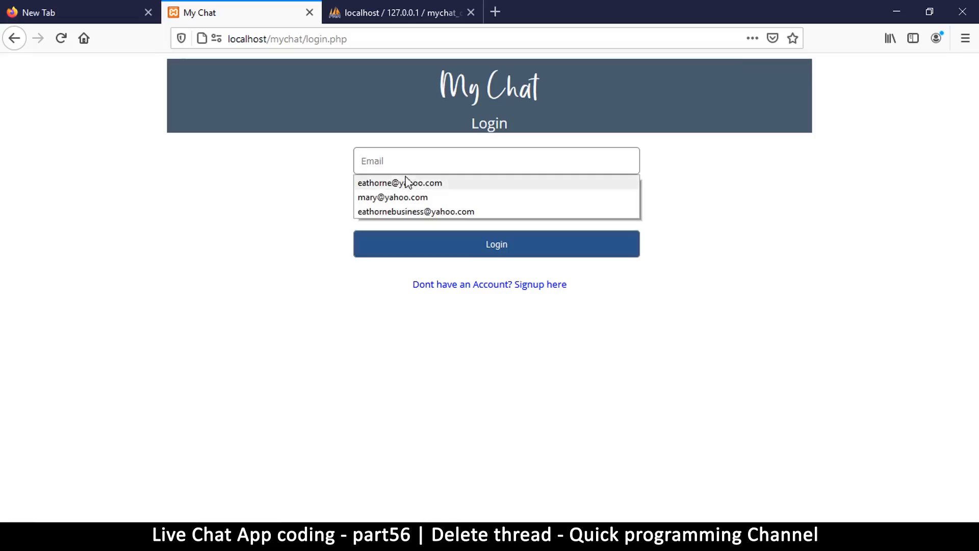
click(400, 183)
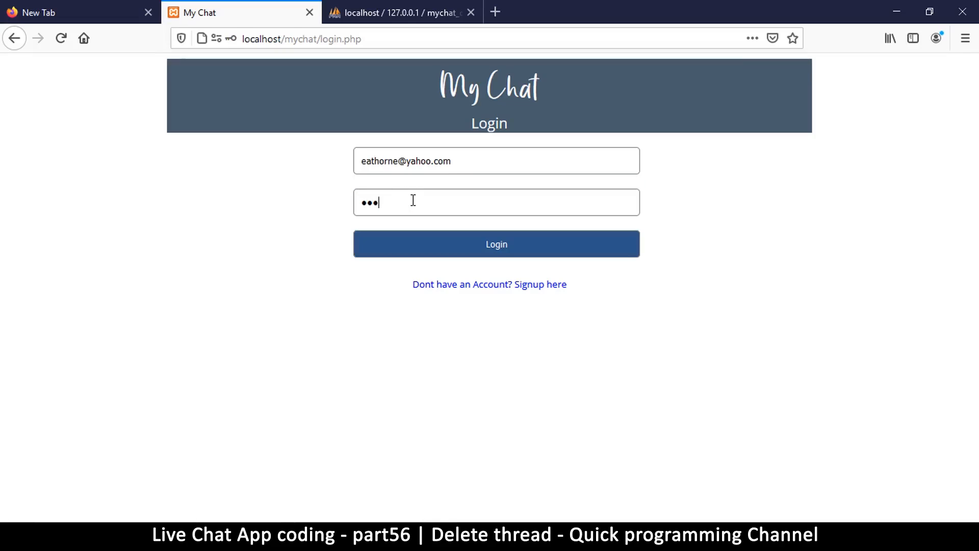
click(496, 243)
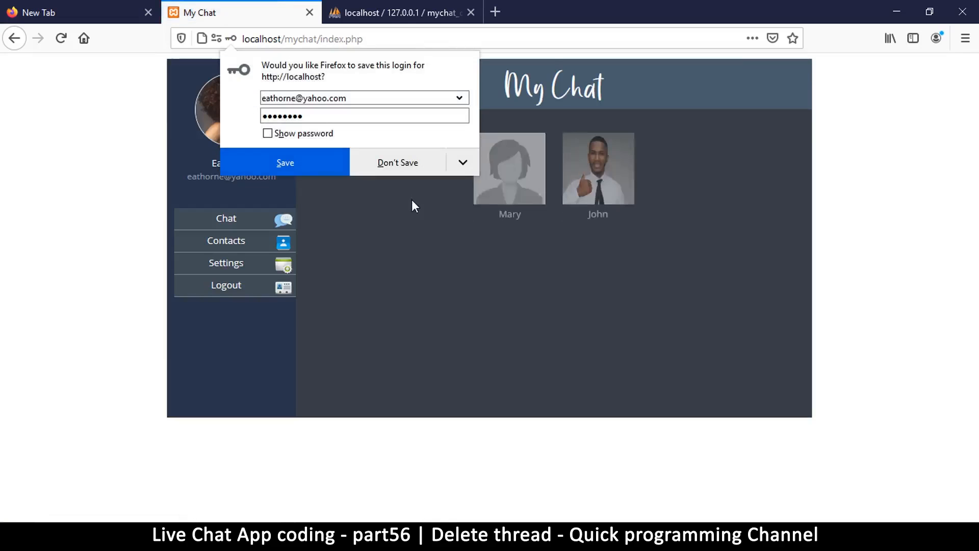
click(398, 162)
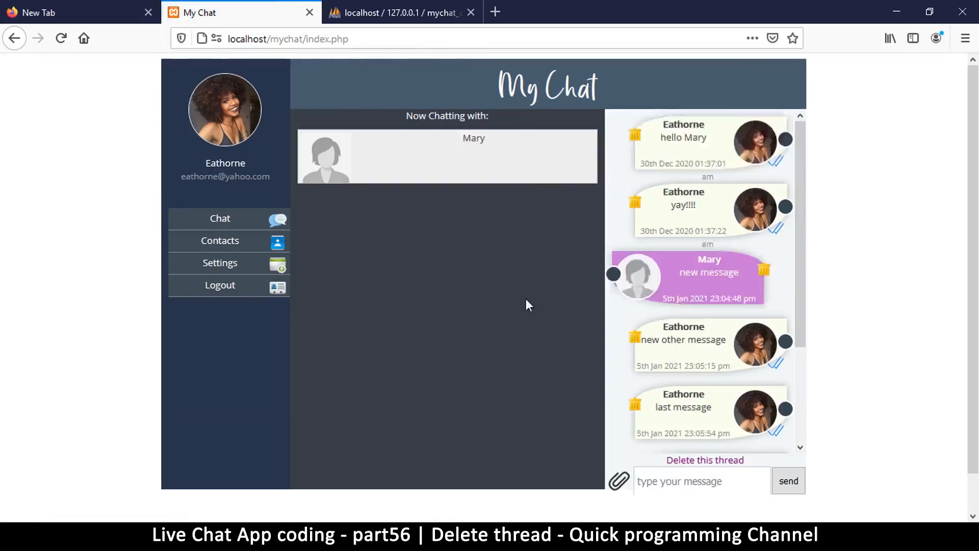
Step: Scroll through Eathorne's still-complete thread down to the latest hello, then log out
scroll(down, 3)
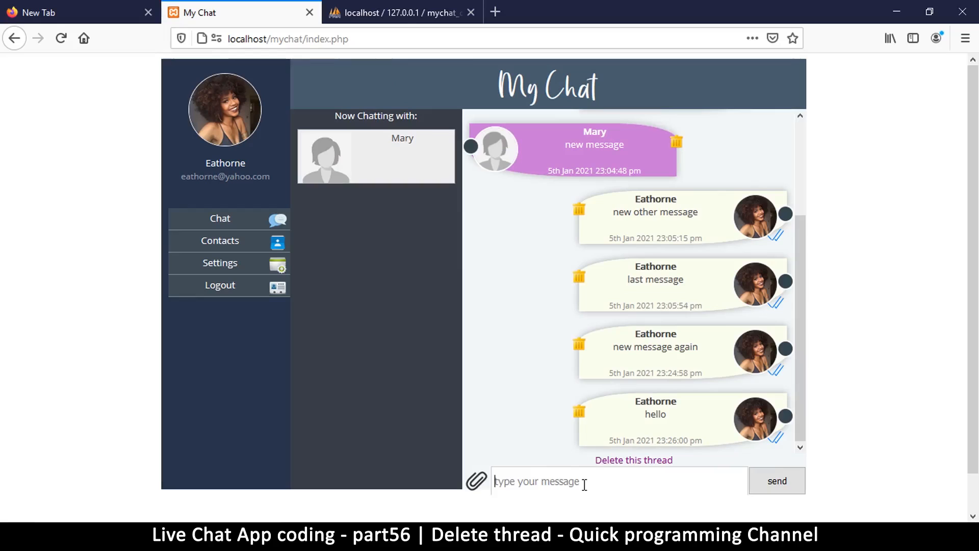
scroll(down, 3)
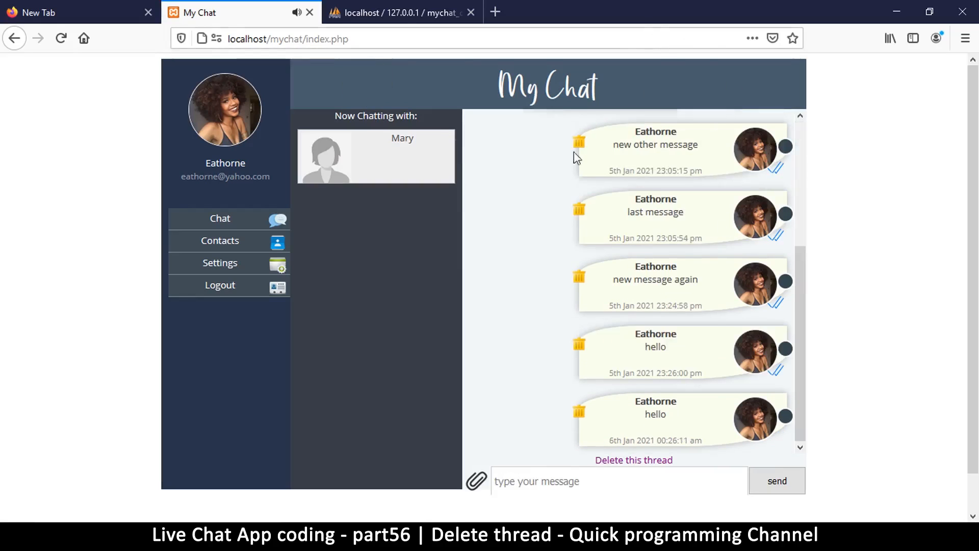
scroll(down, 3)
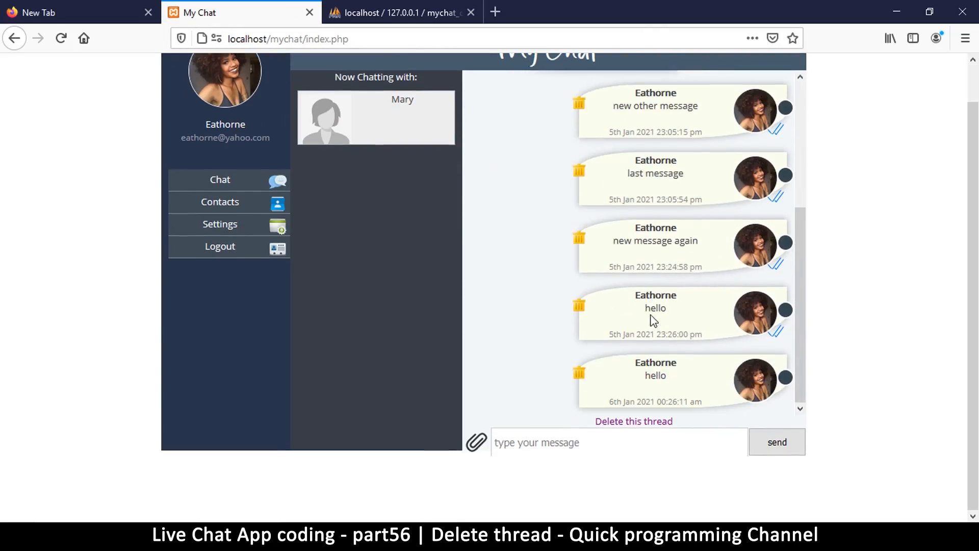
mouse_move(615, 253)
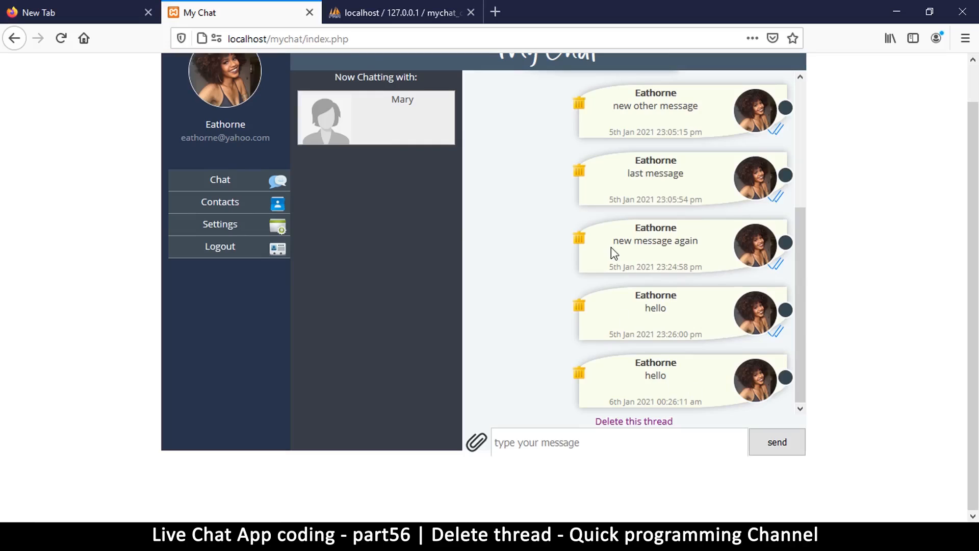
mouse_move(412, 73)
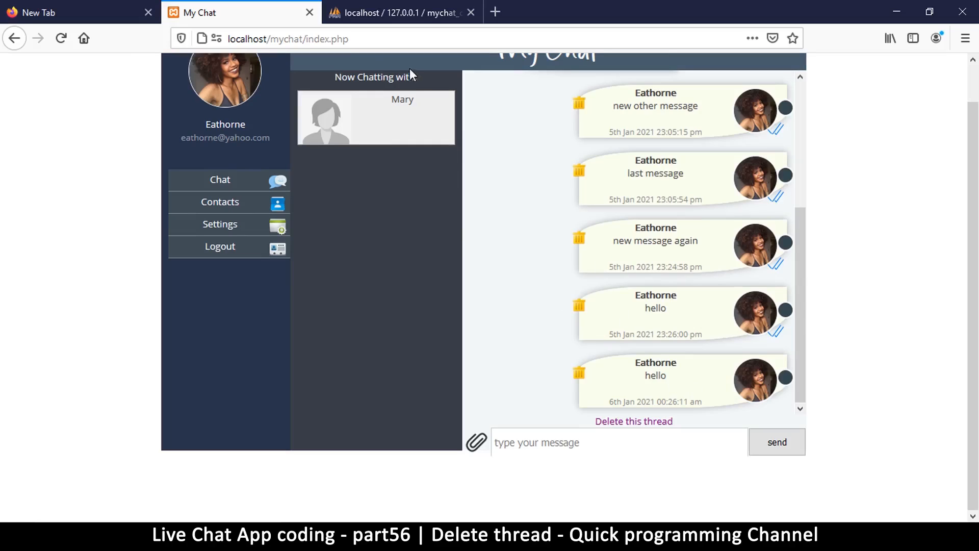
click(556, 442)
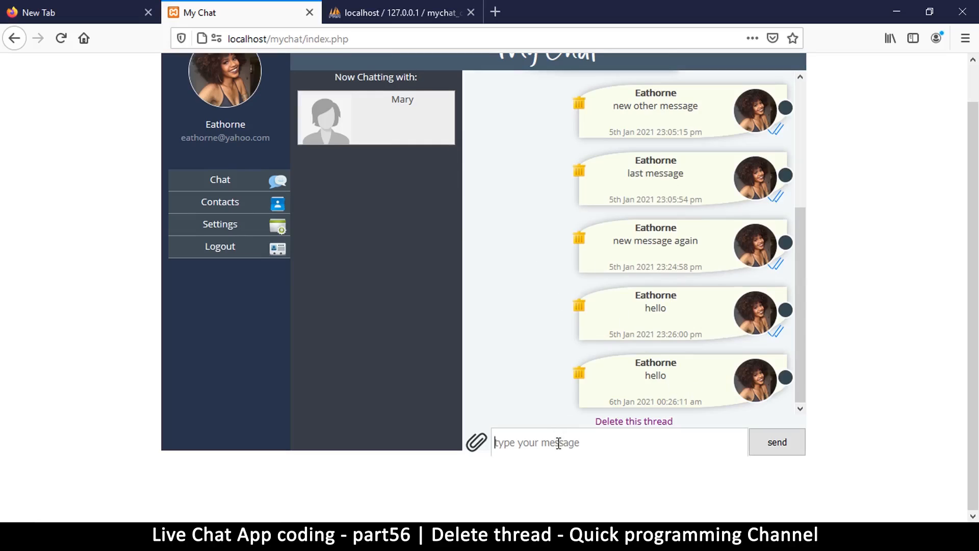
double_click(655, 375)
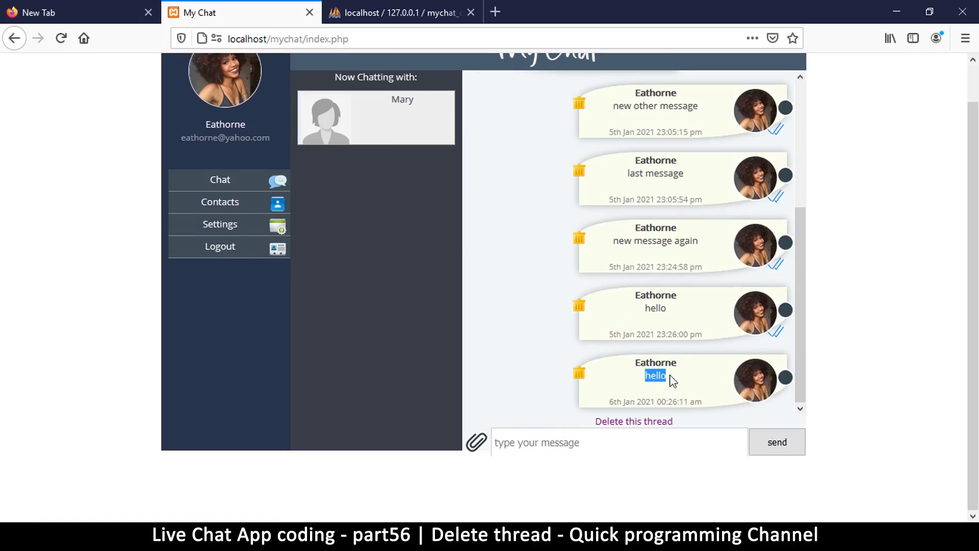
mouse_move(297, 251)
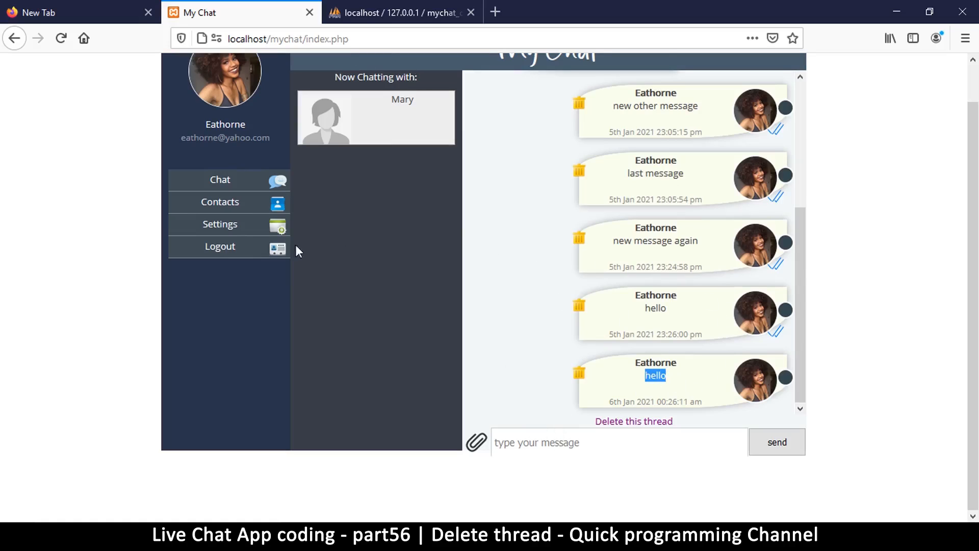
click(220, 246)
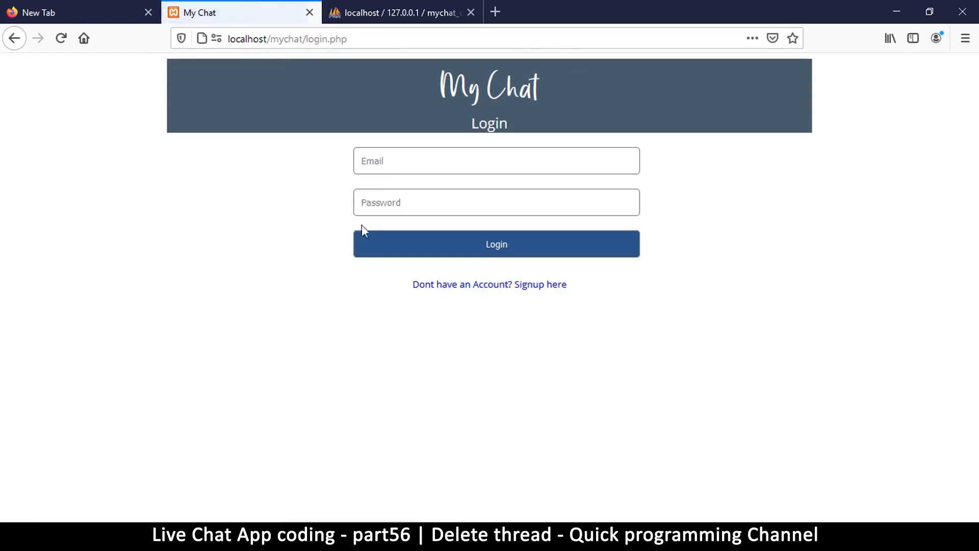
text(e)
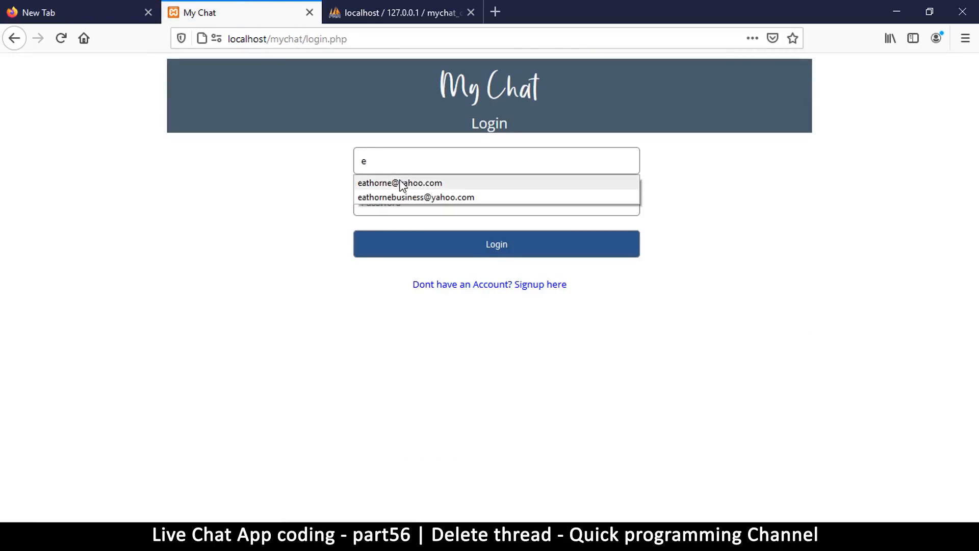
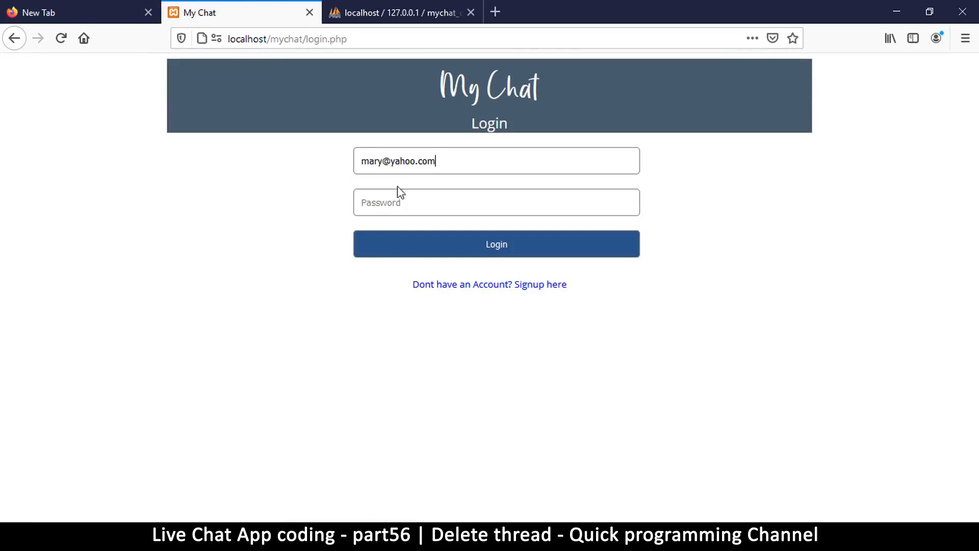
click(495, 202)
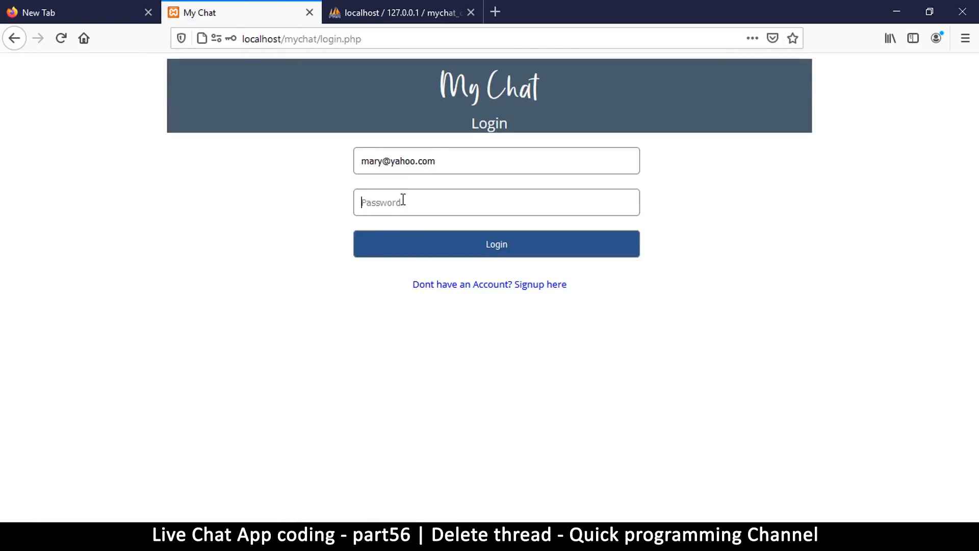
click(495, 243)
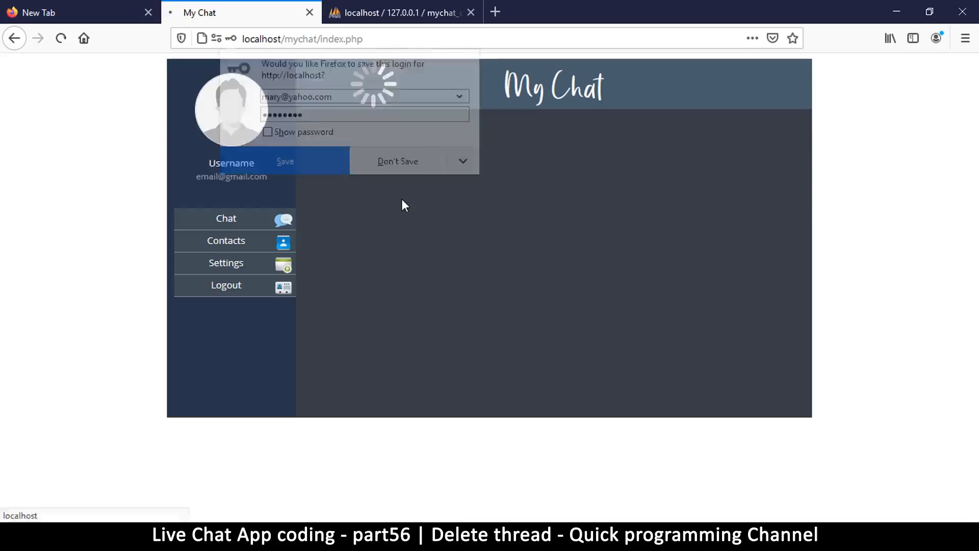
click(398, 161)
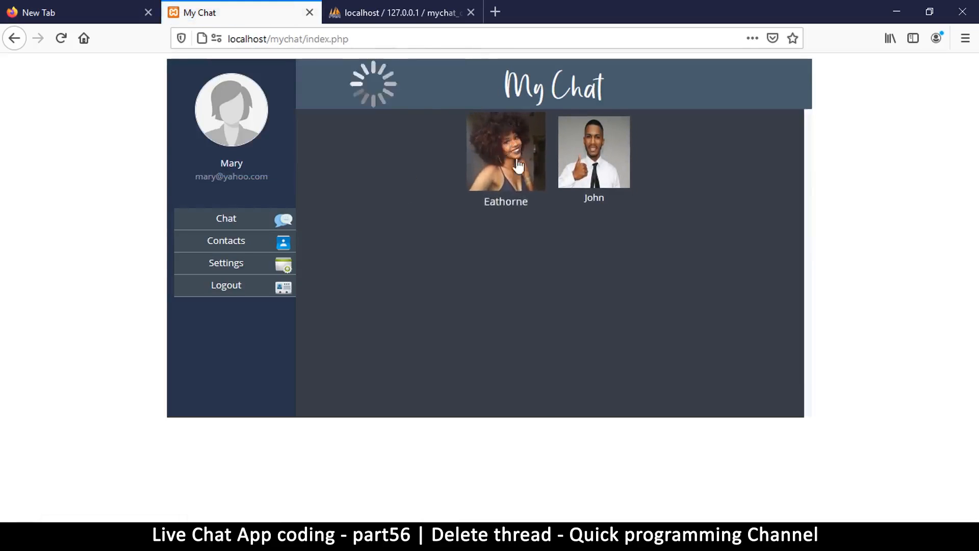
Step: Open Mary's thread with Eathorne showing only the new hello and bring up the file upload dialog
click(506, 151)
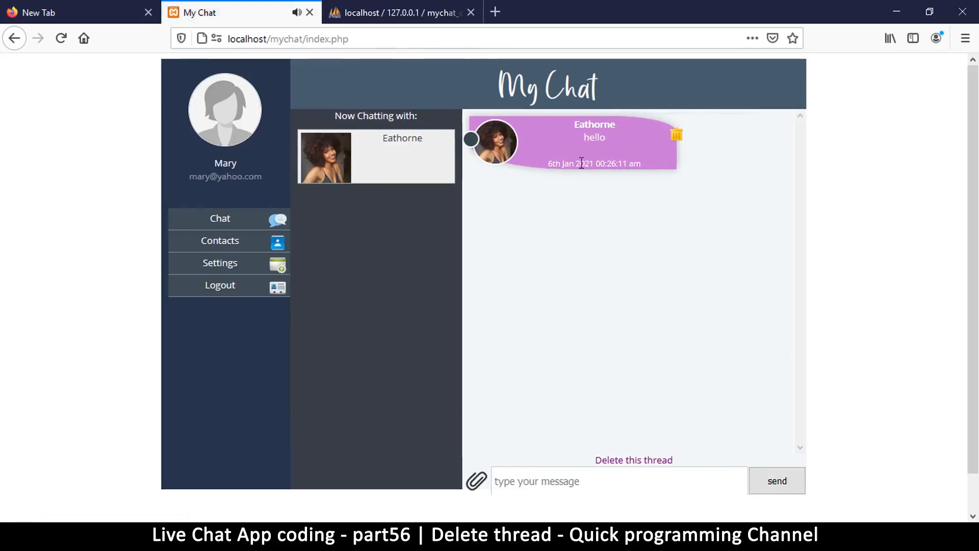
mouse_move(593, 223)
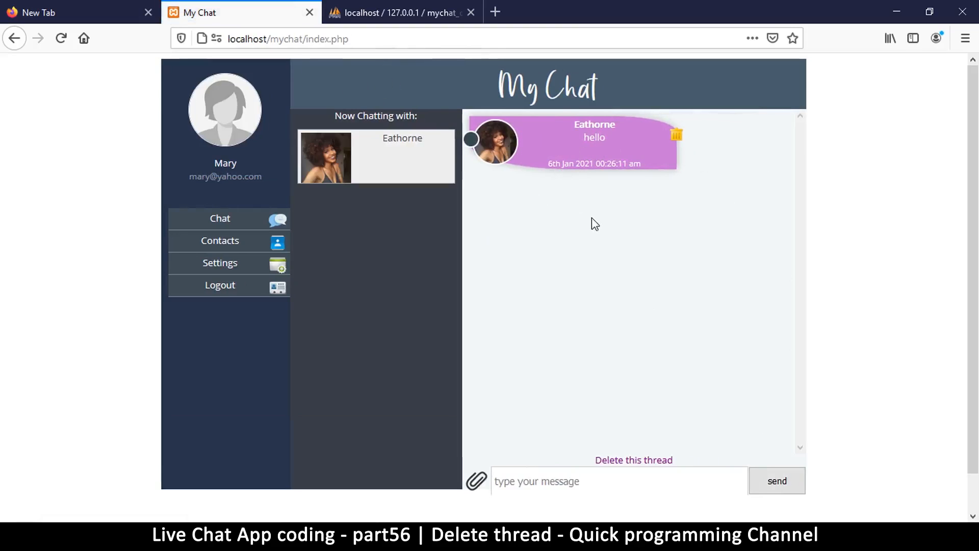
mouse_move(613, 314)
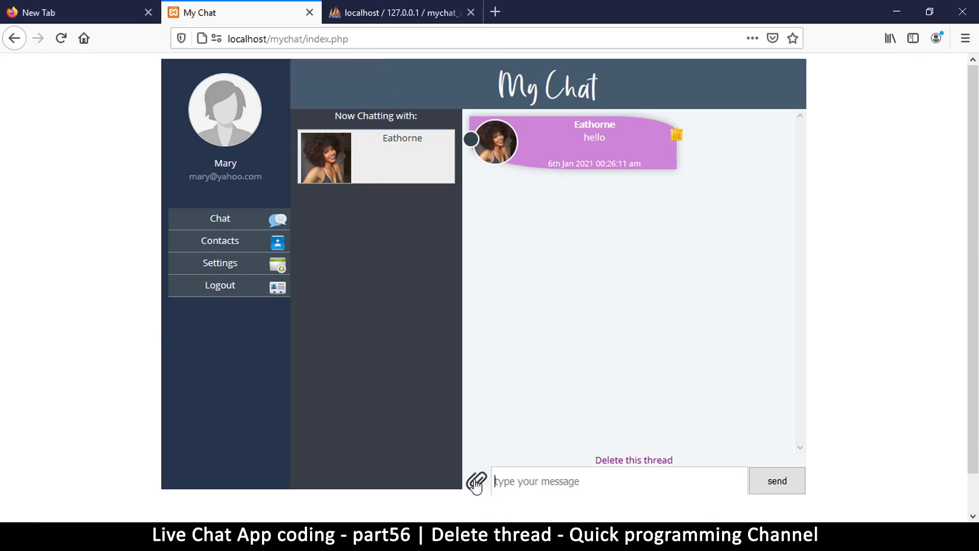
click(475, 482)
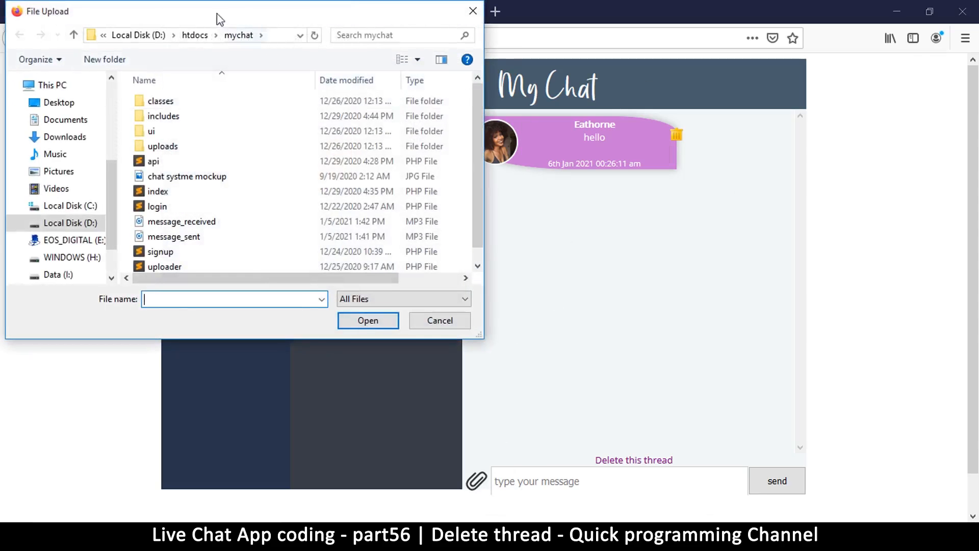